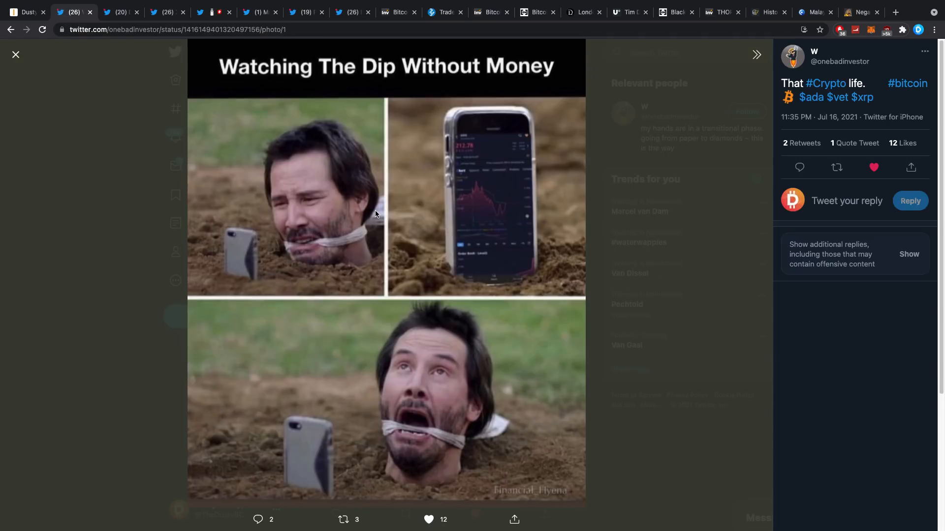
pyautogui.moveTo(407, 228)
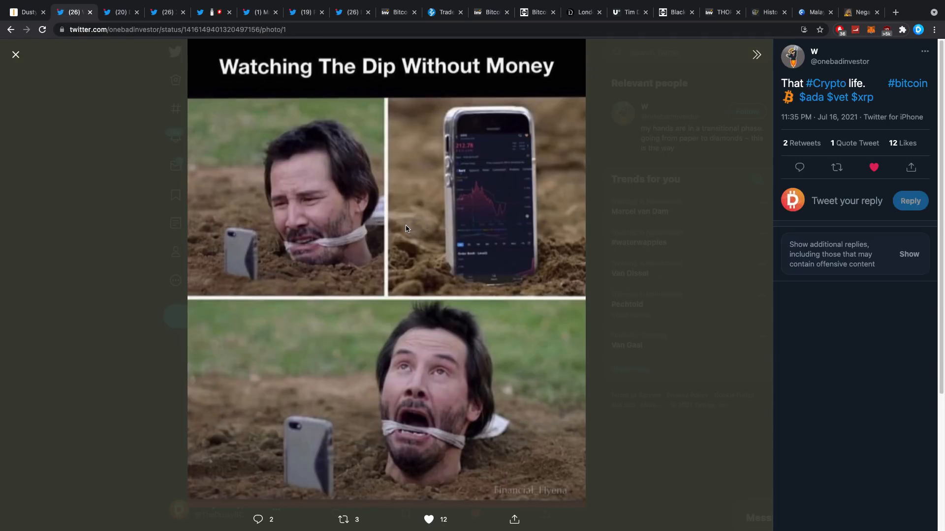
pyautogui.moveTo(337, 138)
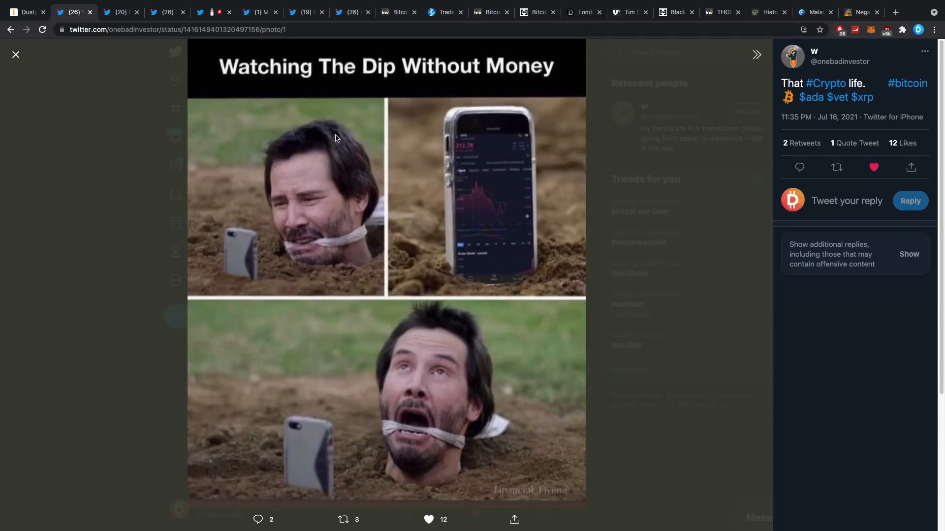
pyautogui.moveTo(368, 201)
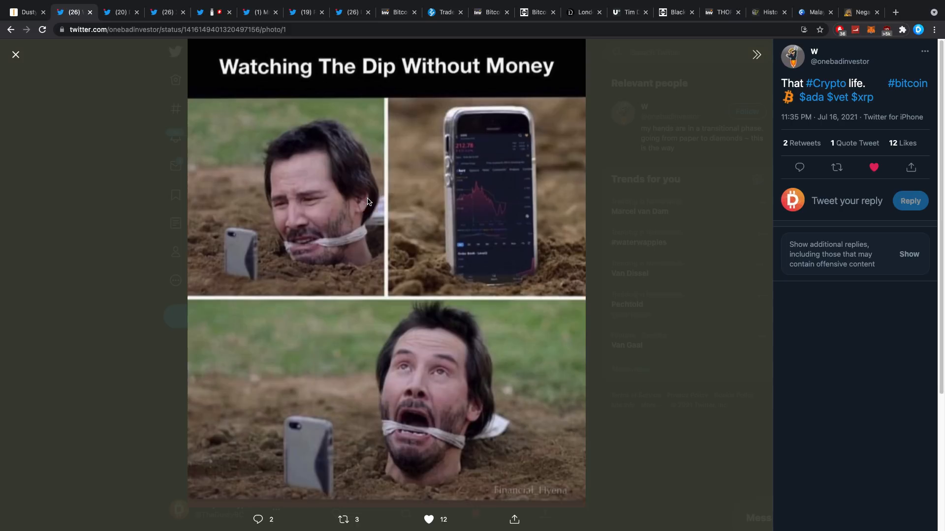
pyautogui.moveTo(323, 234)
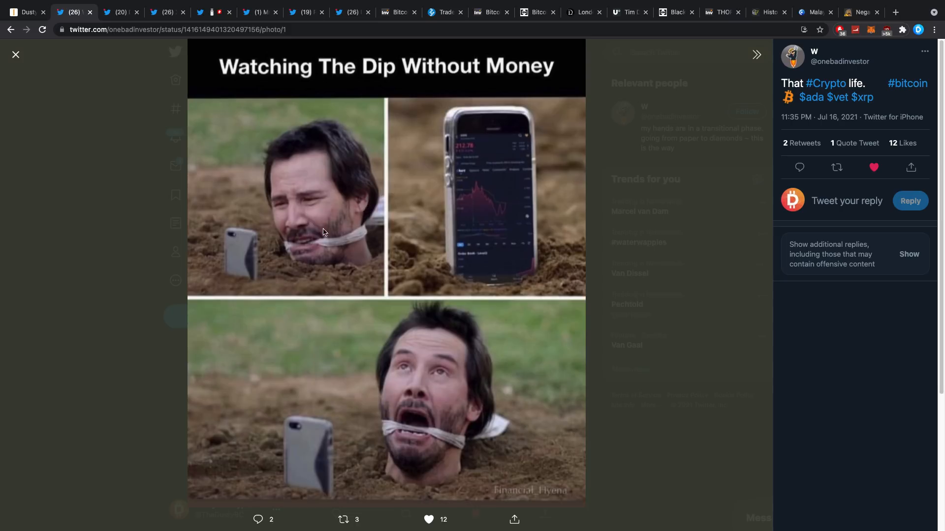
pyautogui.moveTo(379, 234)
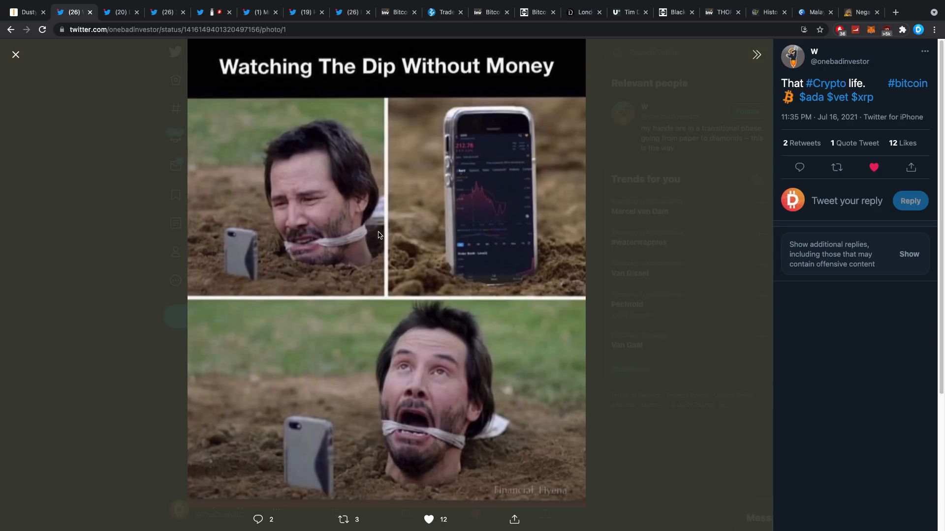
# Step: Switch to the tab with DustyBC's #XRP 'My bank account' SpongeBob meme tweet
pyautogui.click(119, 11)
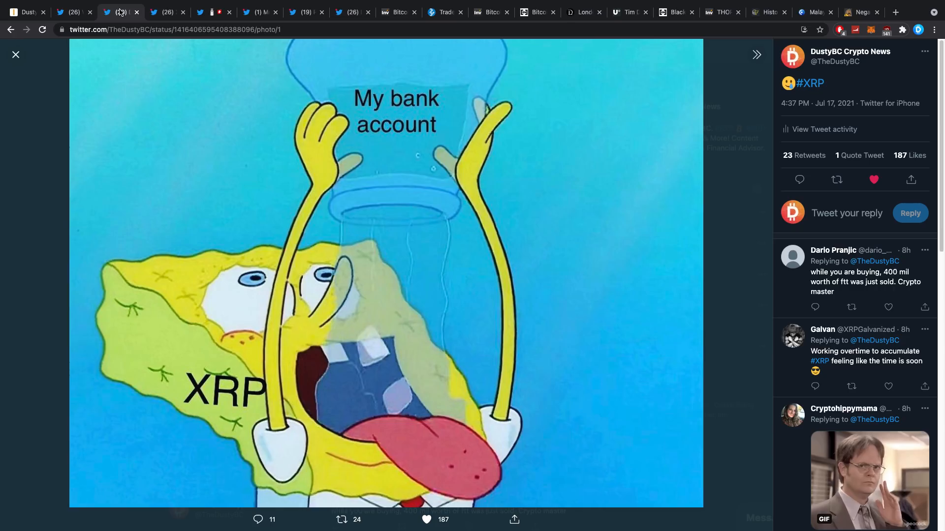
pyautogui.moveTo(163, 12)
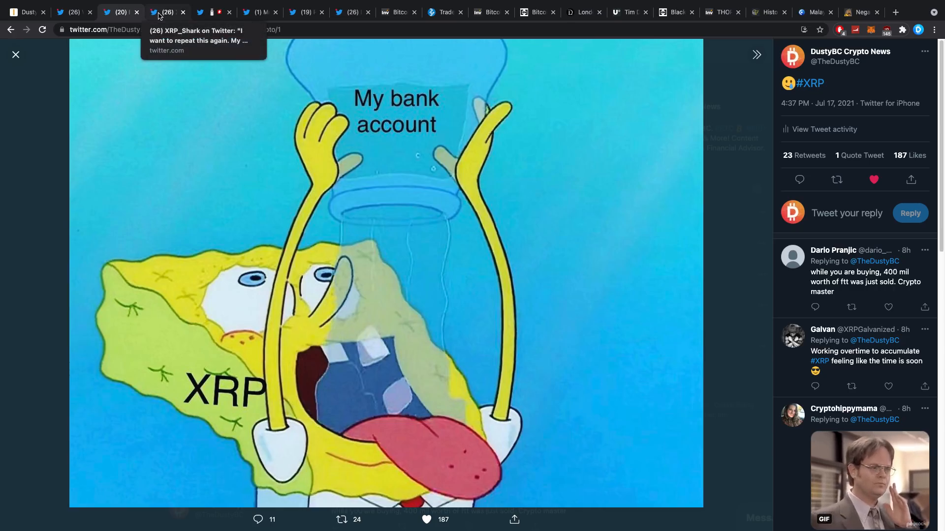
pyautogui.moveTo(173, 99)
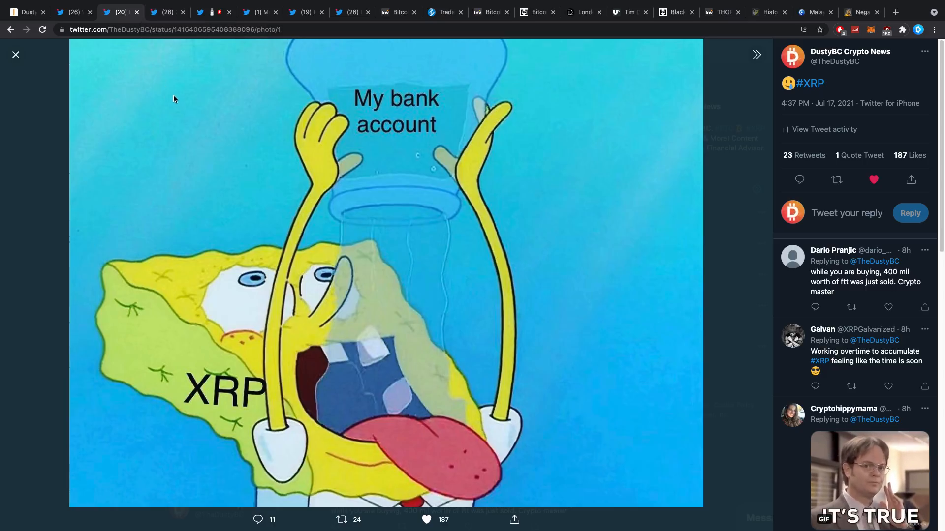
pyautogui.moveTo(180, 99)
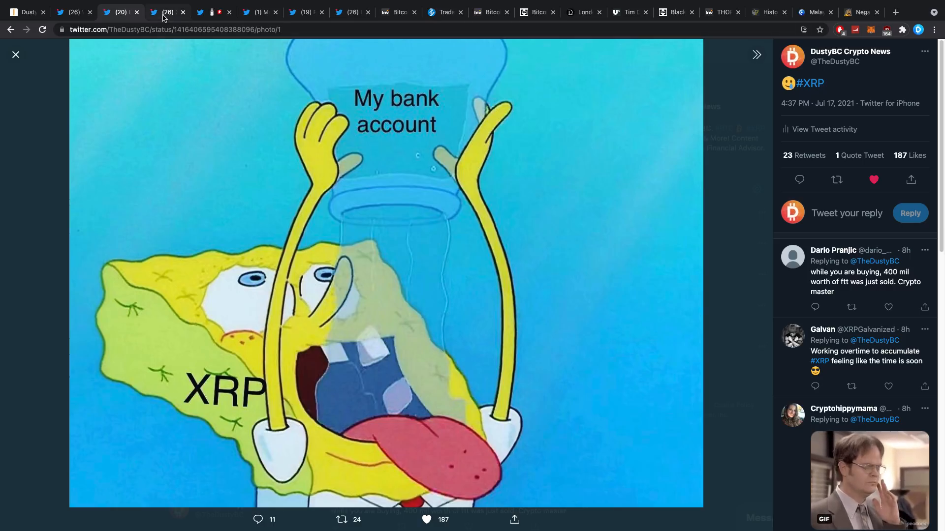
pyautogui.moveTo(162, 12)
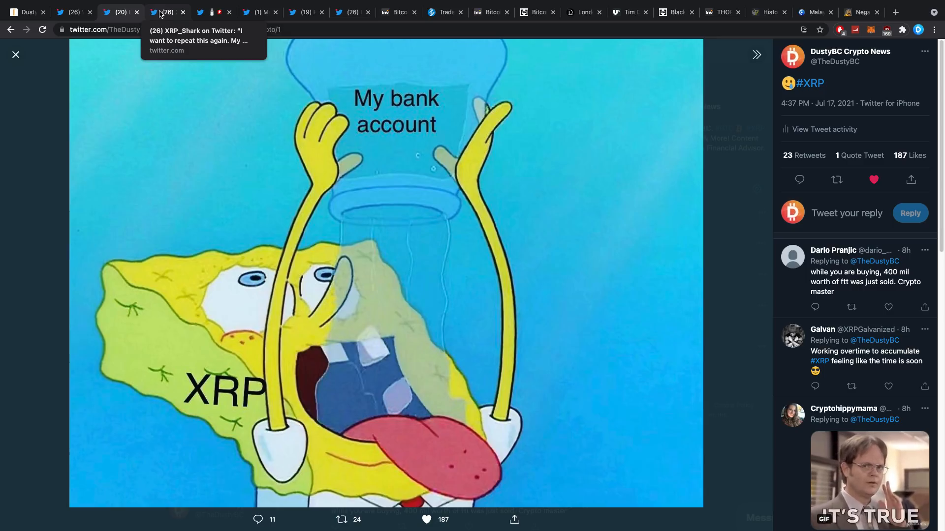
# Step: View XRP_Shark's thread predicting a 25-27$ XRP target and look through its chart replies
pyautogui.click(162, 11)
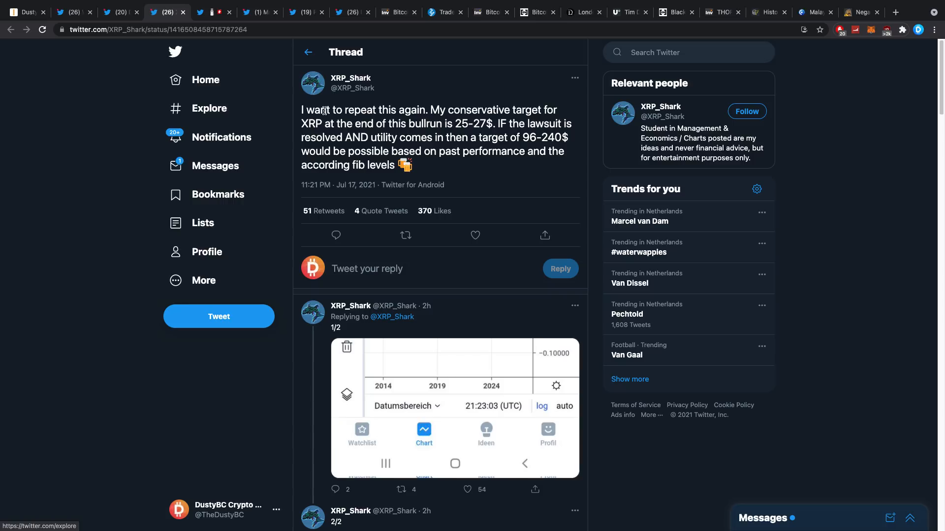
pyautogui.click(475, 235)
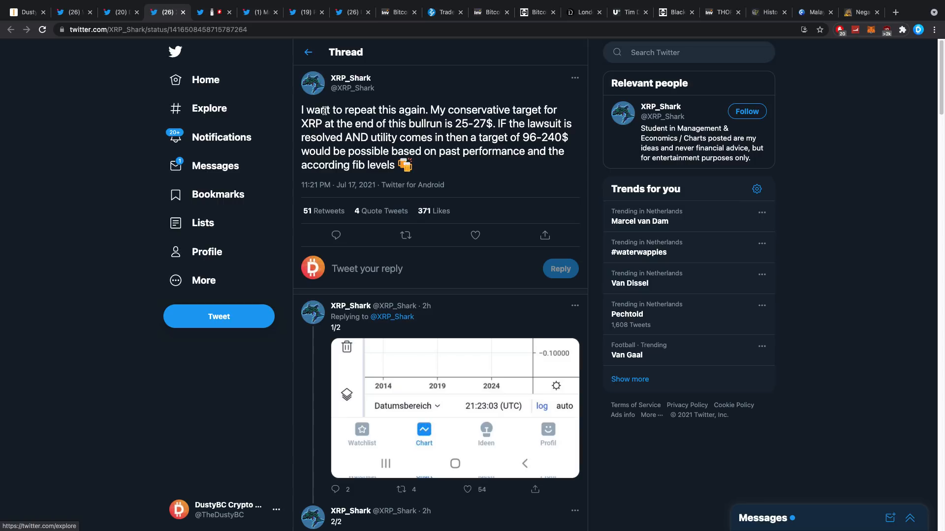
pyautogui.click(465, 489)
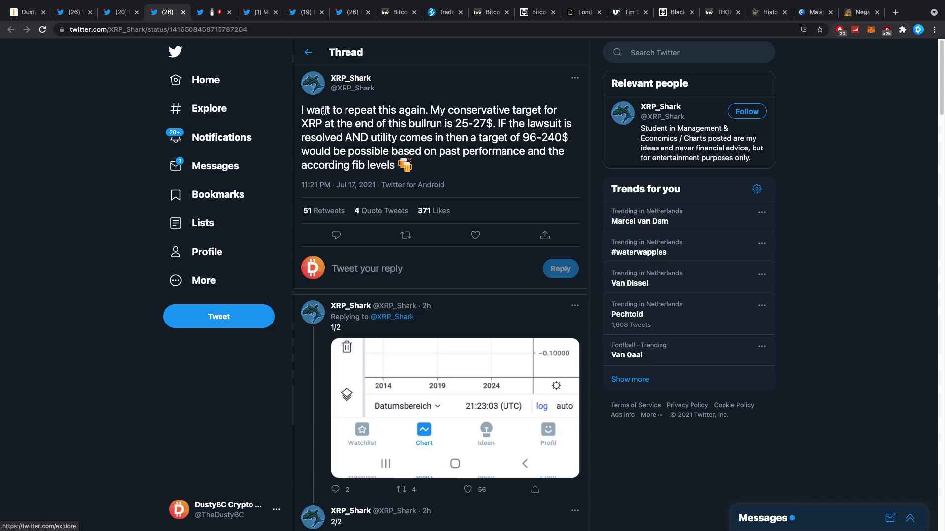
pyautogui.click(475, 235)
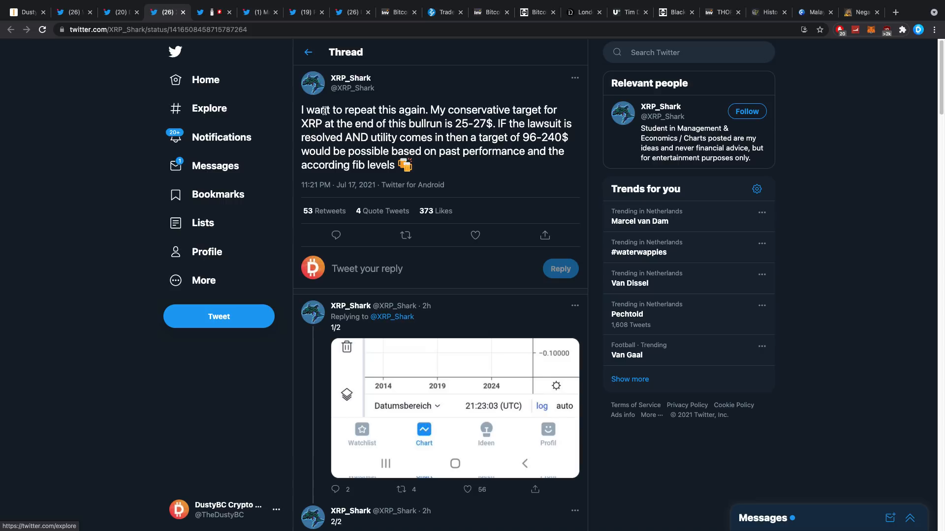
pyautogui.click(474, 235)
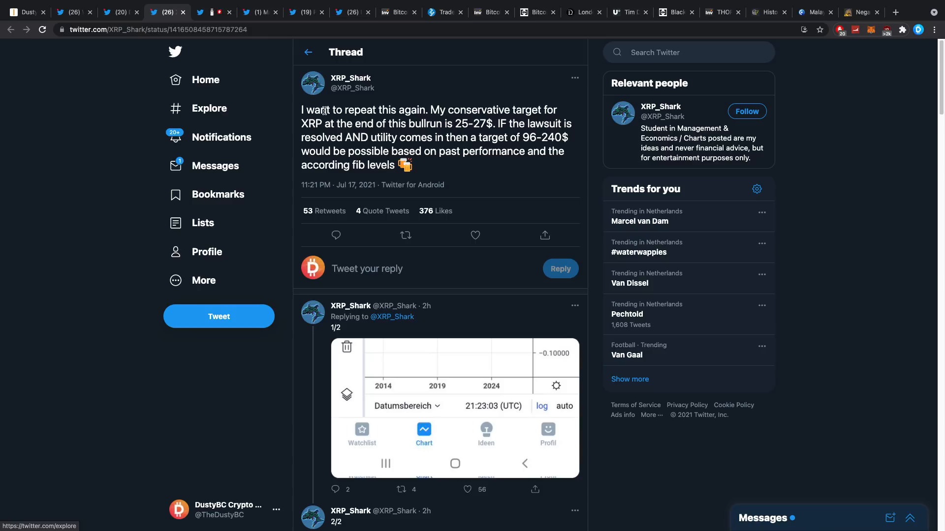
pyautogui.click(474, 235)
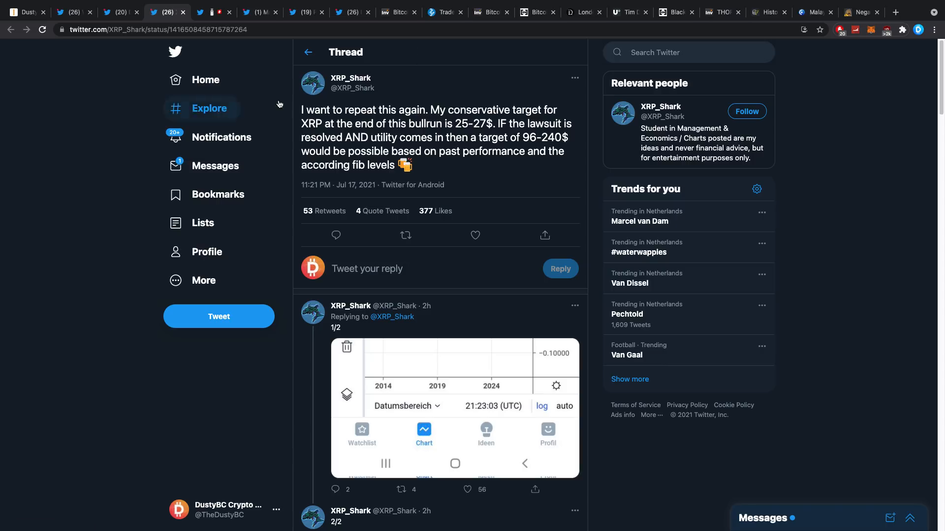
pyautogui.moveTo(375, 114)
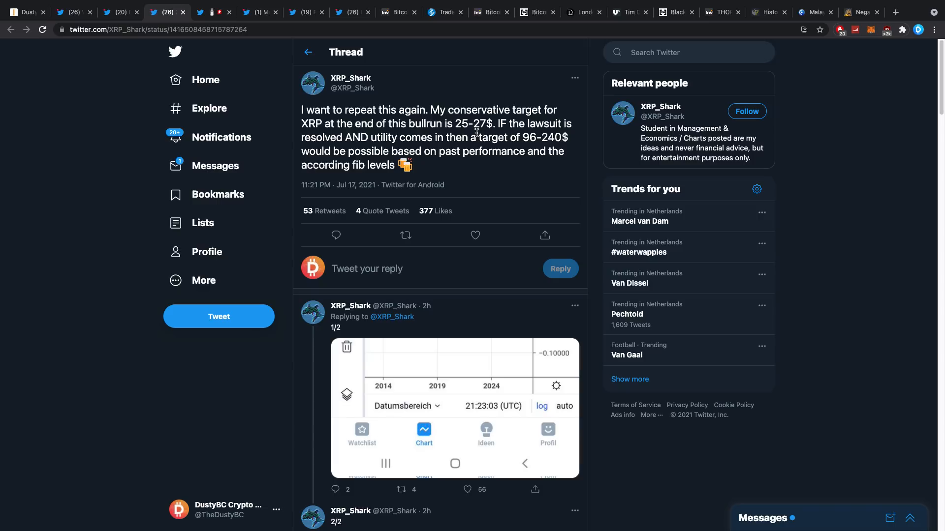
pyautogui.moveTo(449, 124)
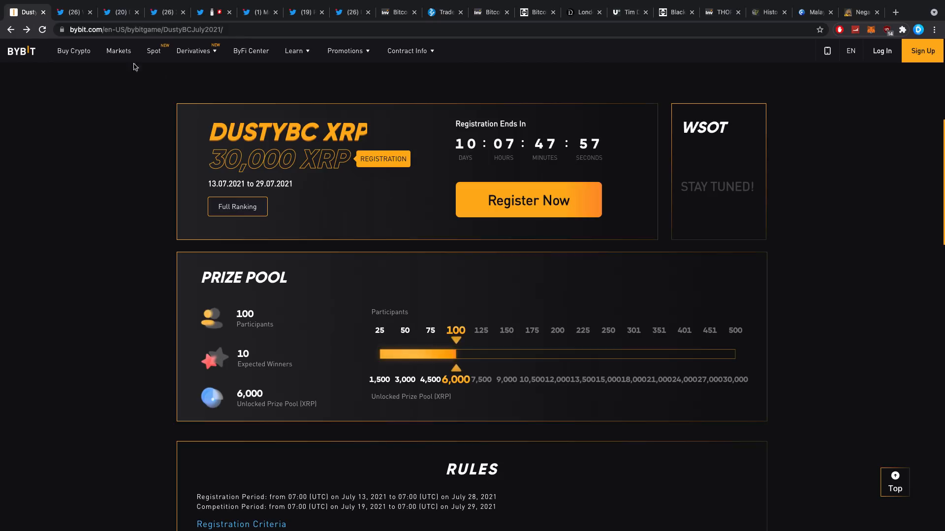
pyautogui.moveTo(171, 95)
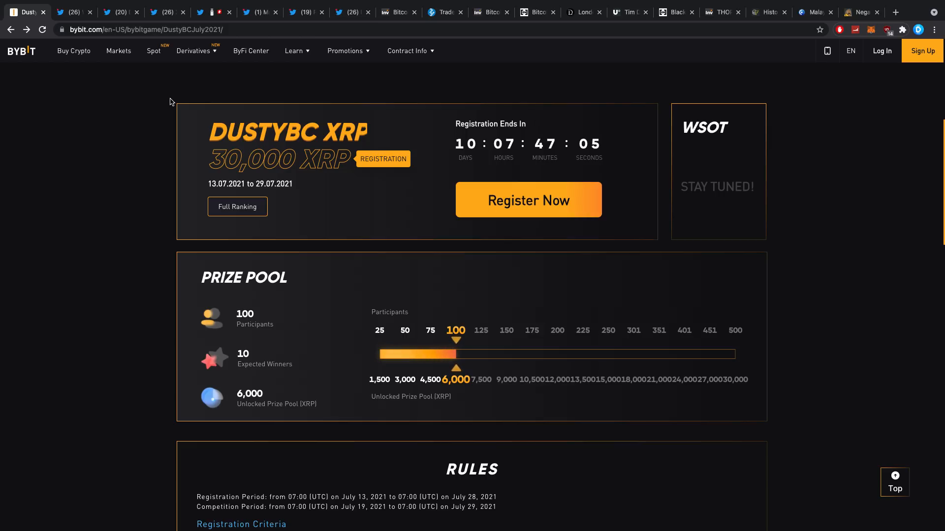
pyautogui.moveTo(238, 170)
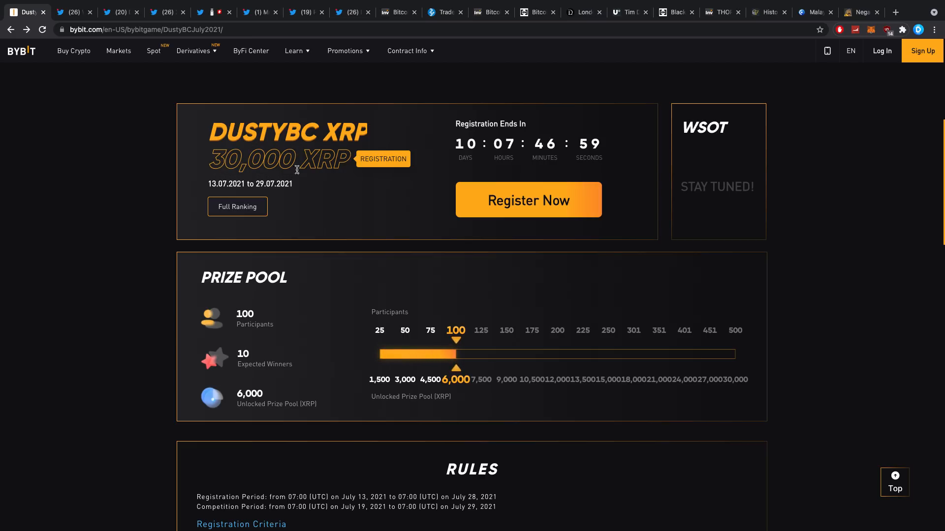
pyautogui.scroll(-3)
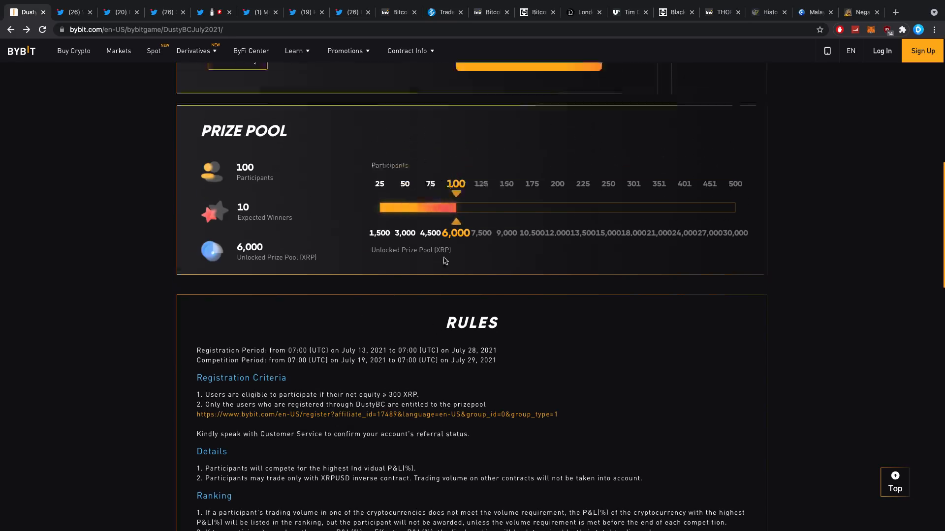
pyautogui.scroll(3)
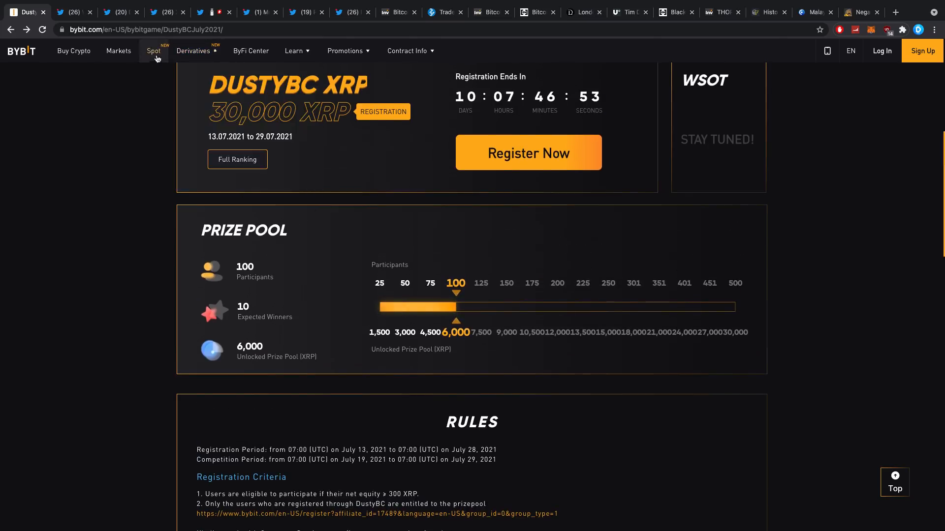
pyautogui.click(194, 50)
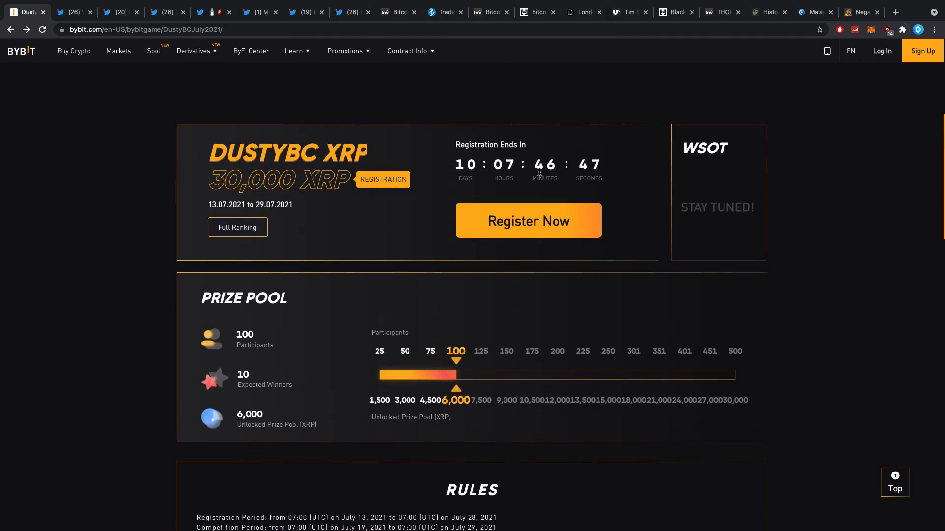
pyautogui.moveTo(454, 186)
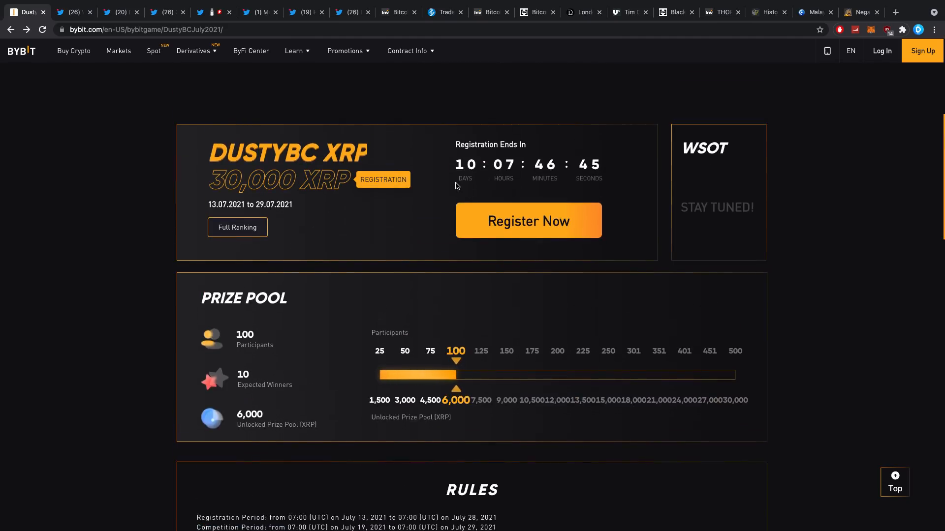
pyautogui.click(194, 50)
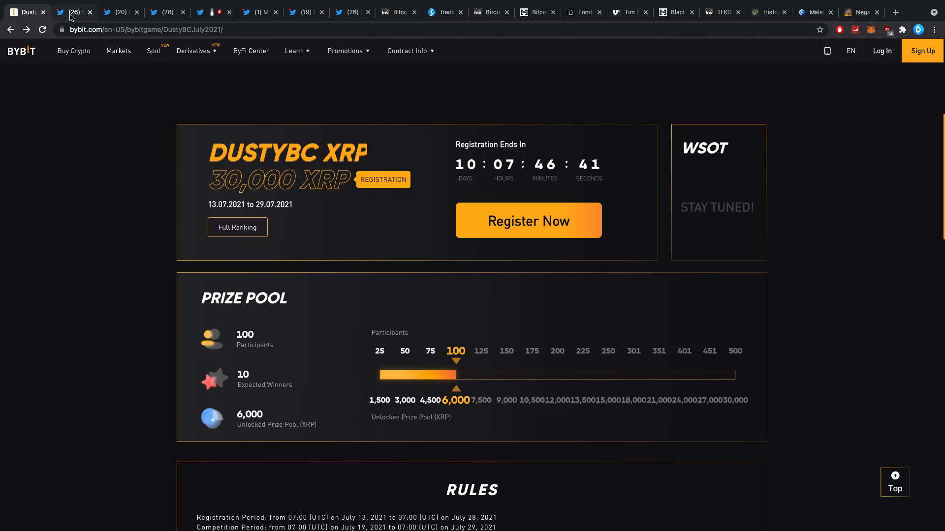
pyautogui.moveTo(270, 93)
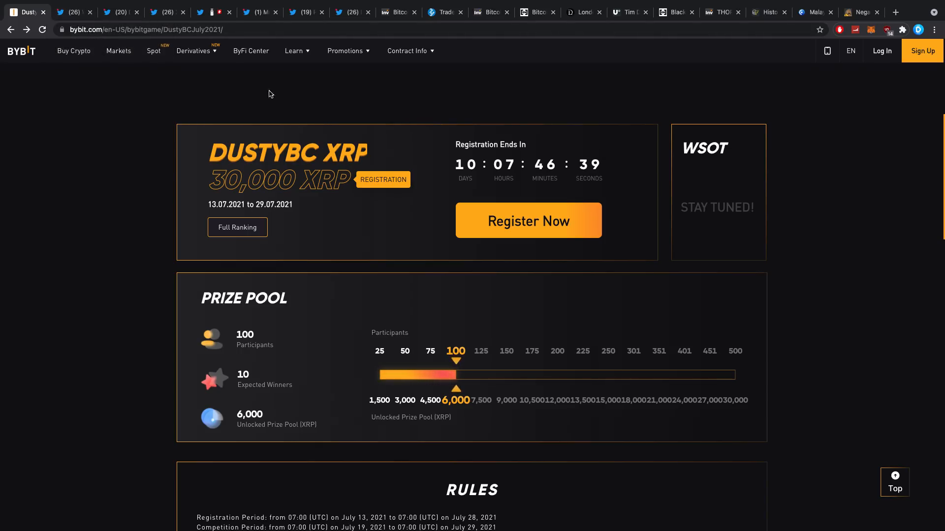
pyautogui.moveTo(120, 11)
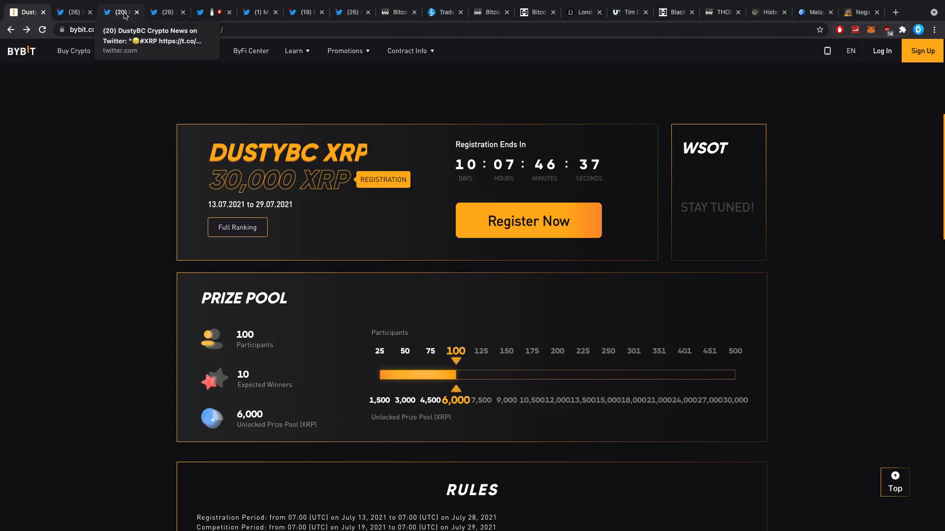
pyautogui.click(119, 12)
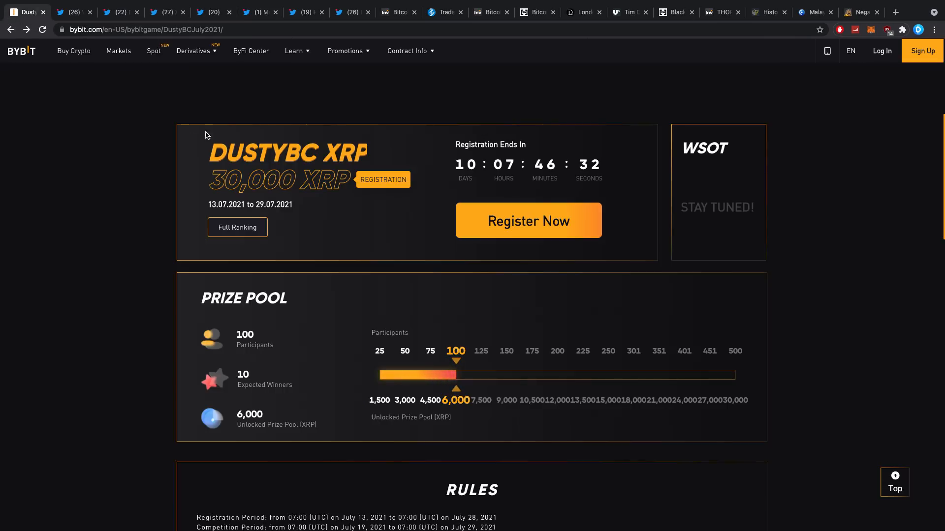
pyautogui.moveTo(257, 62)
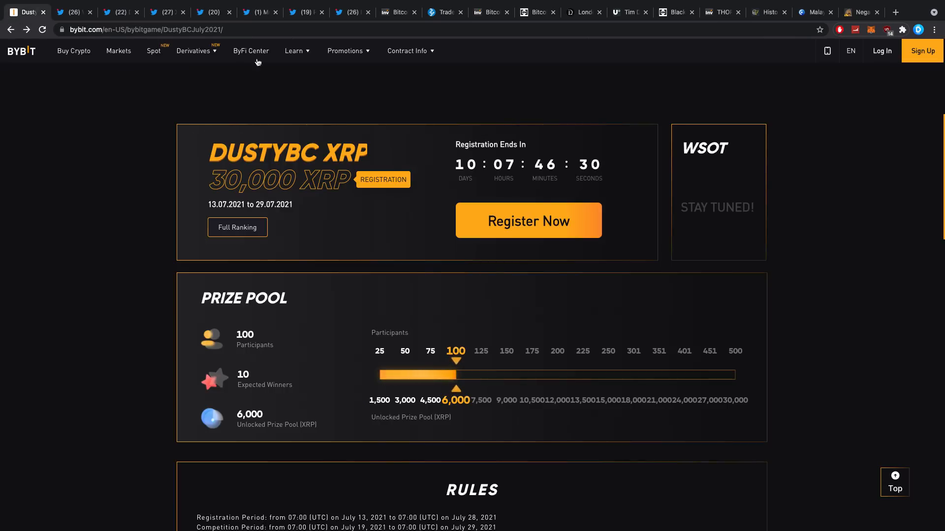
pyautogui.moveTo(259, 12)
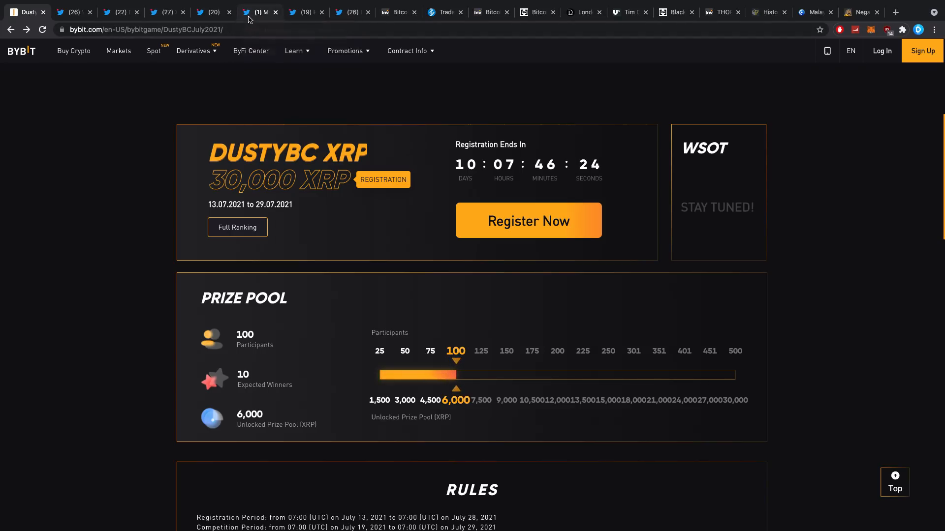
# Step: Switch to Mr. Intuitive's tweet arguing XRP is a bridge for other currencies
pyautogui.click(258, 11)
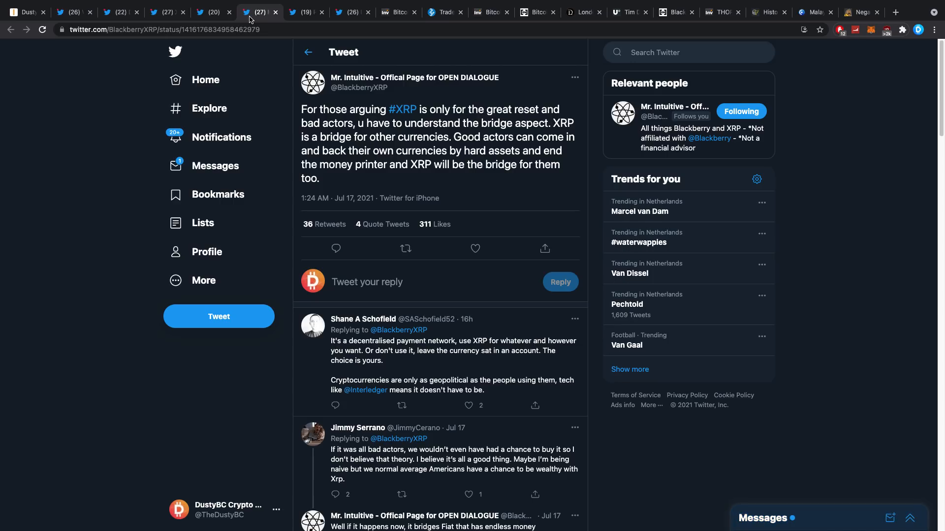
pyautogui.moveTo(388, 127)
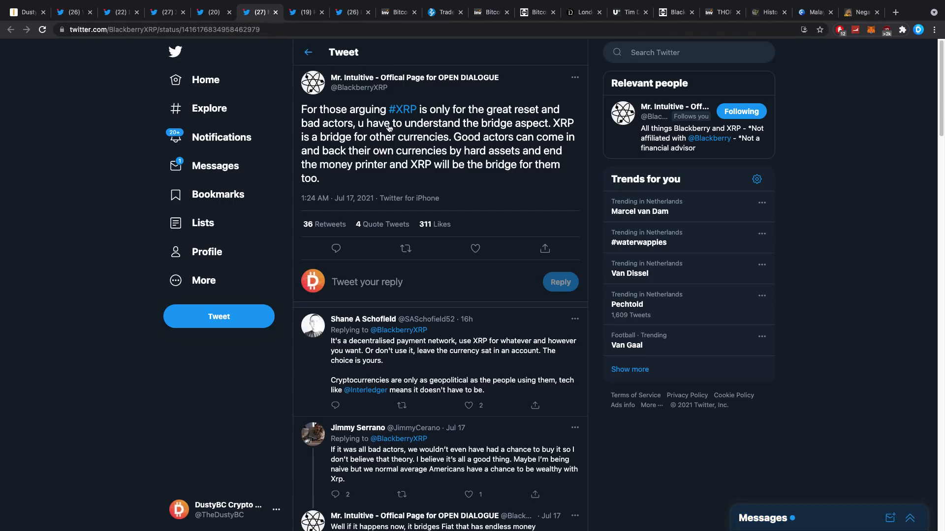
pyautogui.moveTo(343, 104)
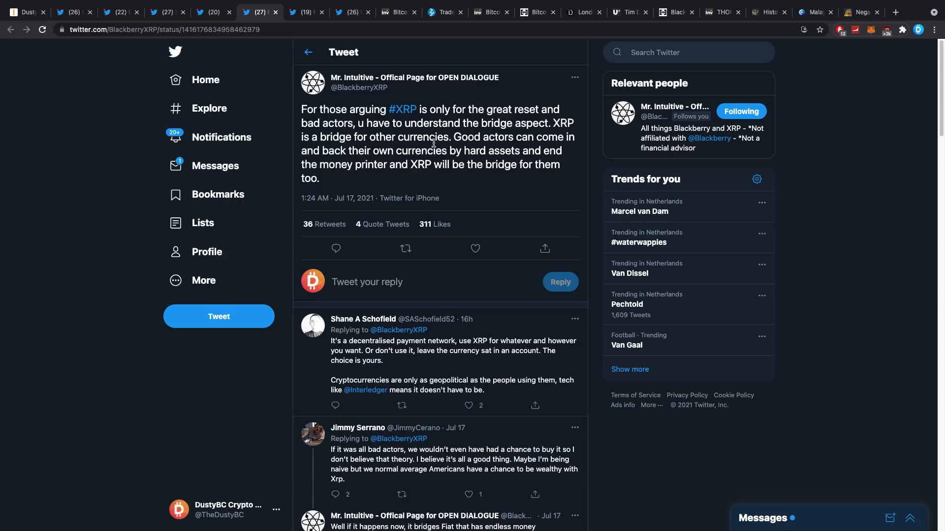
pyautogui.moveTo(390, 167)
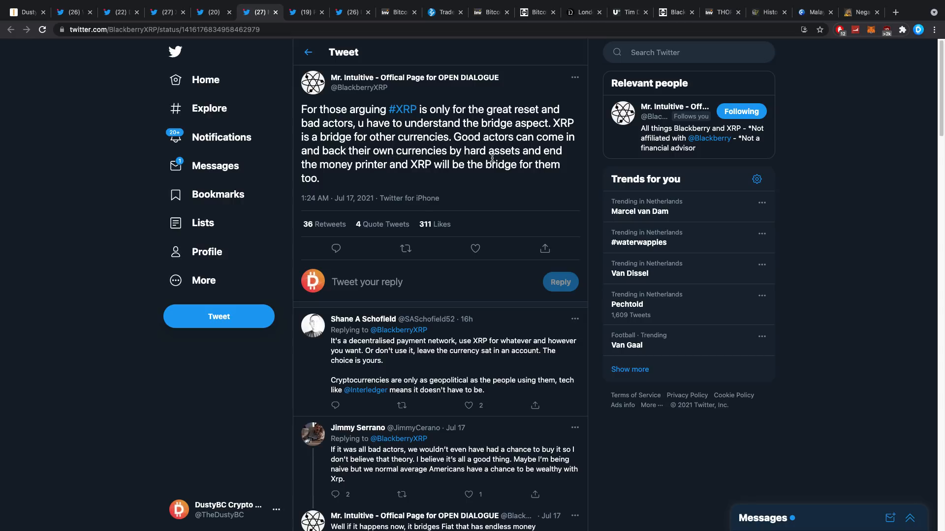
pyautogui.moveTo(535, 151)
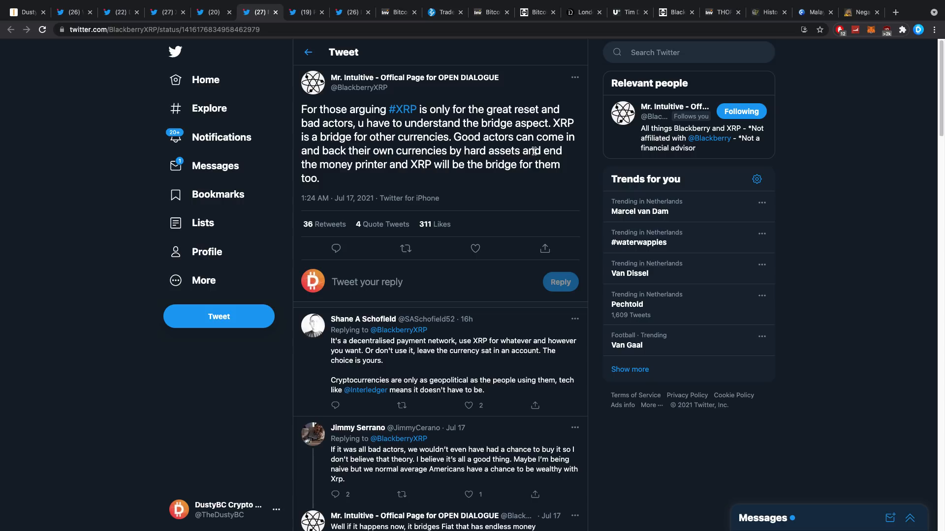
pyautogui.moveTo(395, 170)
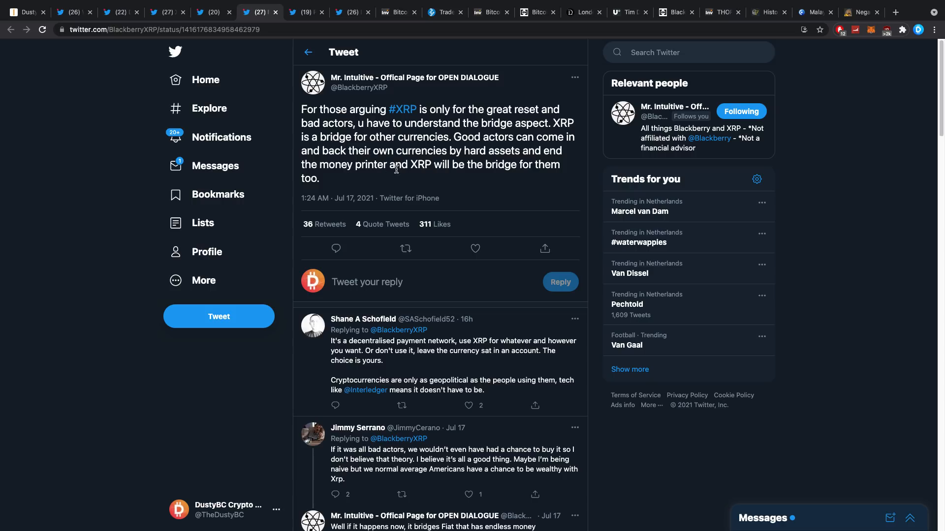
pyautogui.moveTo(351, 70)
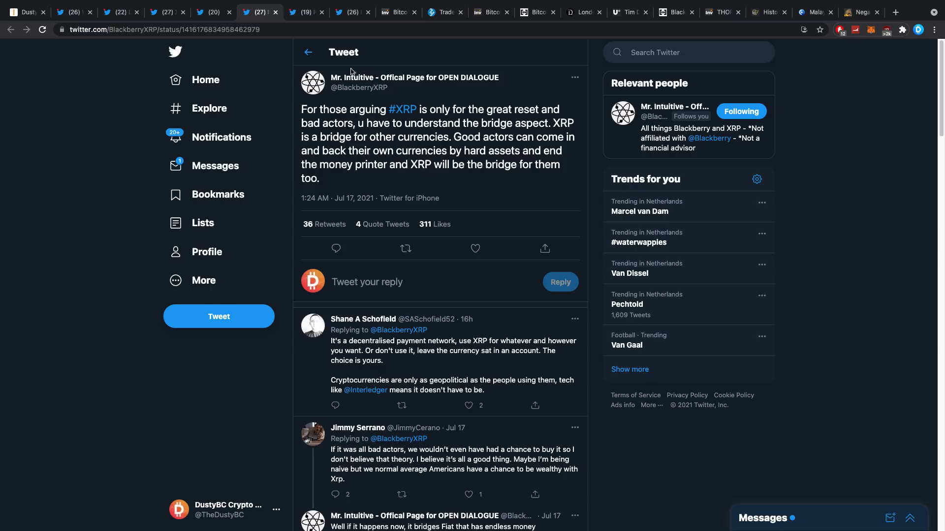
# Step: View Ripple's CBDC key-benefits tweet, glancing back at the XRP bridge tweet in between
pyautogui.click(304, 12)
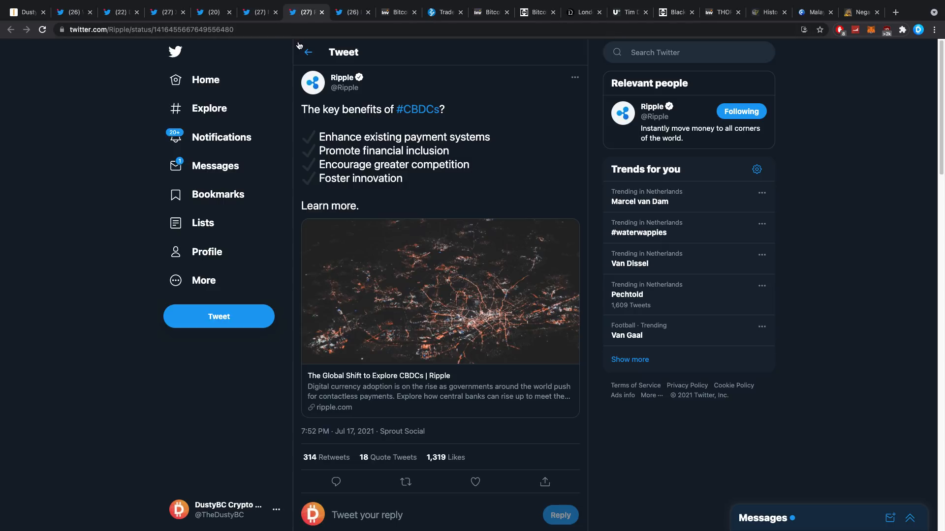
pyautogui.moveTo(297, 60)
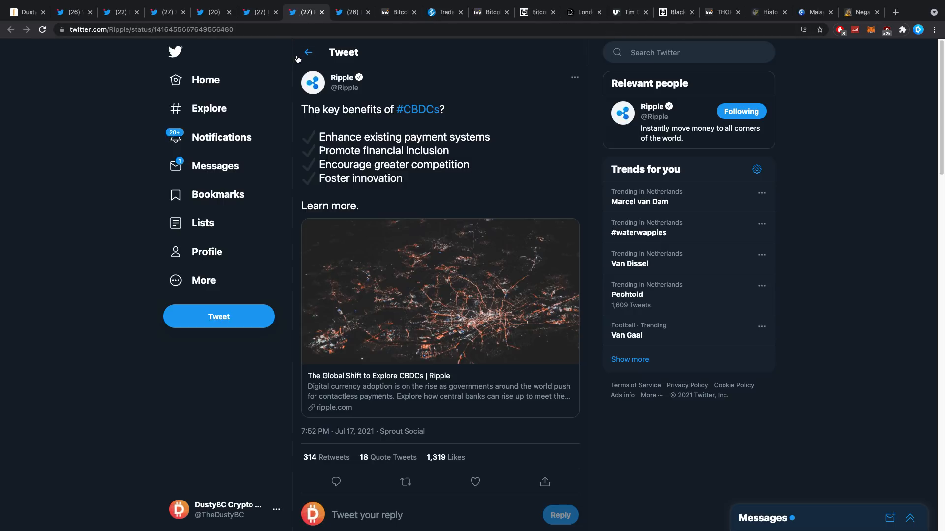
pyautogui.moveTo(294, 69)
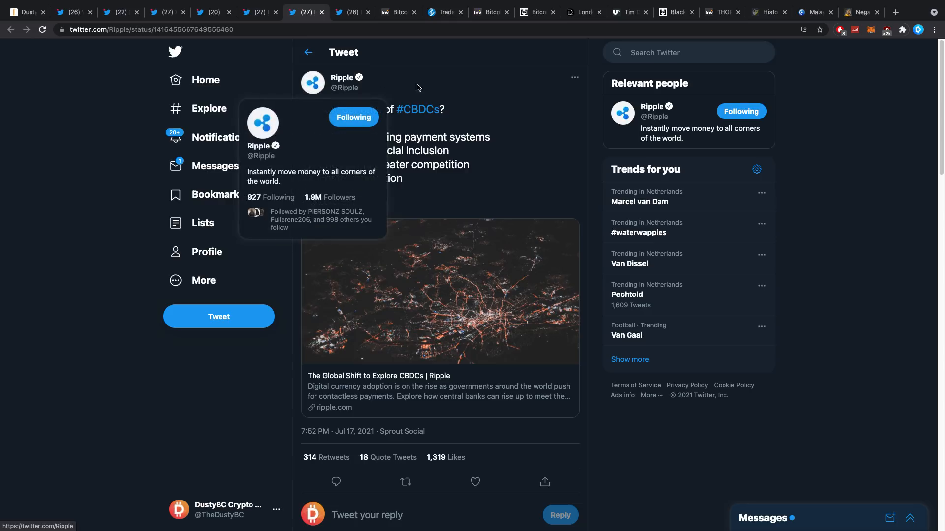
pyautogui.moveTo(417, 90)
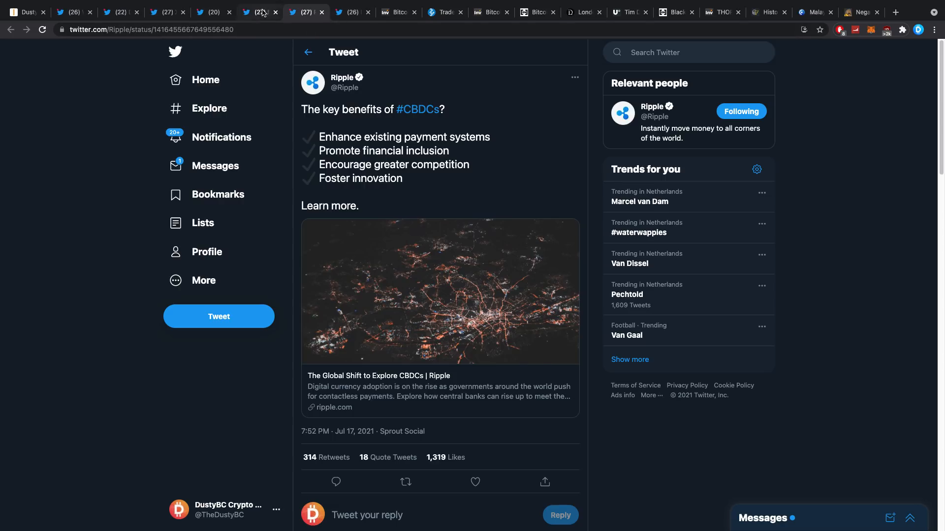
pyautogui.click(257, 11)
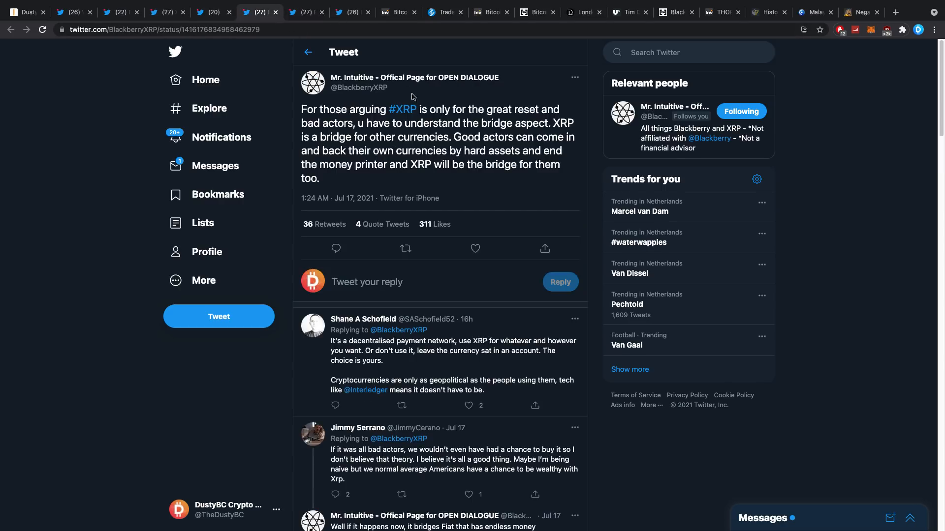
pyautogui.moveTo(307, 12)
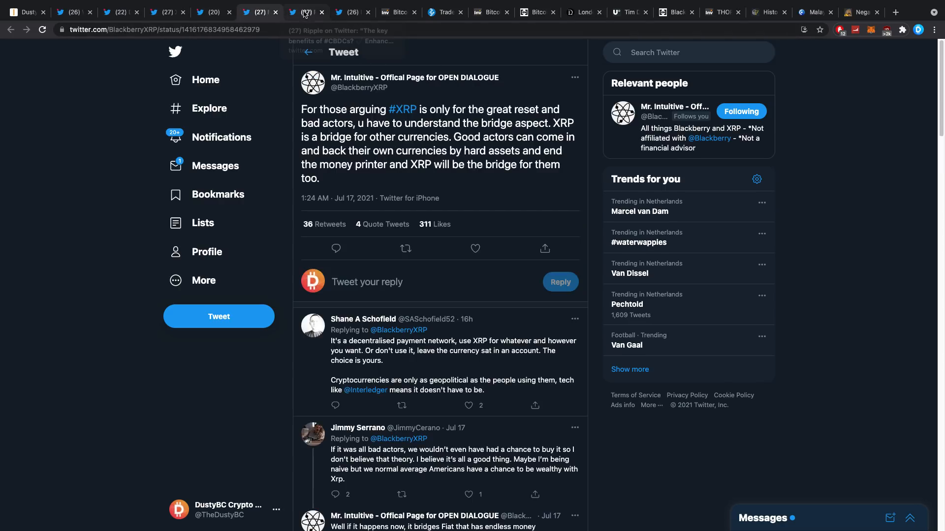
pyautogui.click(305, 12)
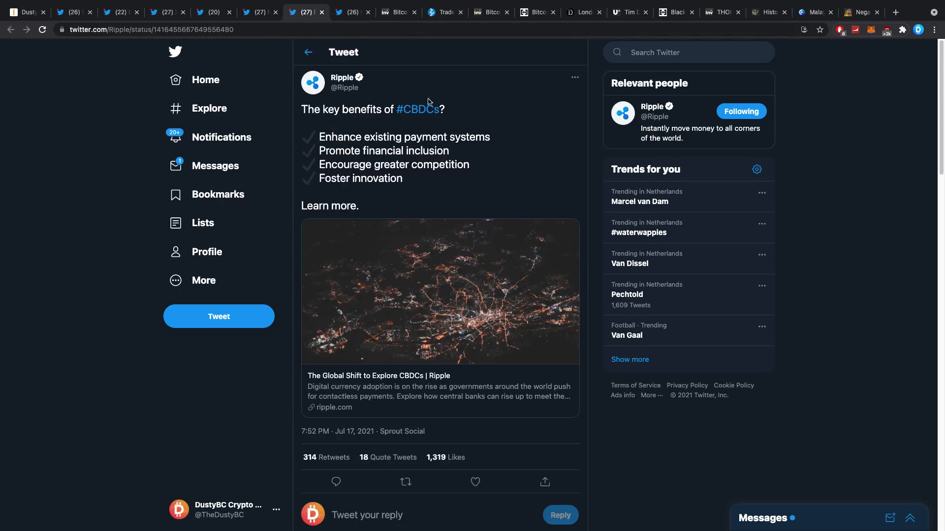
pyautogui.moveTo(259, 11)
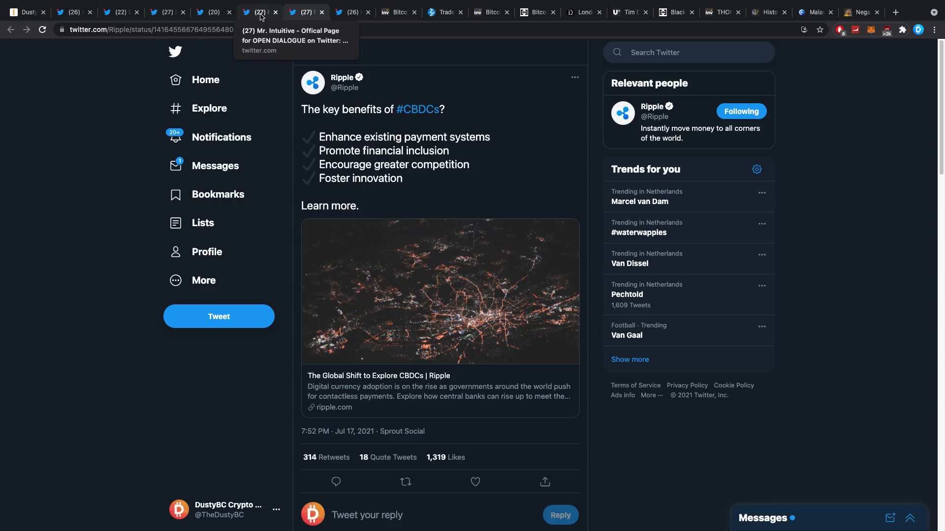
pyautogui.moveTo(380, 11)
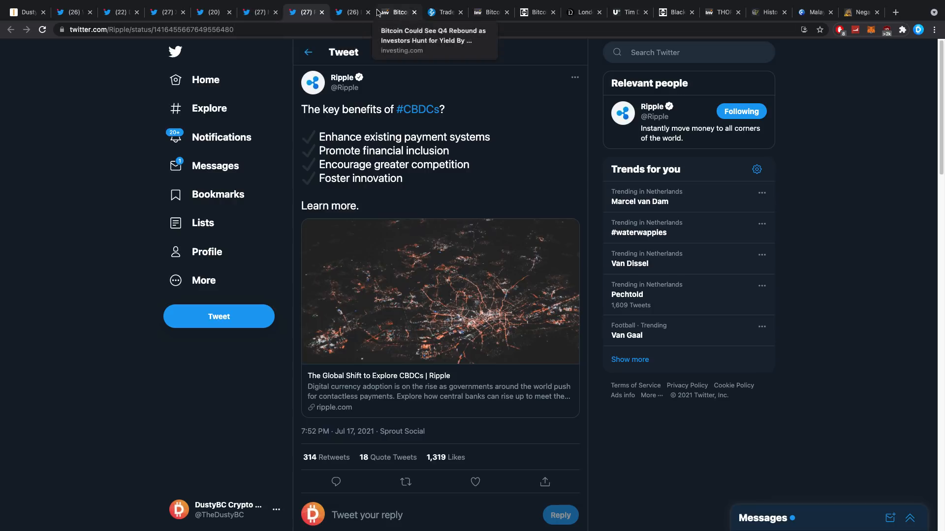
# Step: View Hester Peirce's tweet on regulators communicating with retail investors and skim its replies
pyautogui.click(351, 12)
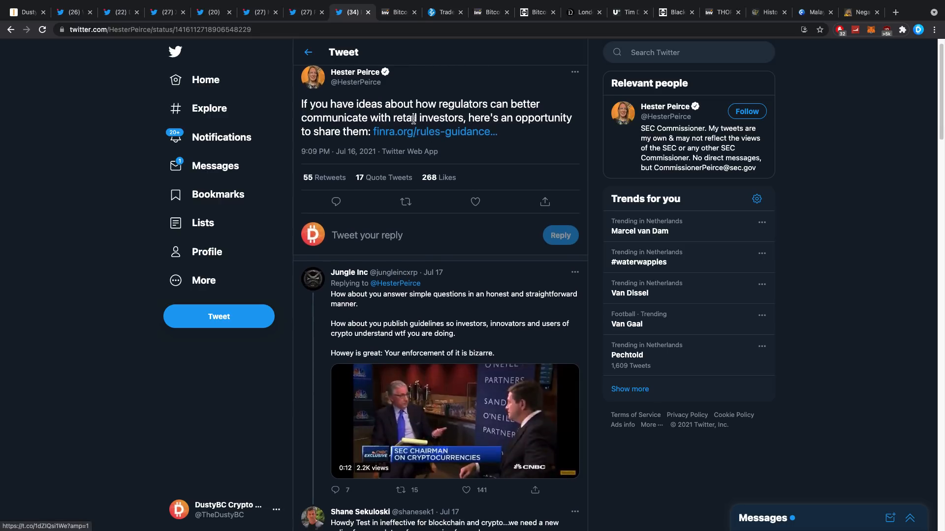
pyautogui.moveTo(466, 141)
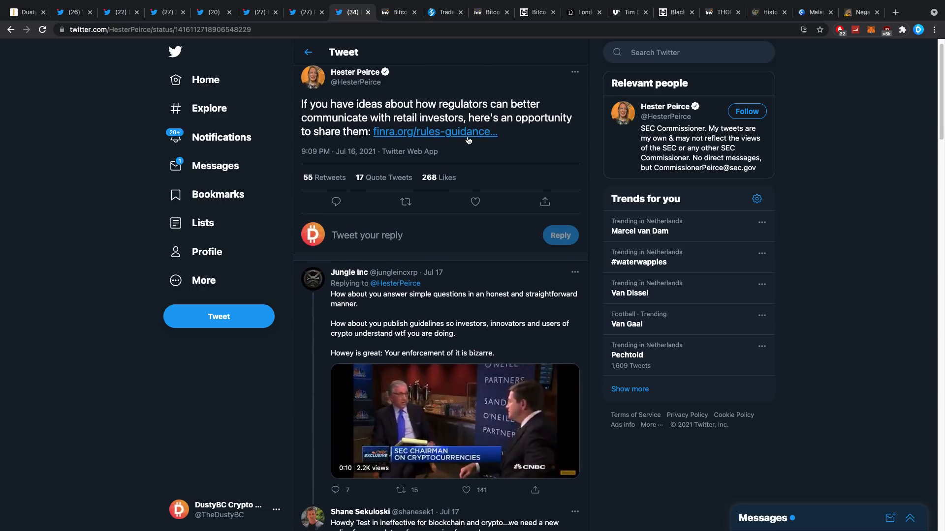
pyautogui.scroll(-3)
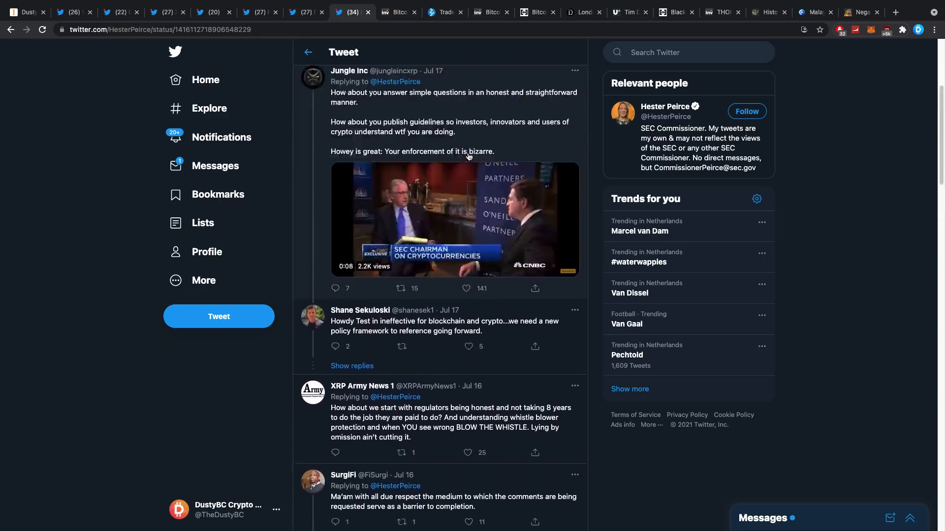
pyautogui.scroll(3)
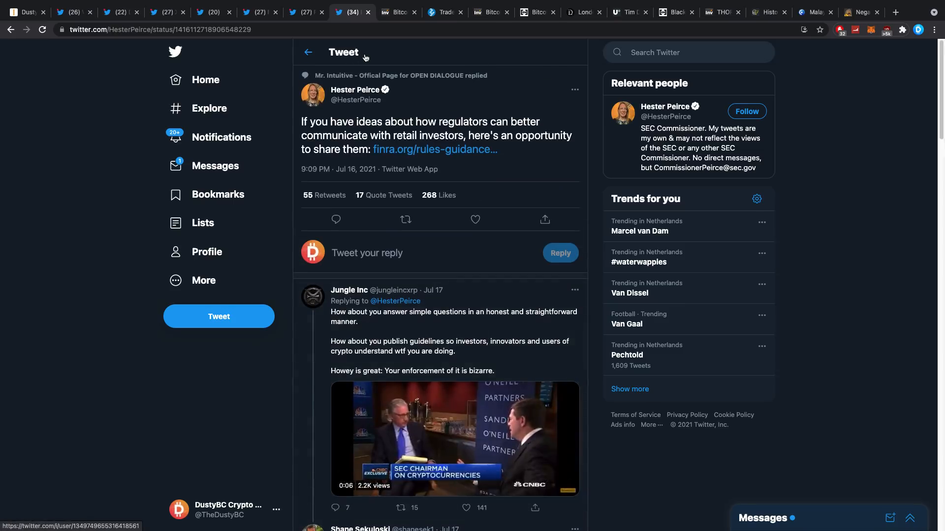
pyautogui.moveTo(397, 12)
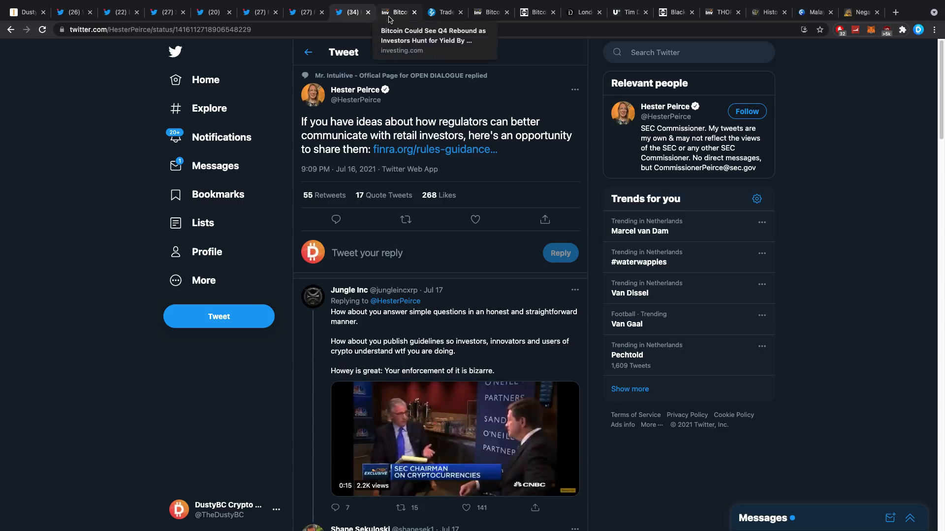
# Step: Read through Investing.com's 'Bitcoin Could See Q4 Rebound as Investors Hunt for Yield' article and return to its headline
pyautogui.click(398, 12)
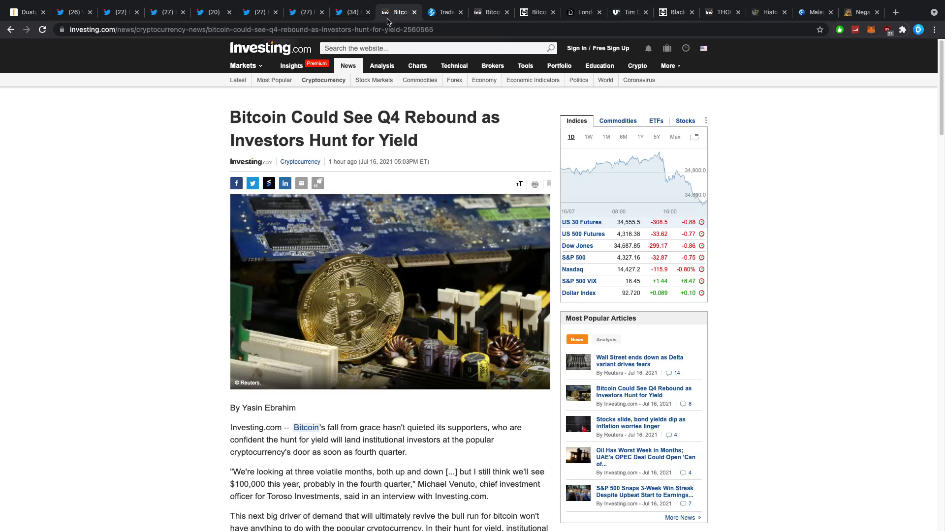
pyautogui.moveTo(316, 121)
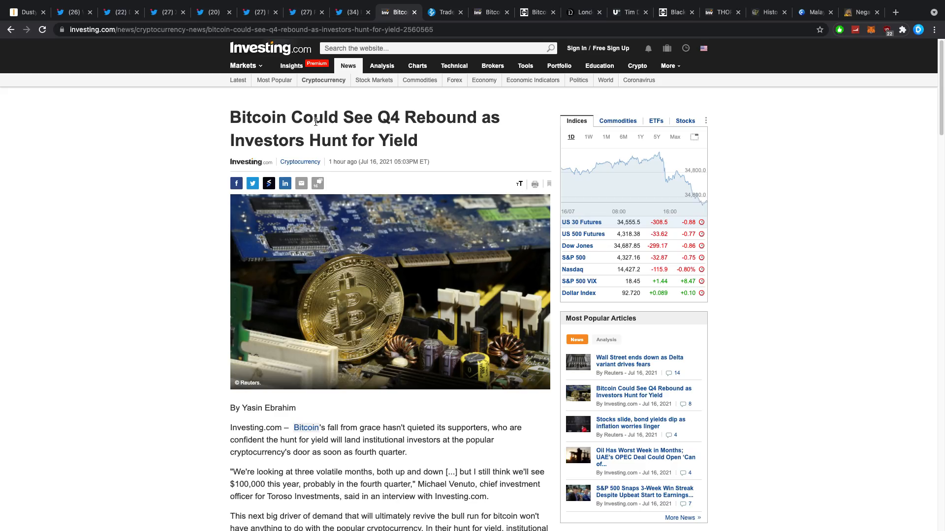
pyautogui.scroll(-3)
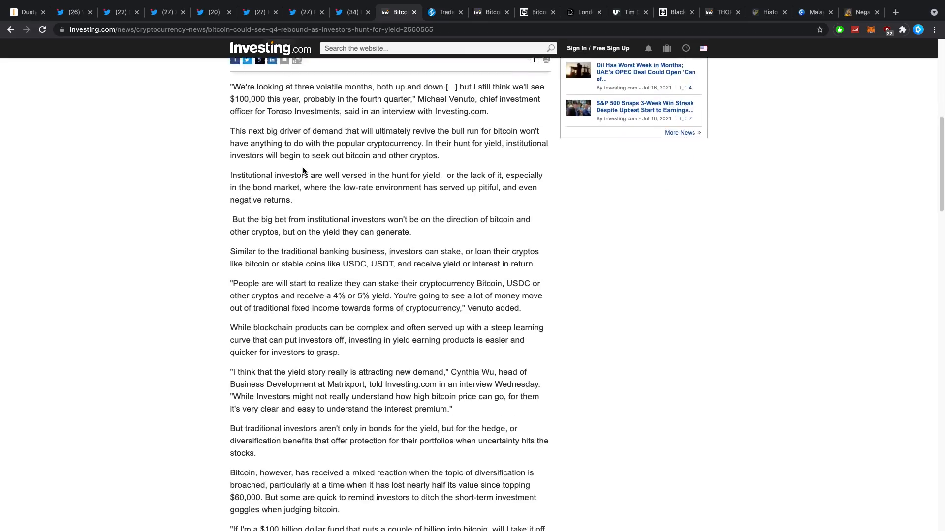
pyautogui.scroll(3)
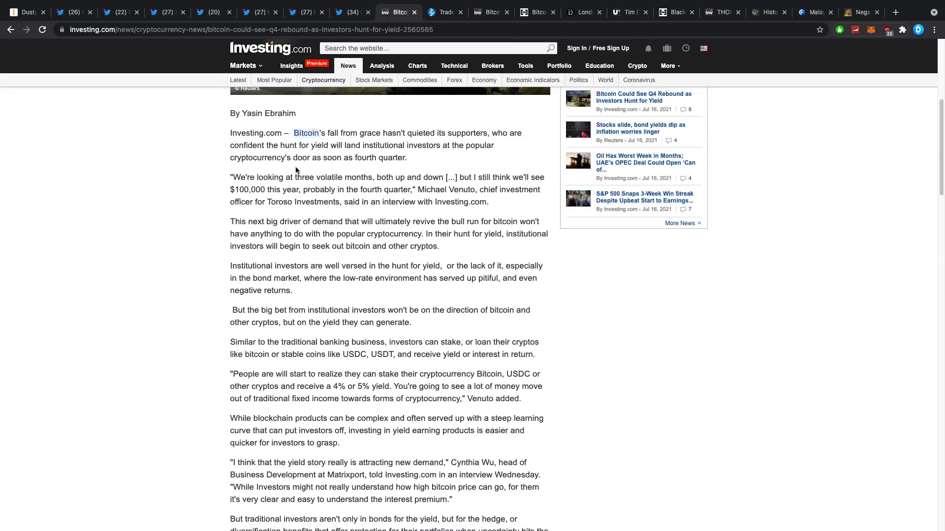
pyautogui.scroll(3)
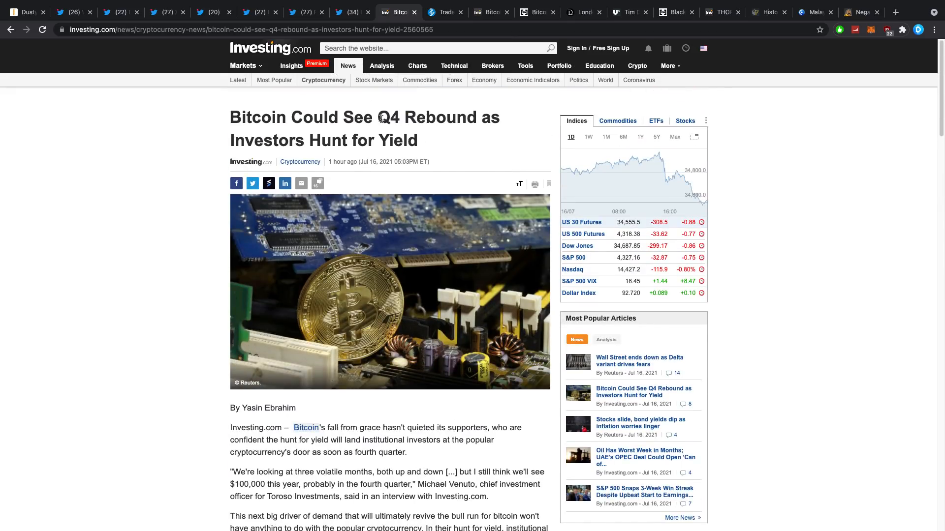
pyautogui.moveTo(471, 117)
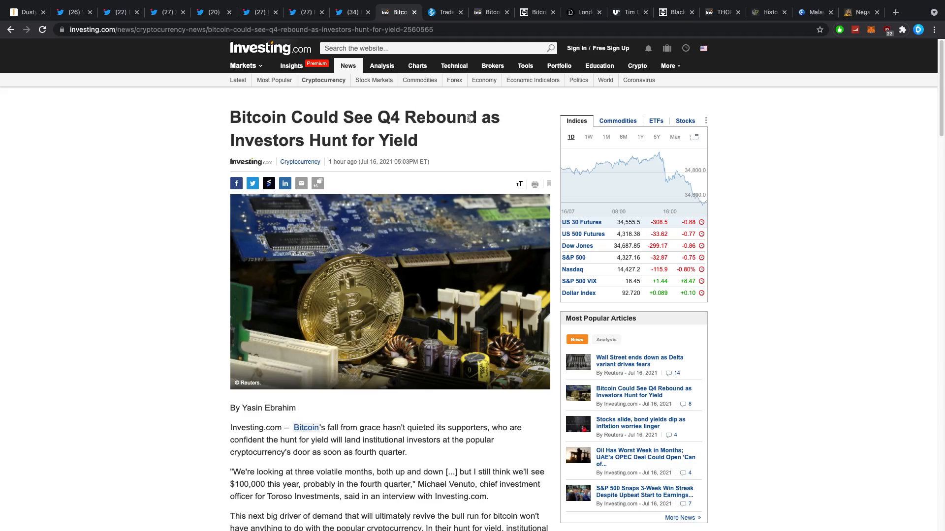
pyautogui.scroll(-3)
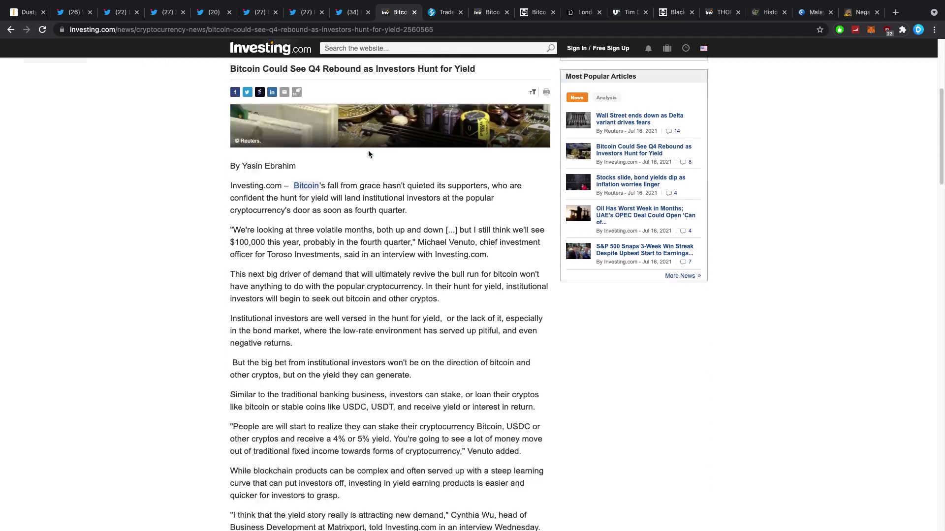
pyautogui.scroll(-3)
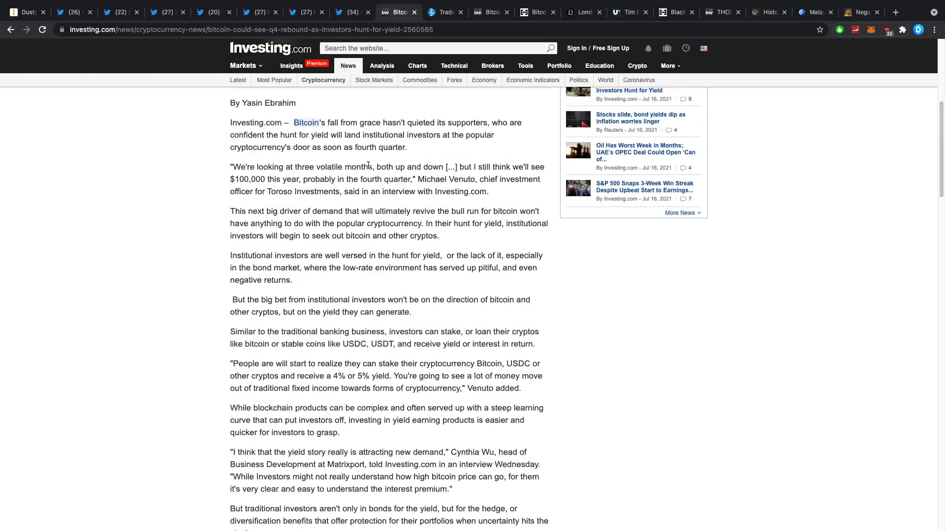
pyautogui.scroll(3)
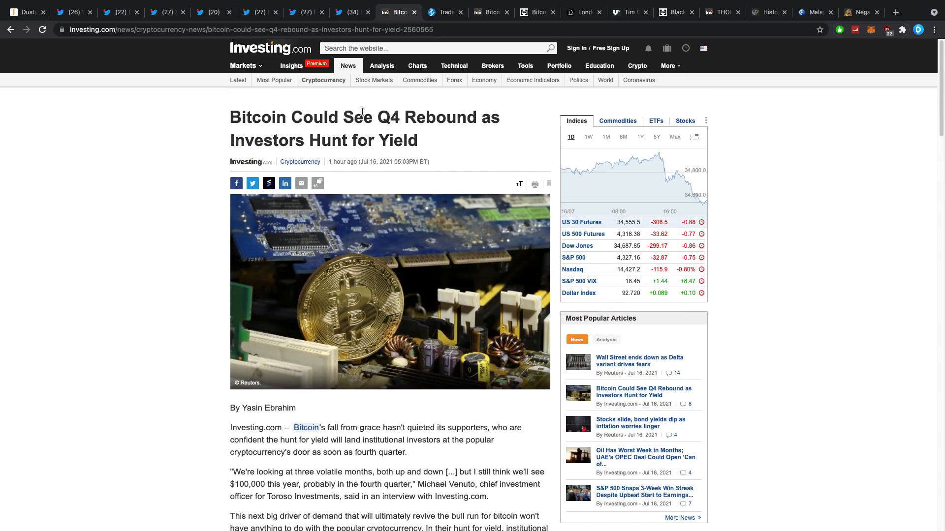
pyautogui.moveTo(445, 12)
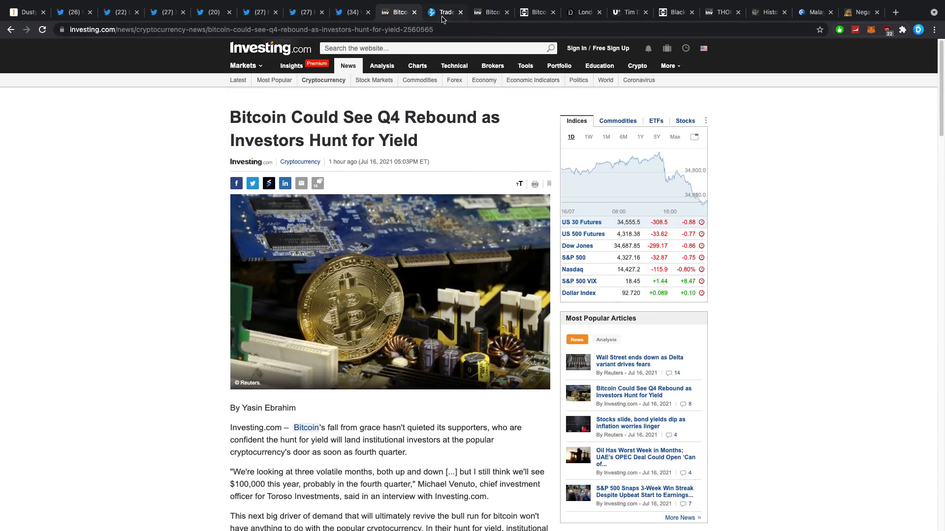
pyautogui.click(445, 12)
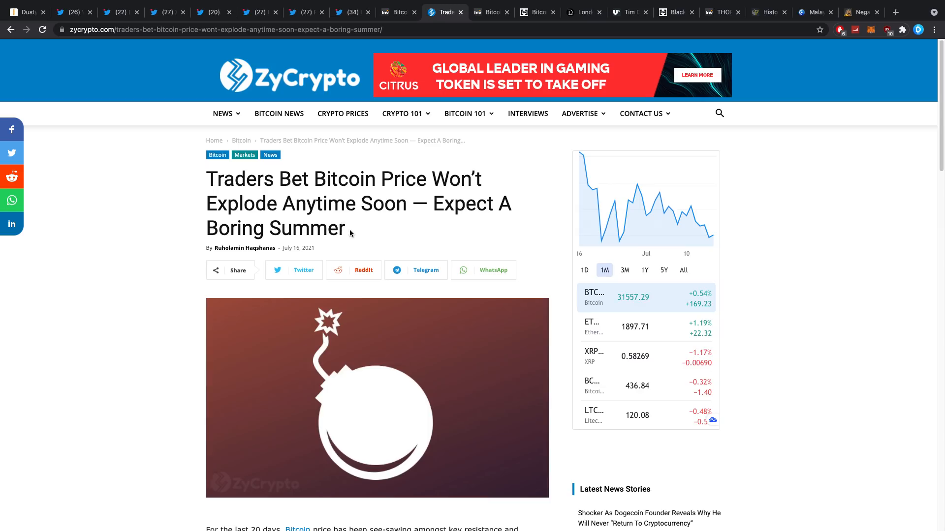
pyautogui.scroll(-3)
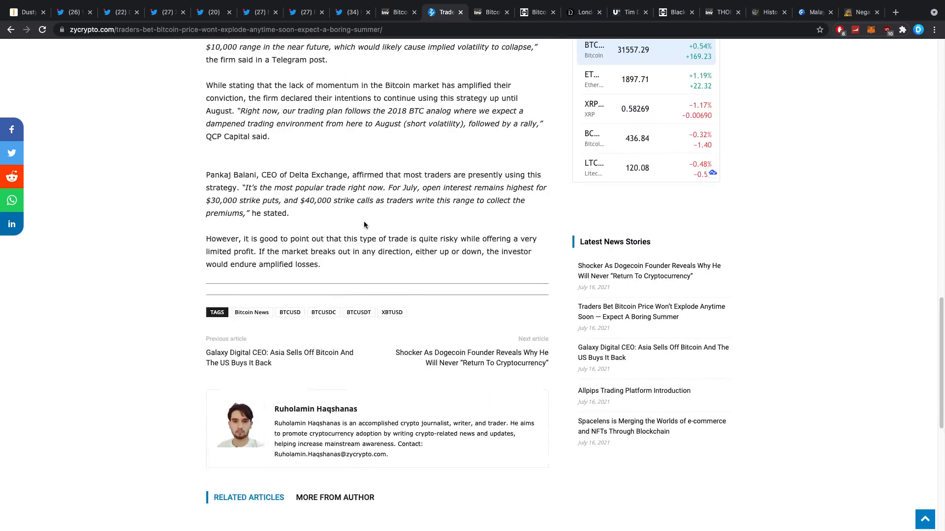
pyautogui.scroll(3)
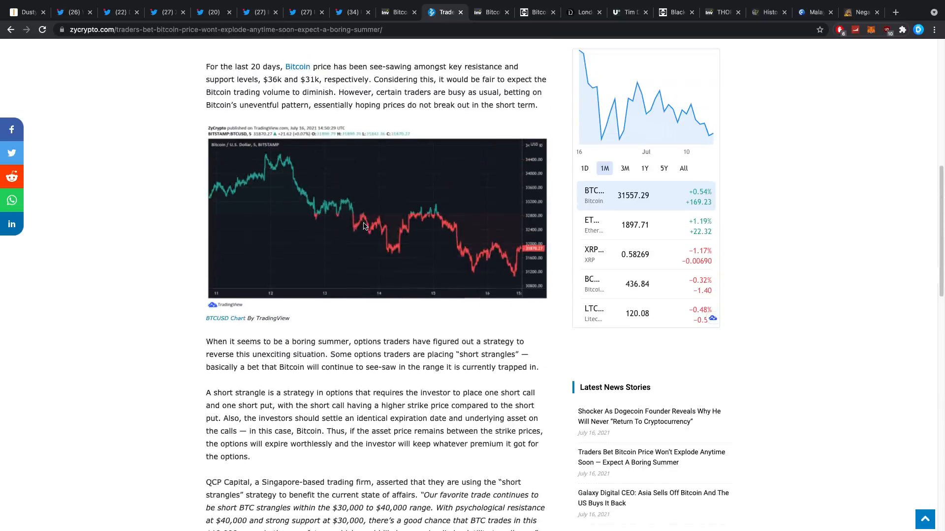
pyautogui.scroll(3)
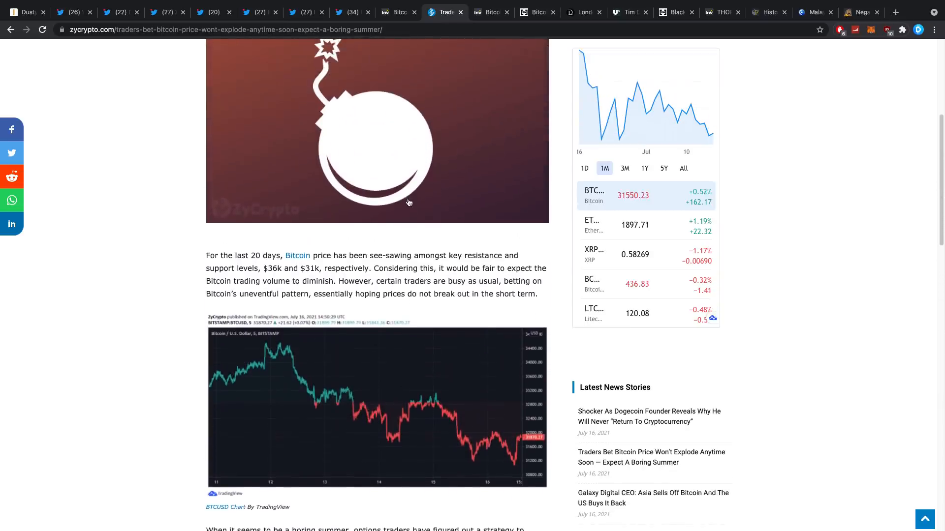
pyautogui.scroll(3)
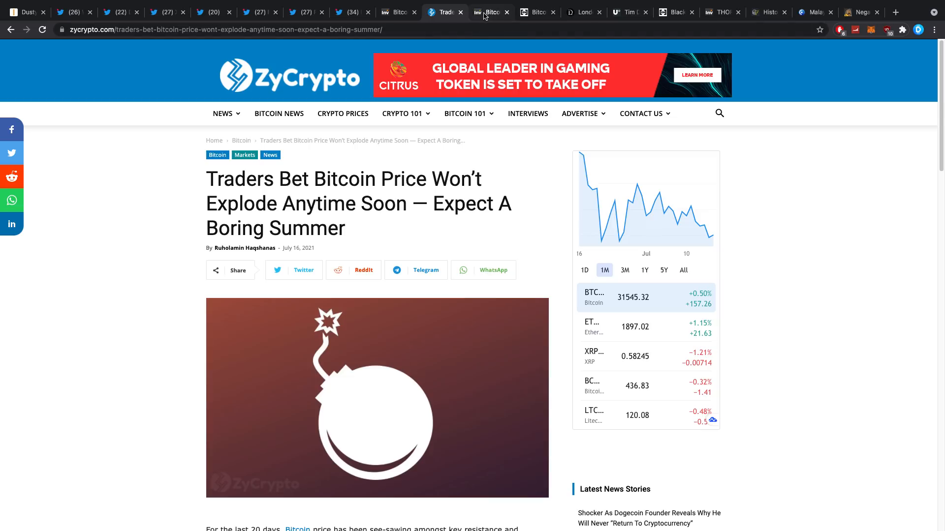
# Step: Switch to Investing.com's monthly Bitcoin historical price table and browse the recent rows
pyautogui.click(488, 12)
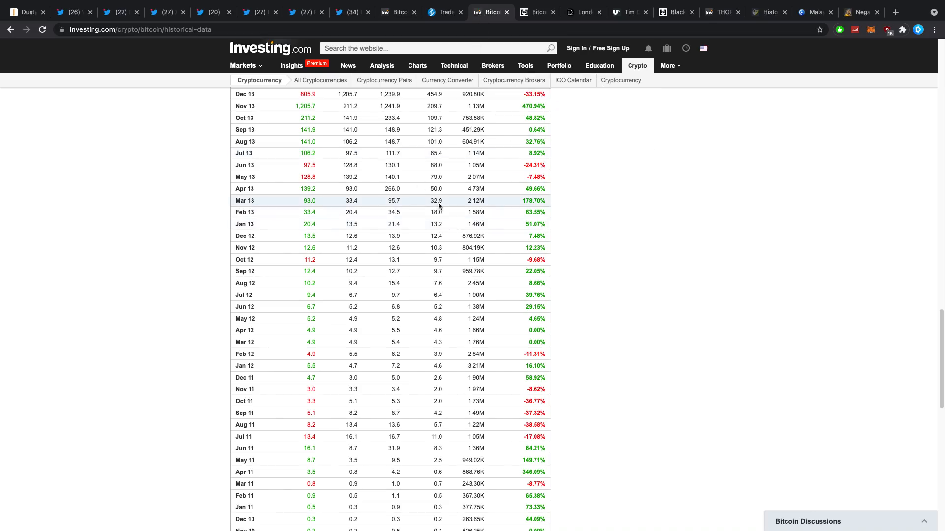
pyautogui.scroll(3)
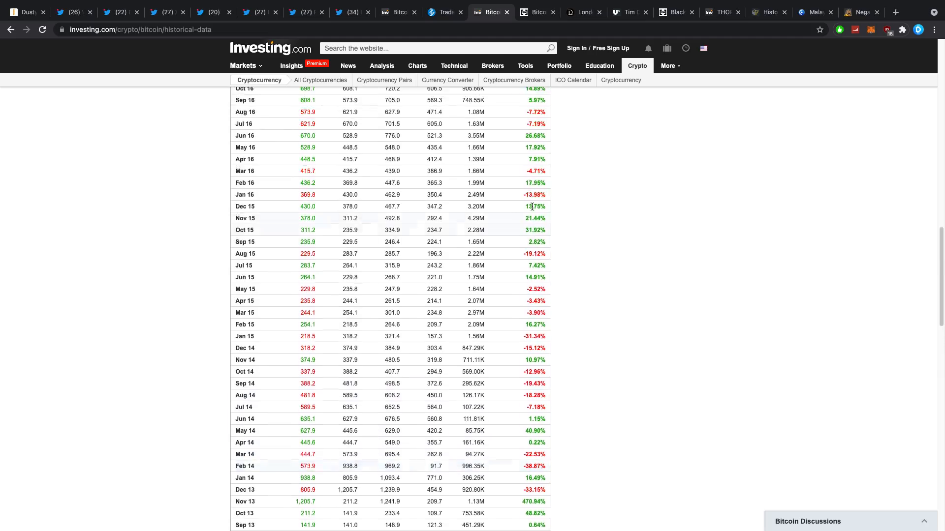
pyautogui.scroll(3)
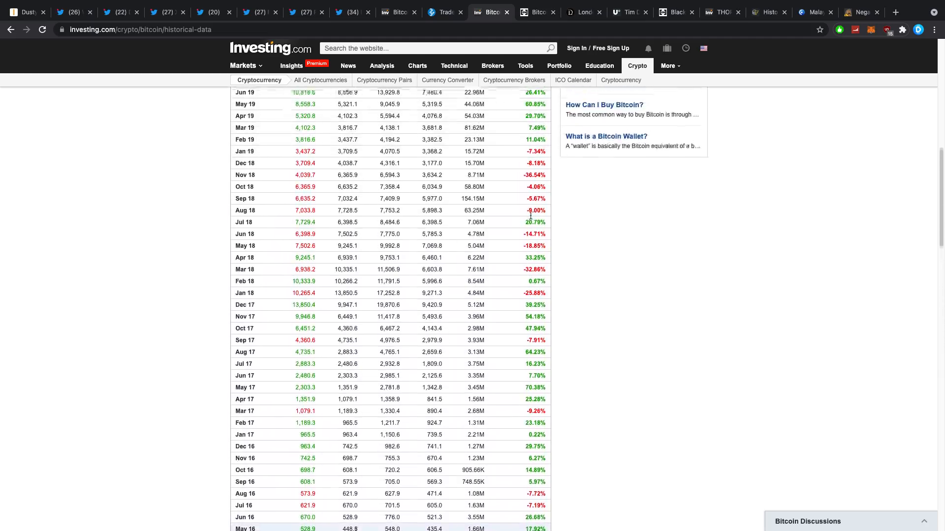
pyautogui.scroll(-3)
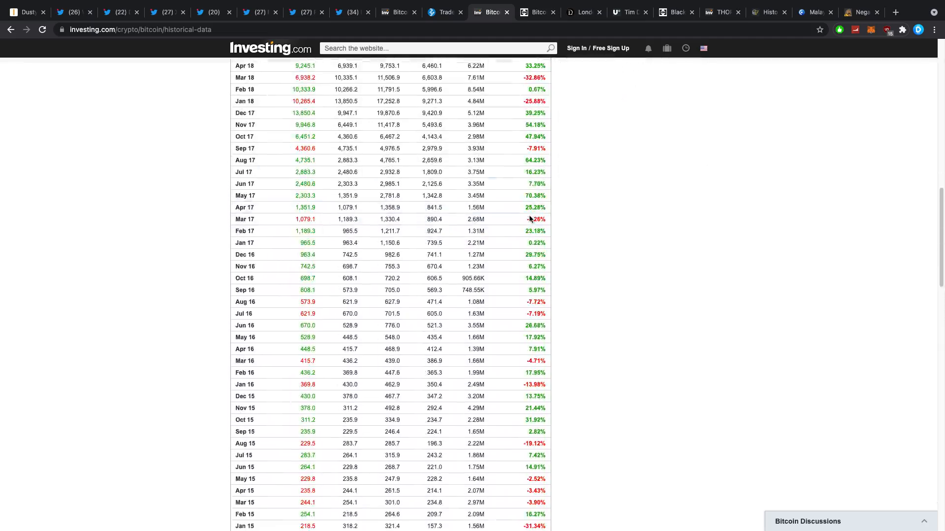
pyautogui.scroll(-3)
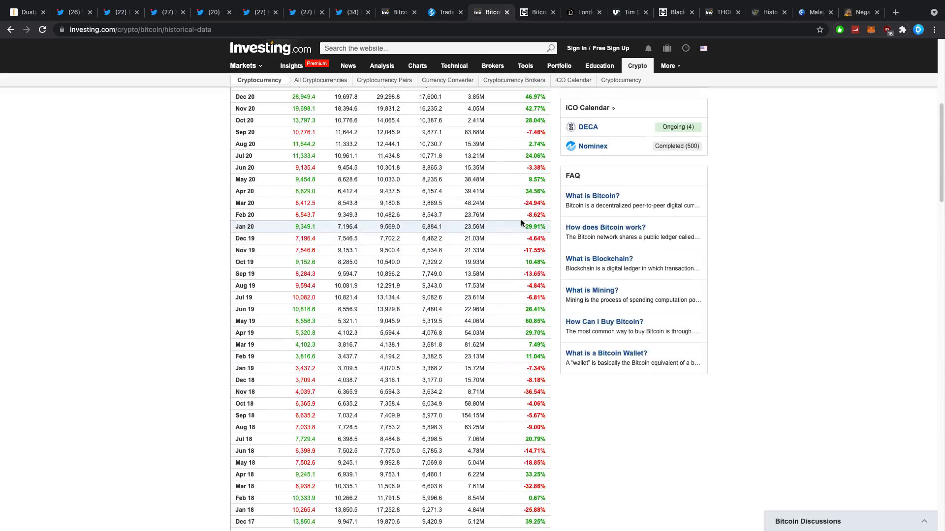
pyautogui.scroll(3)
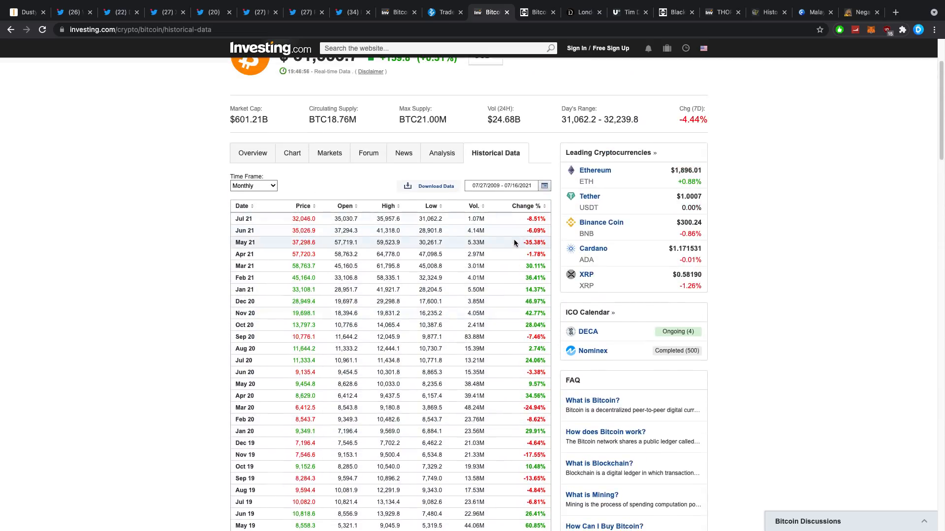
pyautogui.scroll(-3)
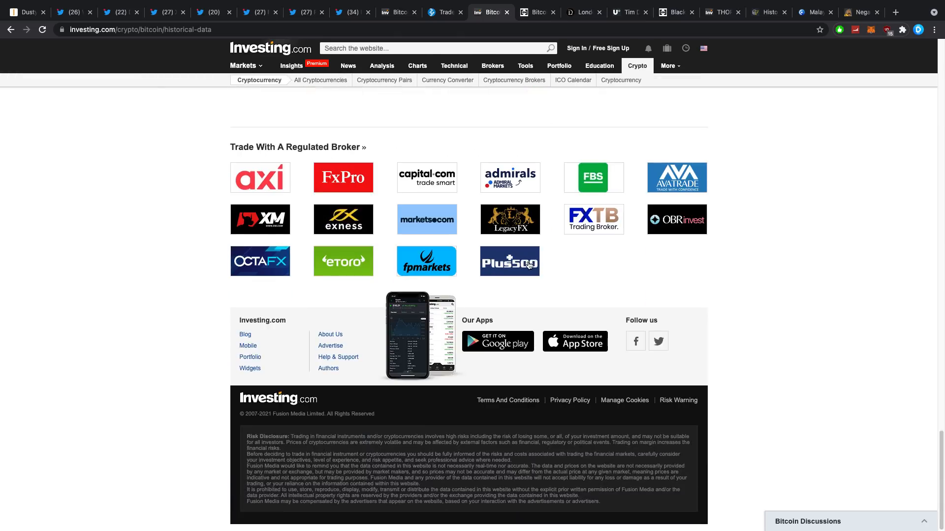
pyautogui.scroll(3)
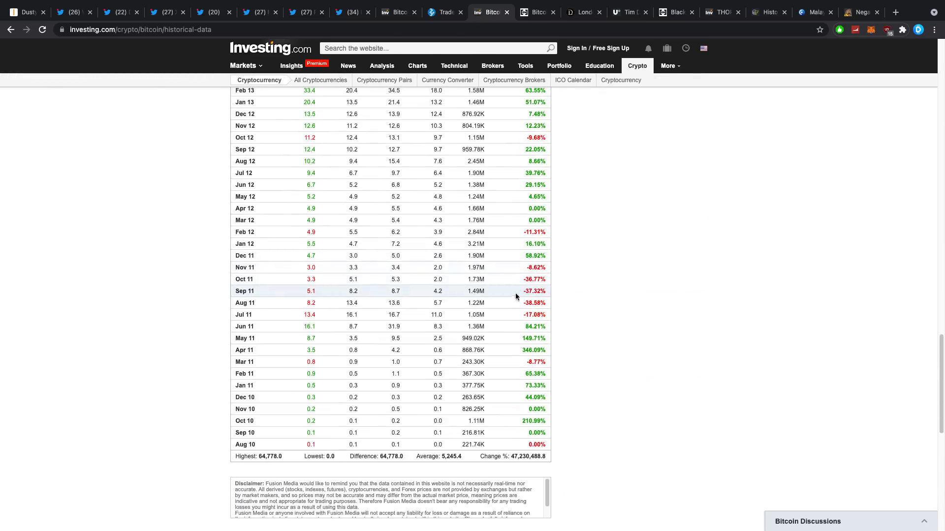
pyautogui.moveTo(511, 306)
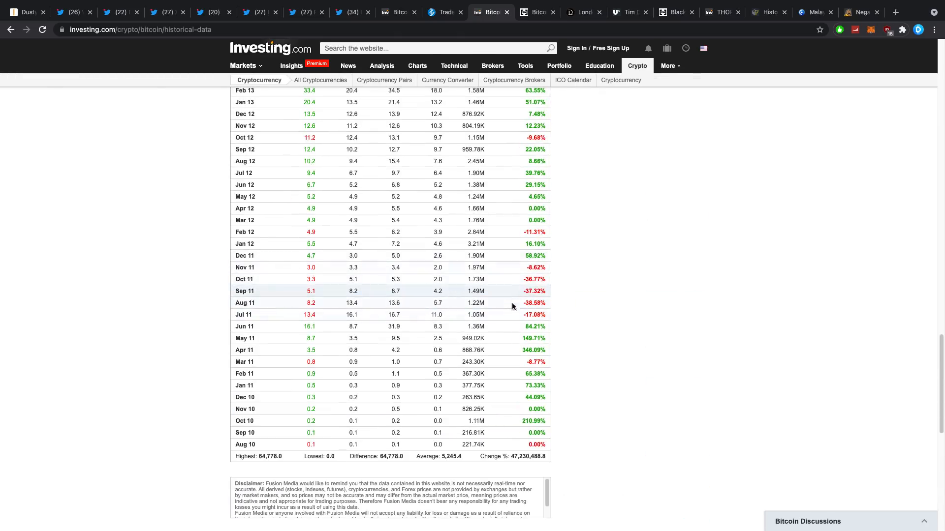
pyautogui.moveTo(525, 303)
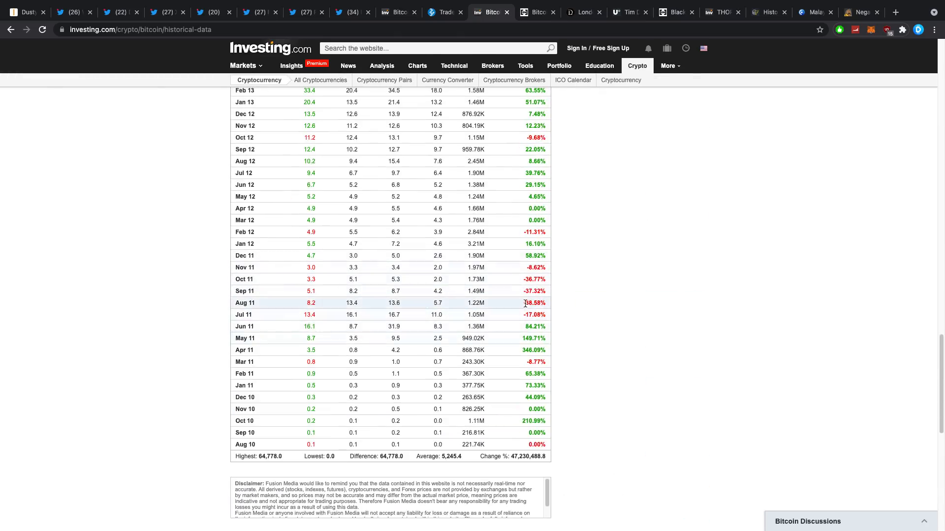
# Step: Scroll back up the Bitcoin price table to the July 2021 row at 32,046
pyautogui.scroll(3)
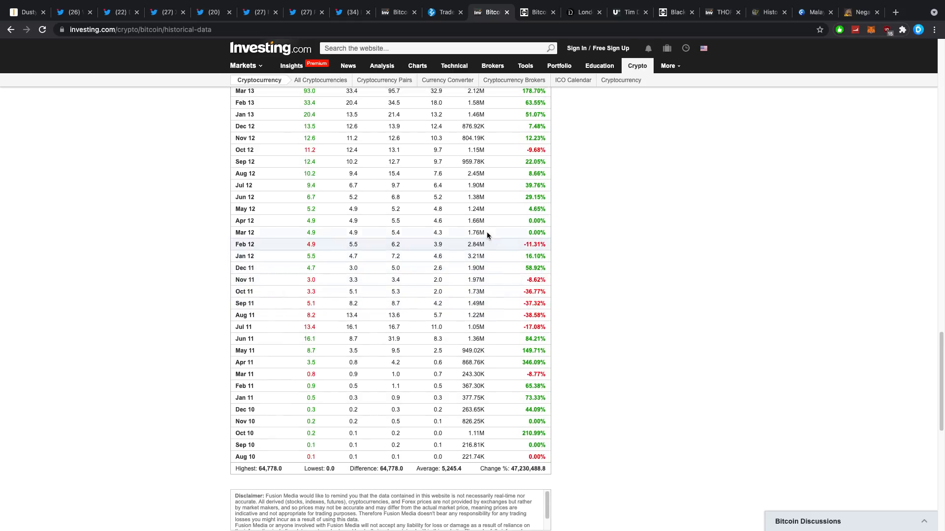
pyautogui.scroll(3)
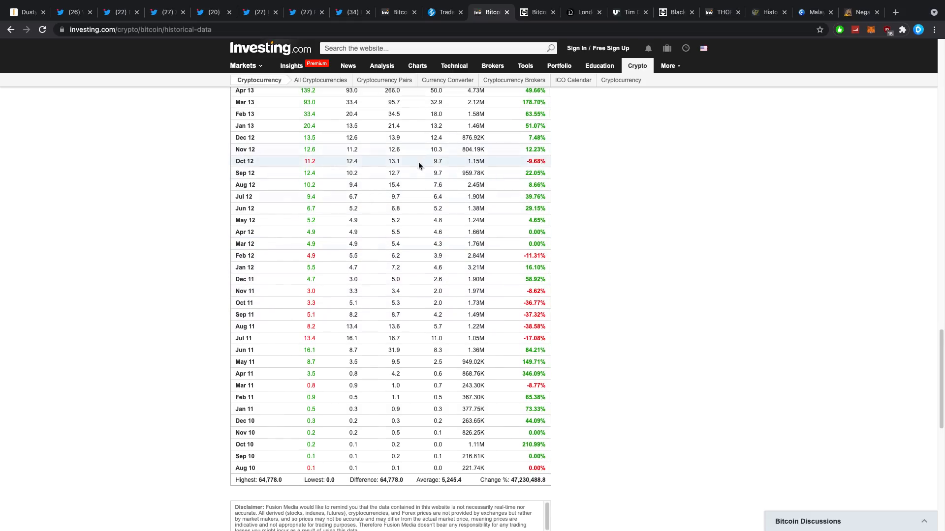
pyautogui.scroll(3)
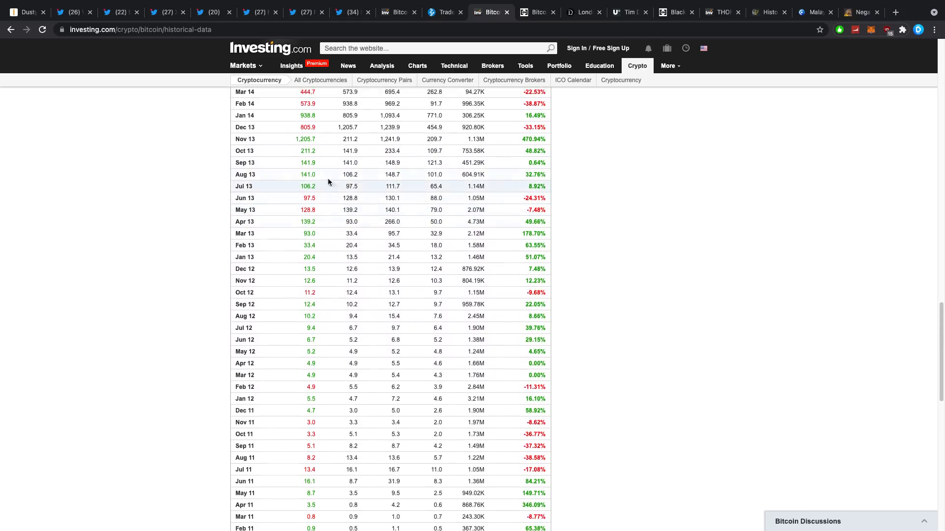
pyautogui.scroll(3)
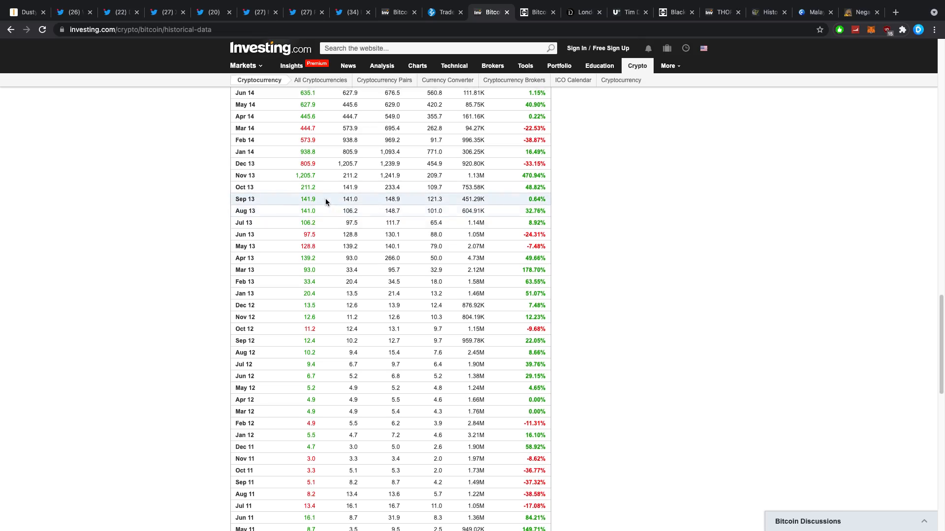
pyautogui.scroll(3)
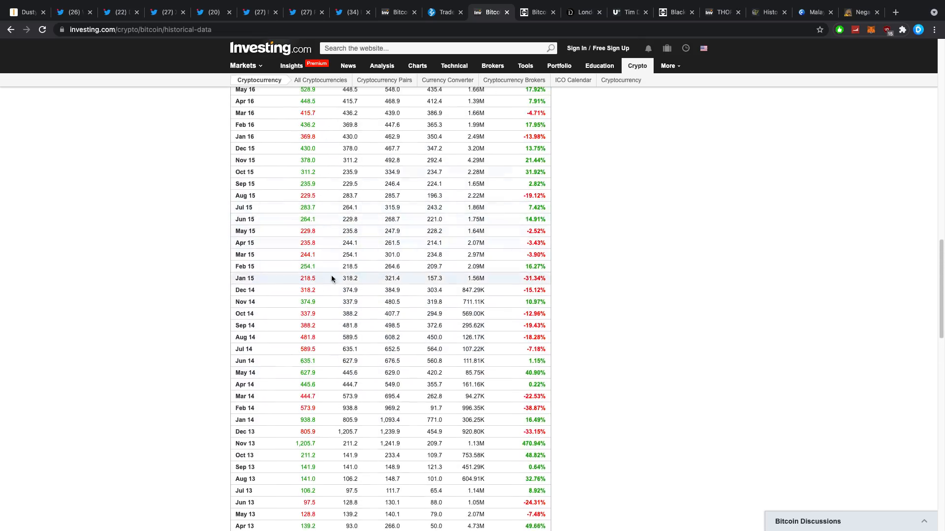
pyautogui.scroll(-3)
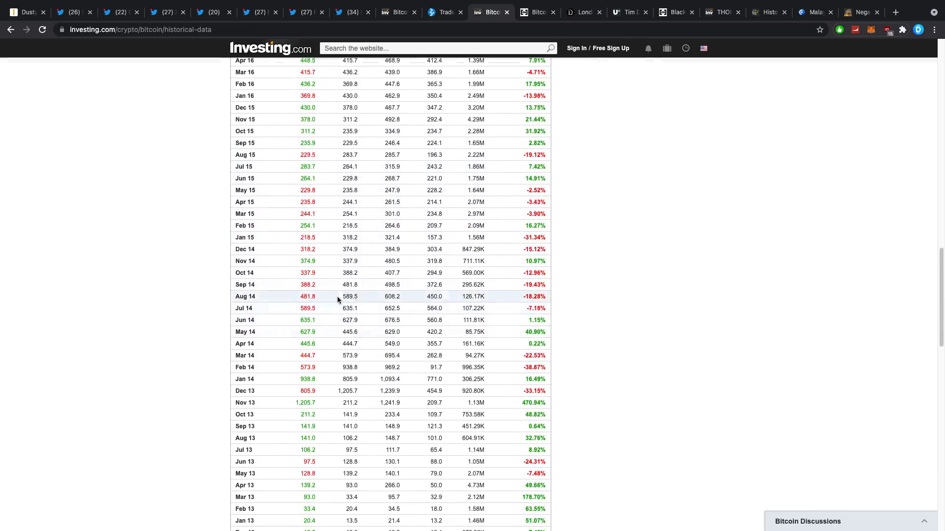
pyautogui.moveTo(295, 301)
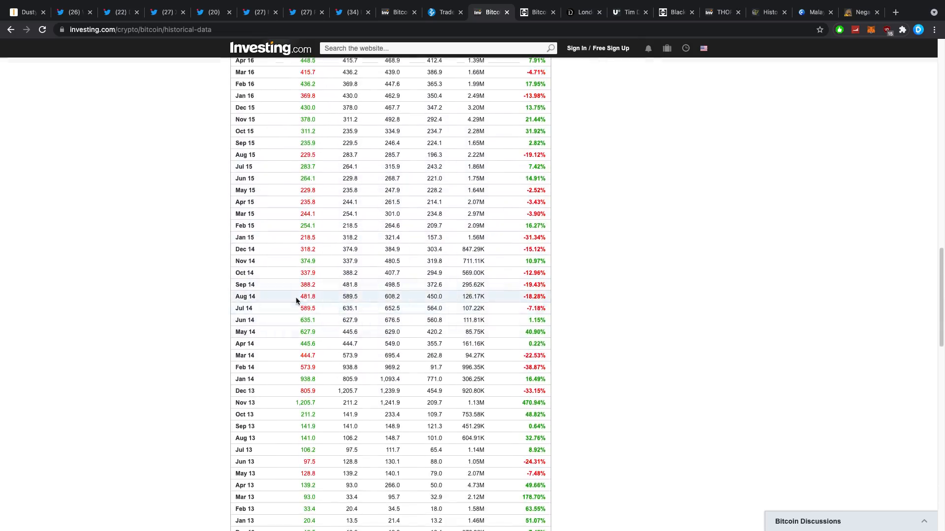
pyautogui.moveTo(294, 273)
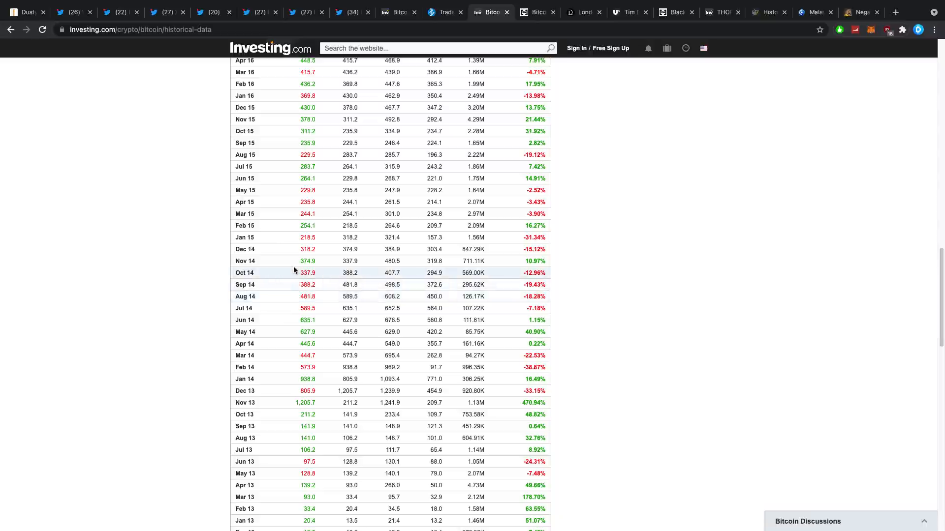
pyautogui.moveTo(287, 237)
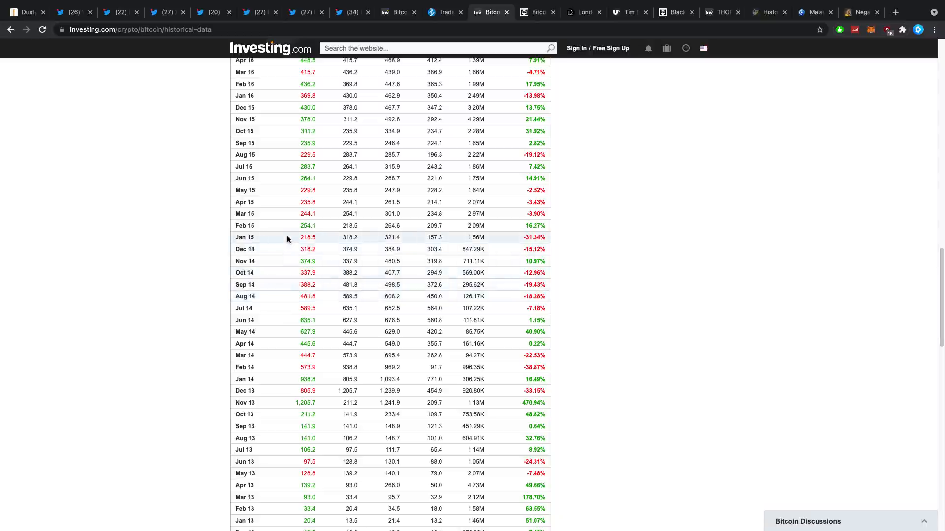
pyautogui.moveTo(283, 190)
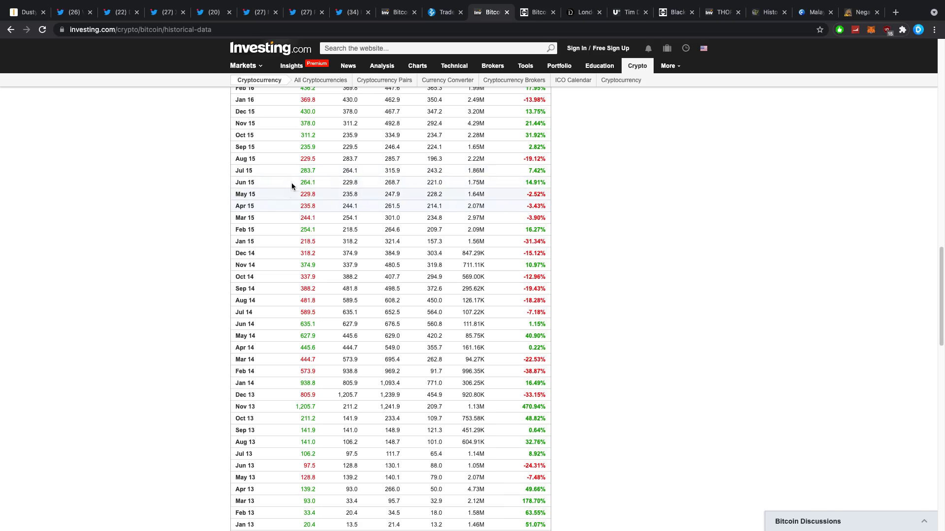
pyautogui.scroll(3)
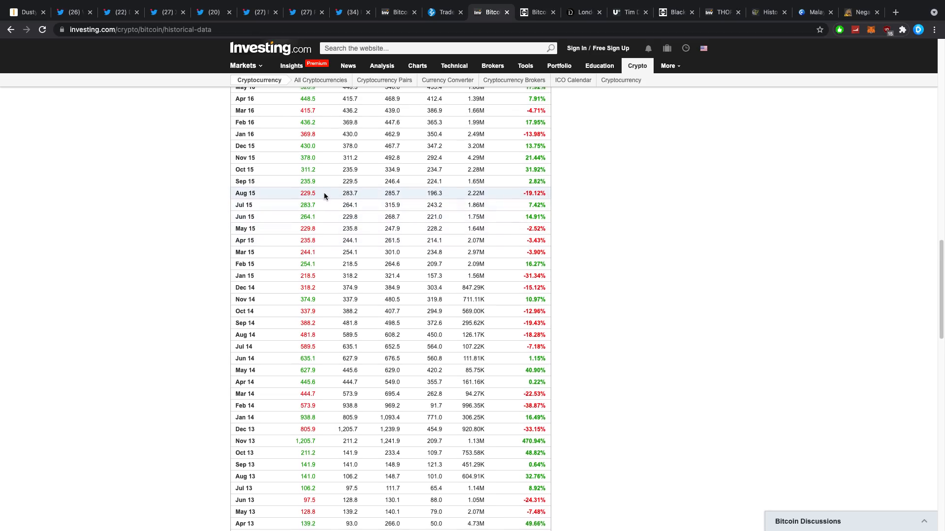
pyautogui.scroll(3)
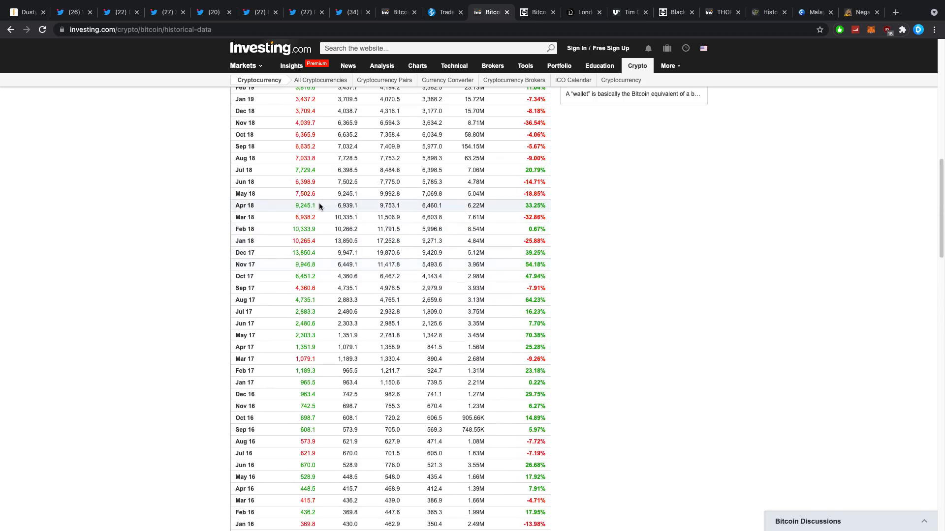
pyautogui.scroll(3)
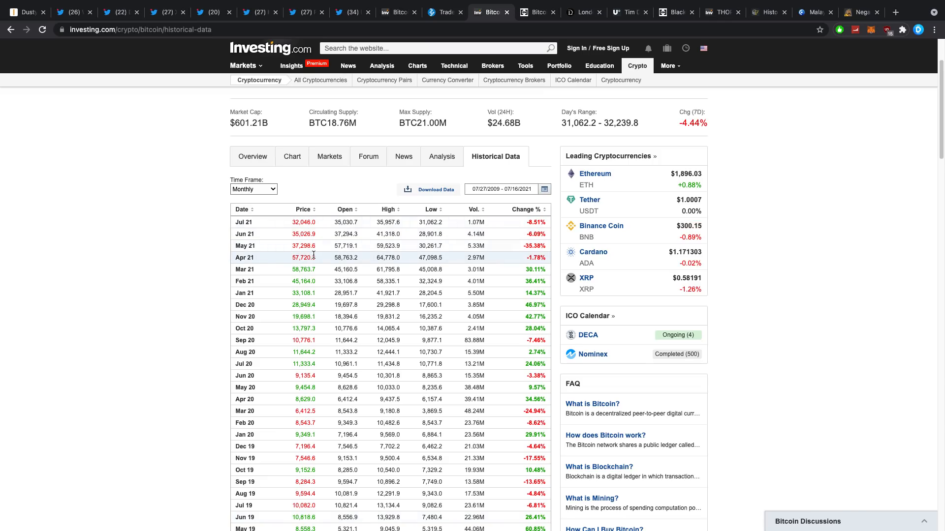
pyautogui.moveTo(358, 234)
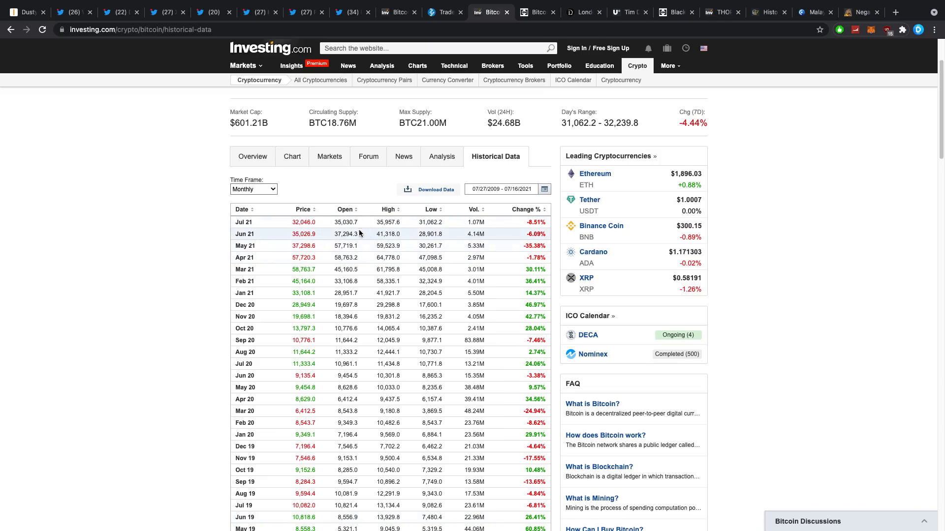
pyautogui.scroll(-3)
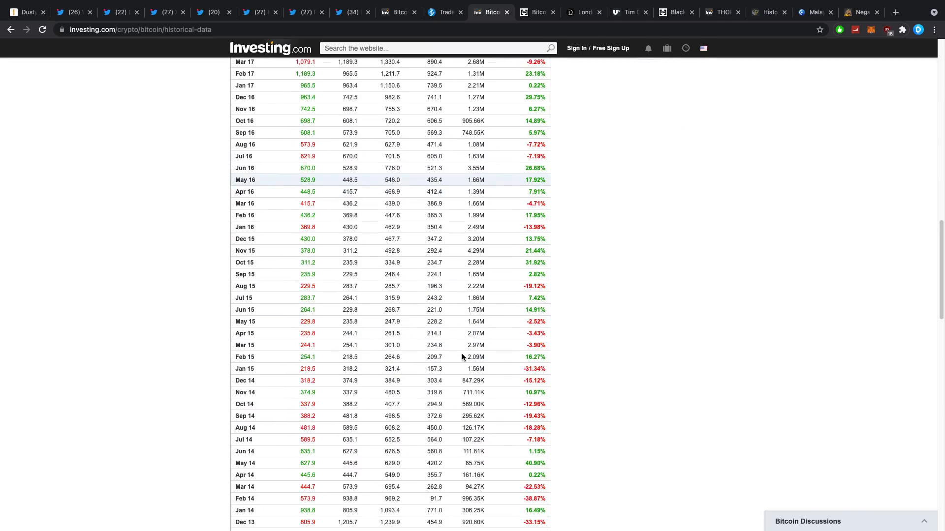
pyautogui.scroll(-3)
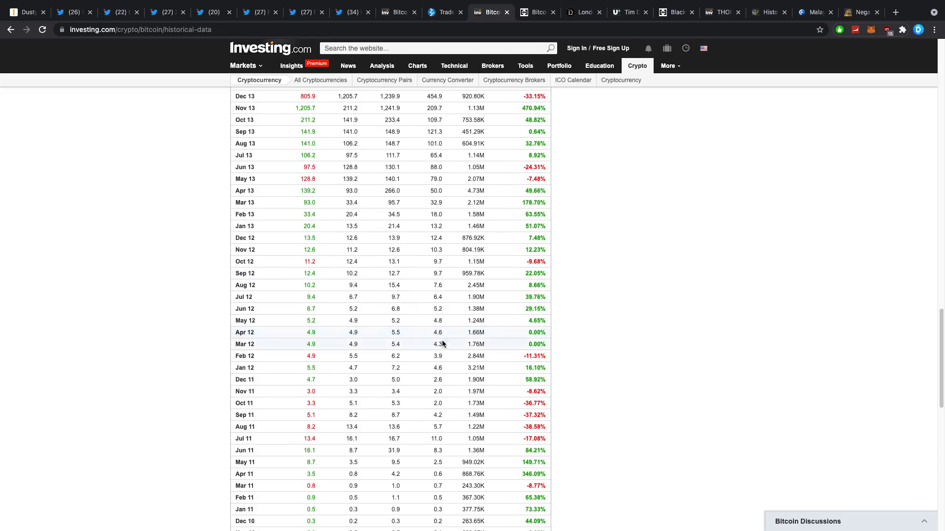
pyautogui.scroll(-3)
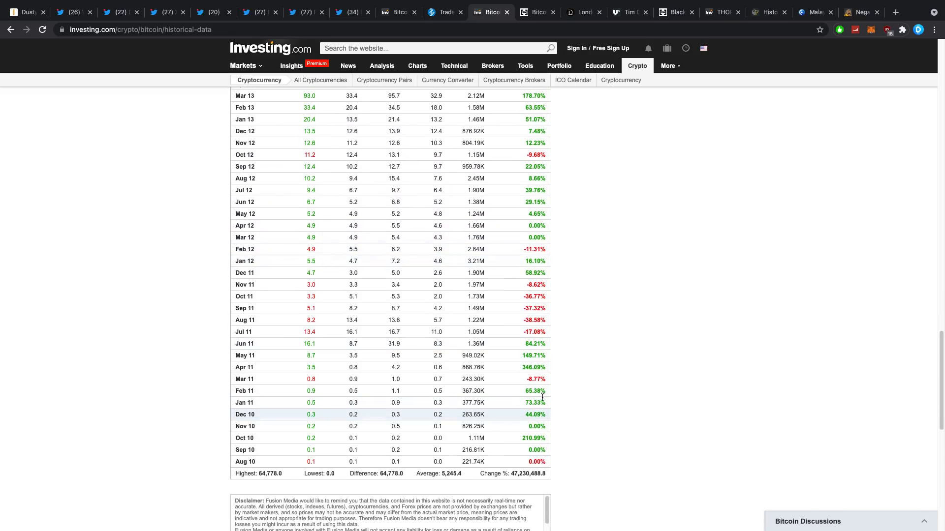
pyautogui.moveTo(534, 297)
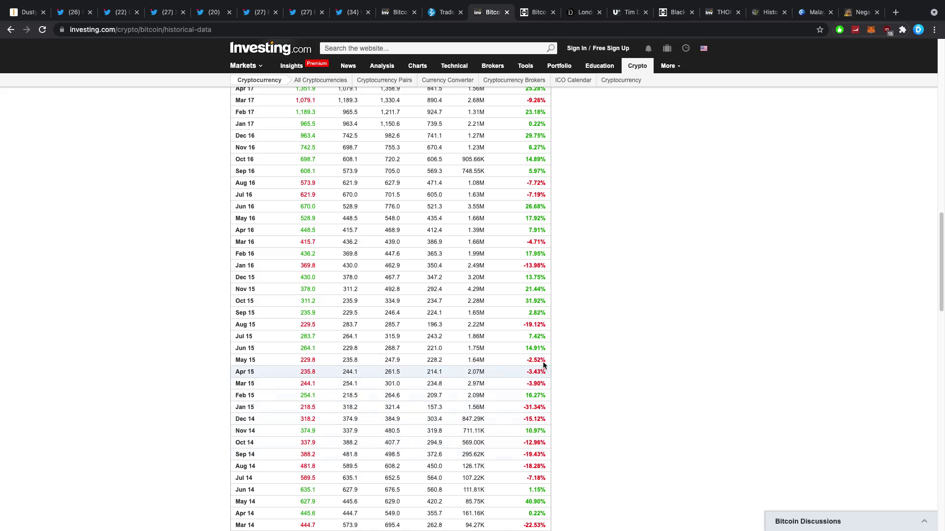
pyautogui.scroll(3)
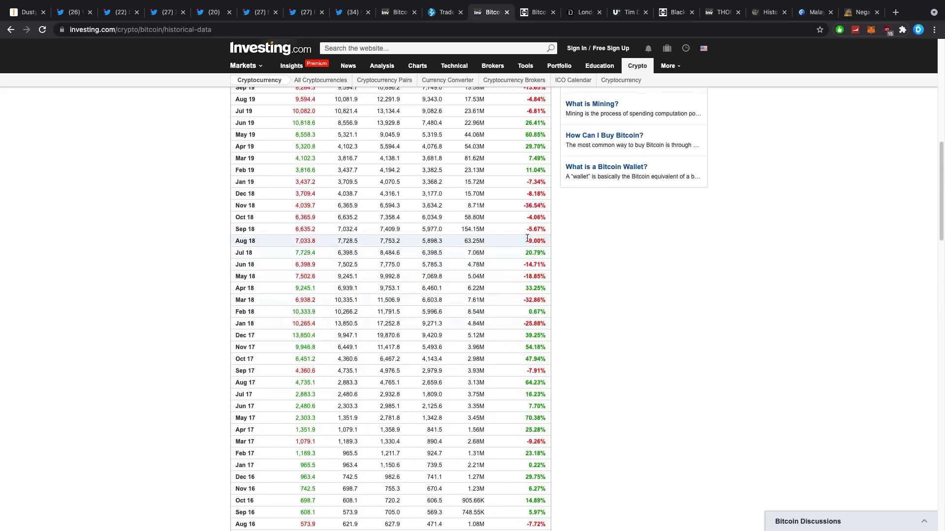
pyautogui.scroll(3)
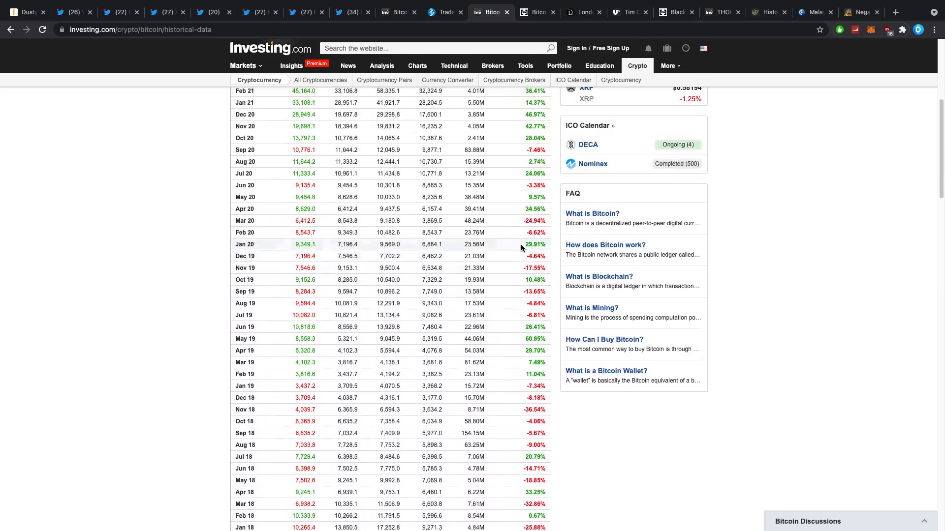
pyautogui.scroll(3)
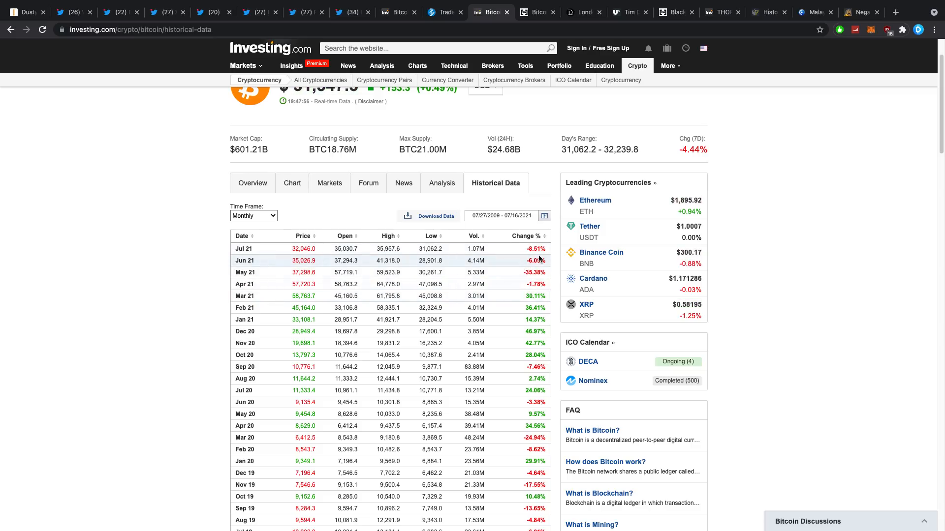
pyautogui.moveTo(530, 272)
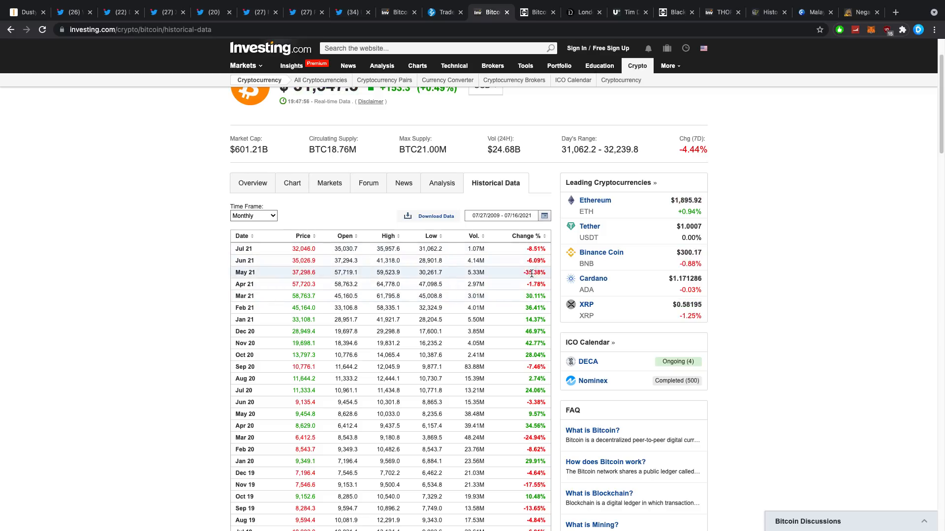
pyautogui.scroll(-3)
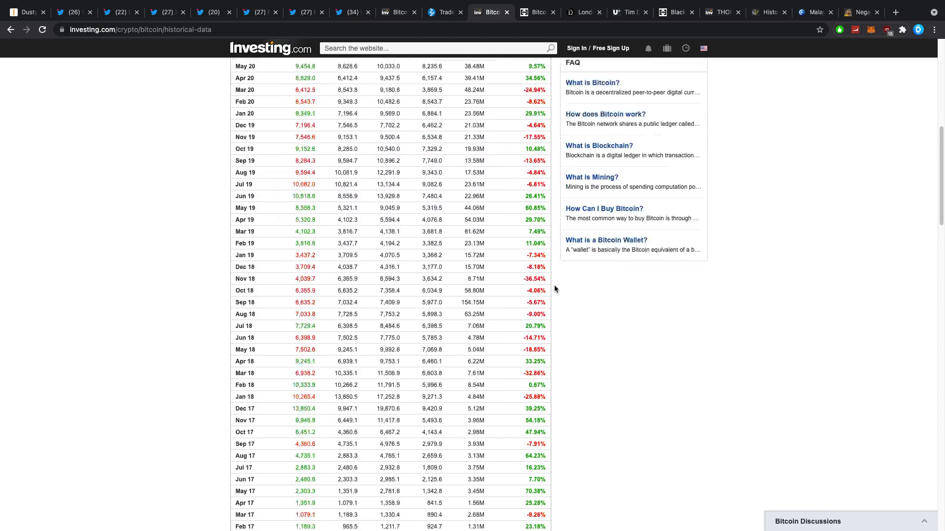
pyautogui.scroll(-3)
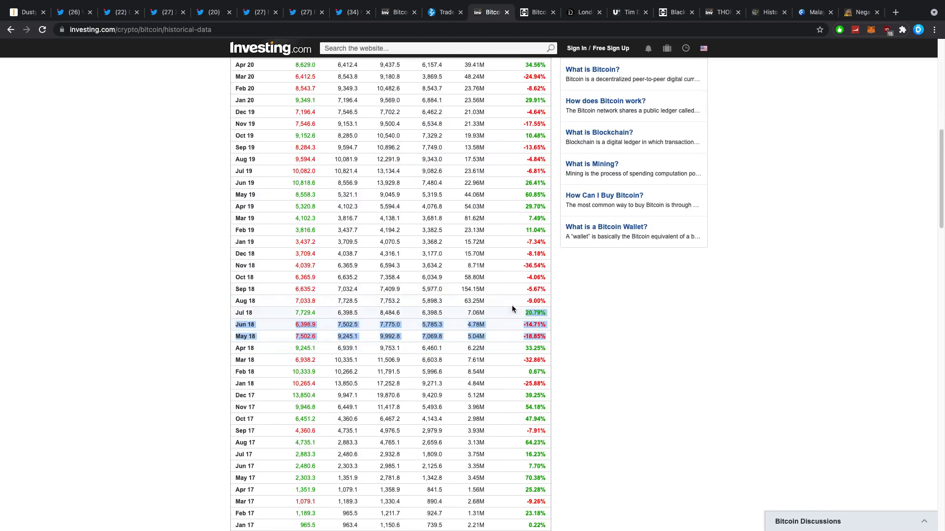
pyautogui.moveTo(535, 247)
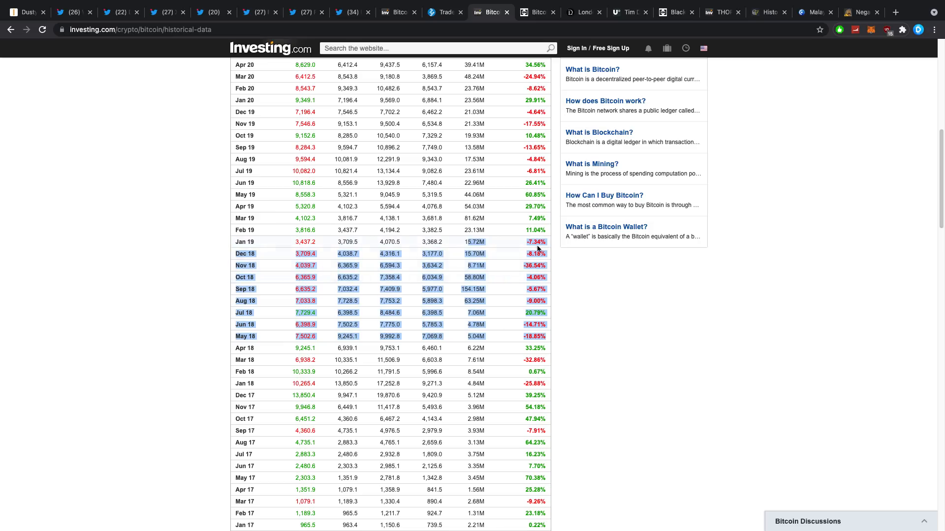
pyautogui.moveTo(533, 306)
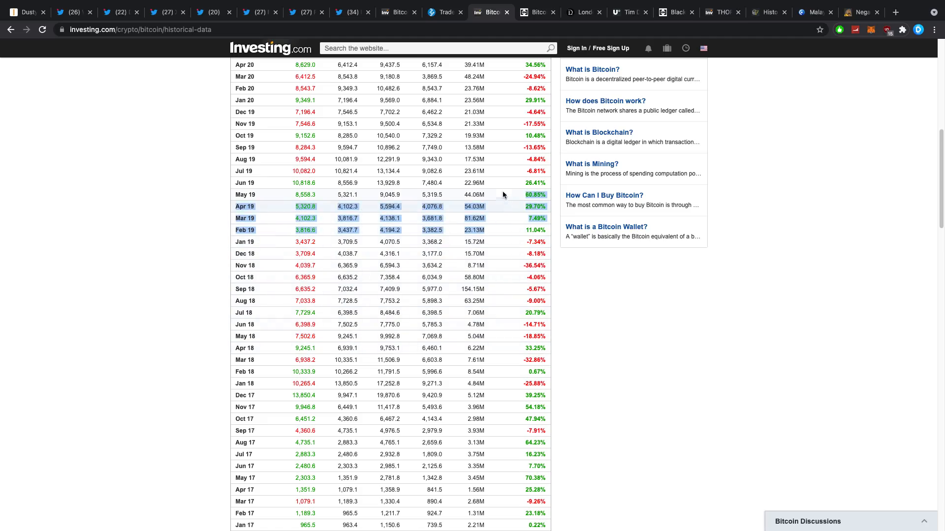
# Step: Leave the Bitcoin price table and move to BeInCrypto's Bitcoin whales accumulating article
pyautogui.scroll(3)
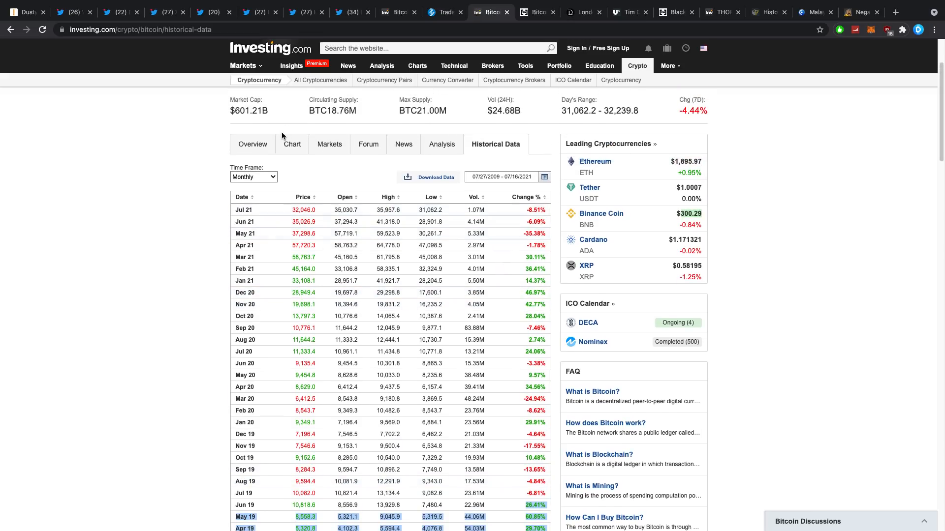
pyautogui.moveTo(318, 66)
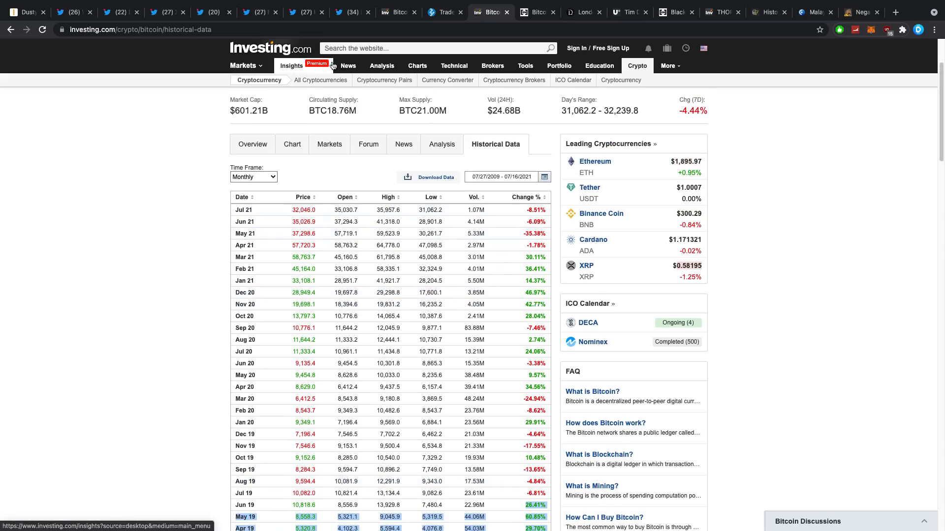
pyautogui.click(536, 12)
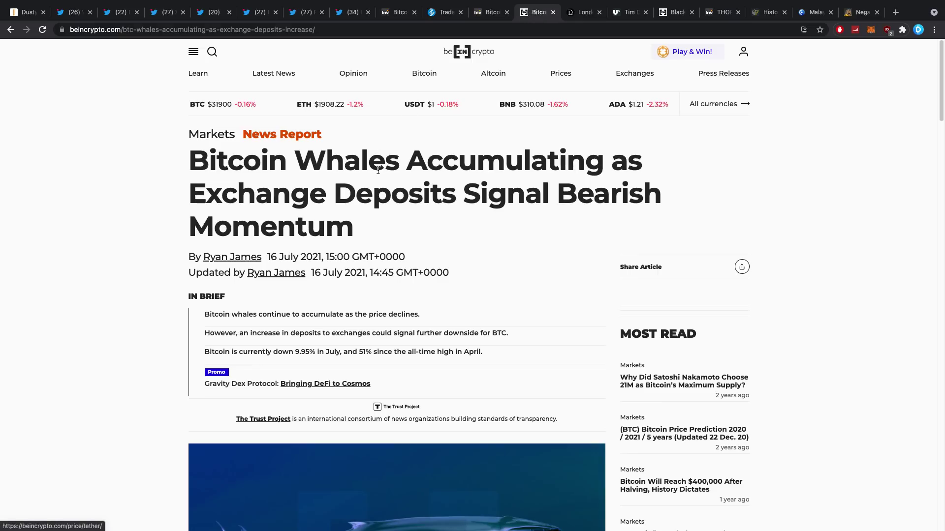
# Step: Read through the Bitcoin whales article, then move to the Black Rock Petroleum BTC miners article
pyautogui.scroll(-3)
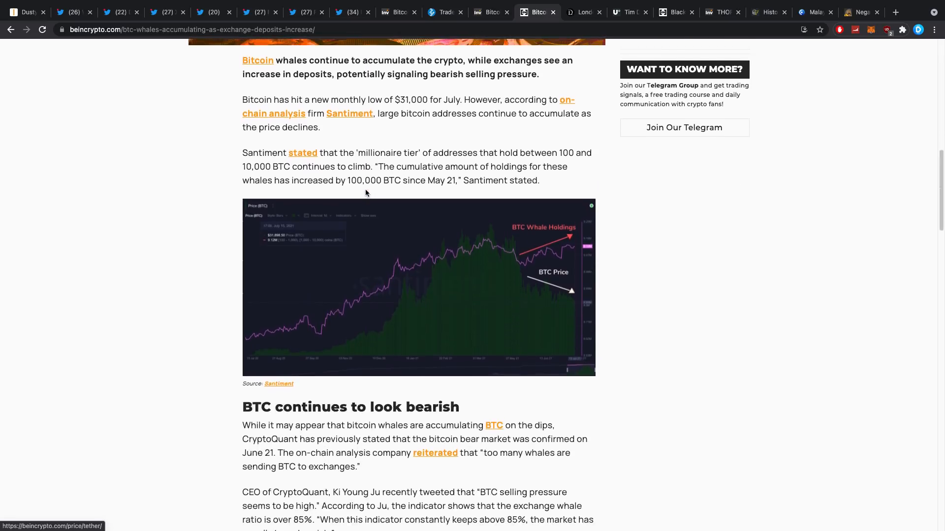
pyautogui.scroll(-3)
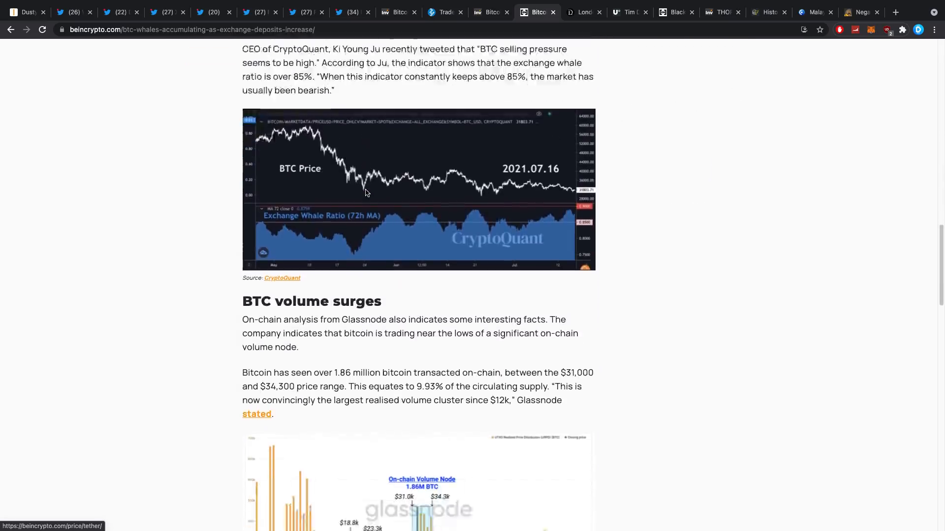
pyautogui.scroll(-3)
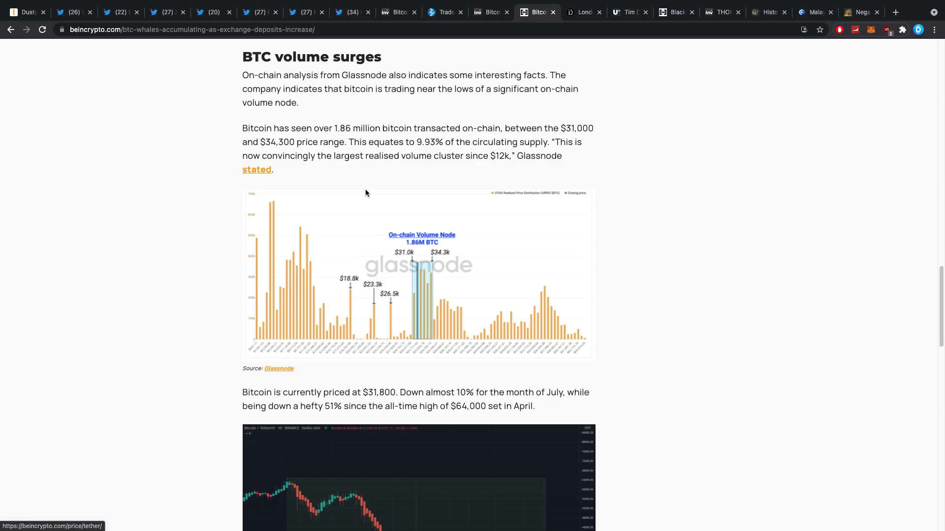
pyautogui.scroll(3)
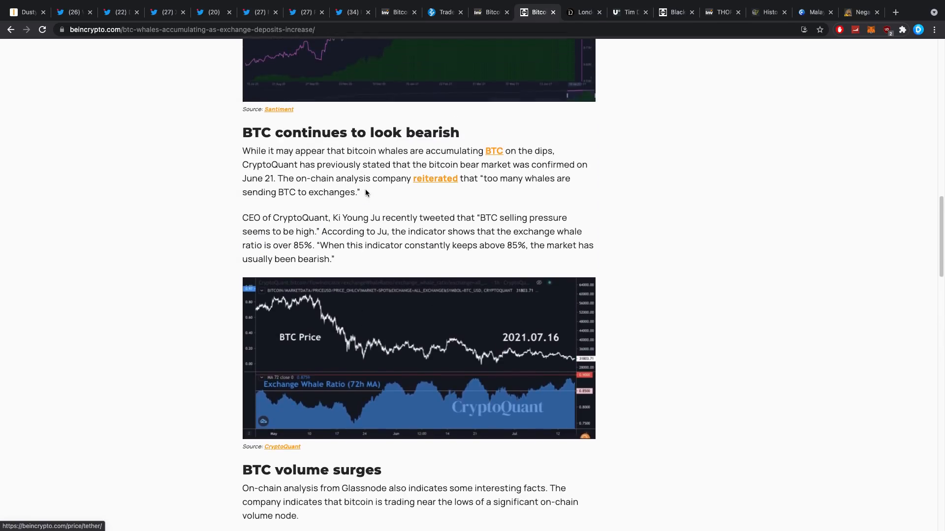
pyautogui.scroll(-3)
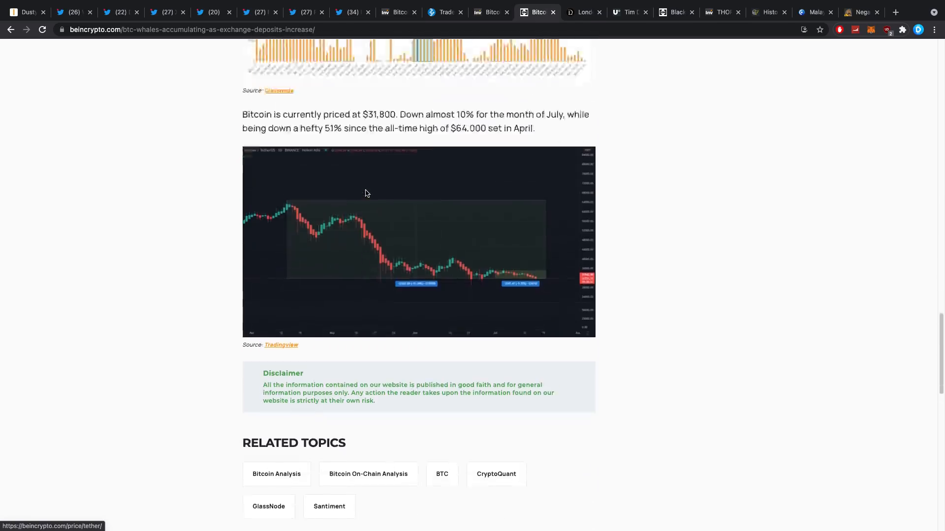
pyautogui.scroll(3)
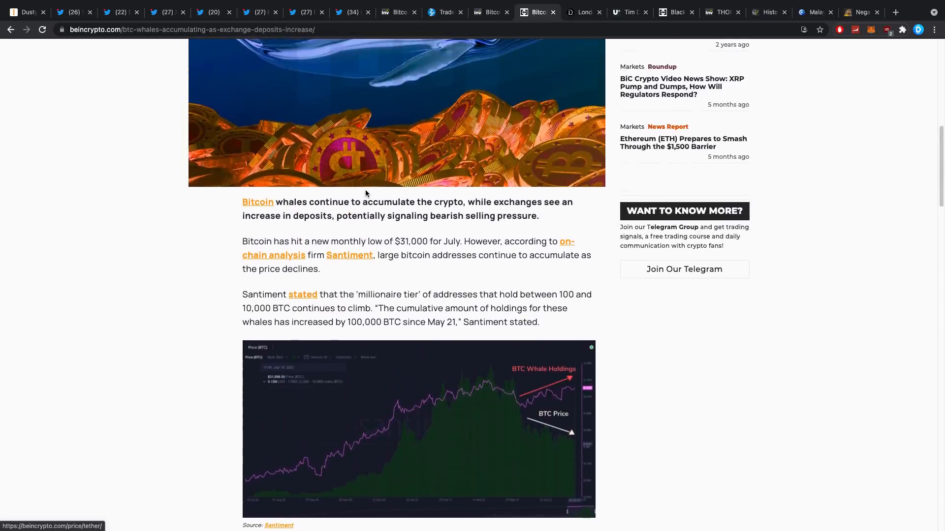
pyautogui.scroll(-3)
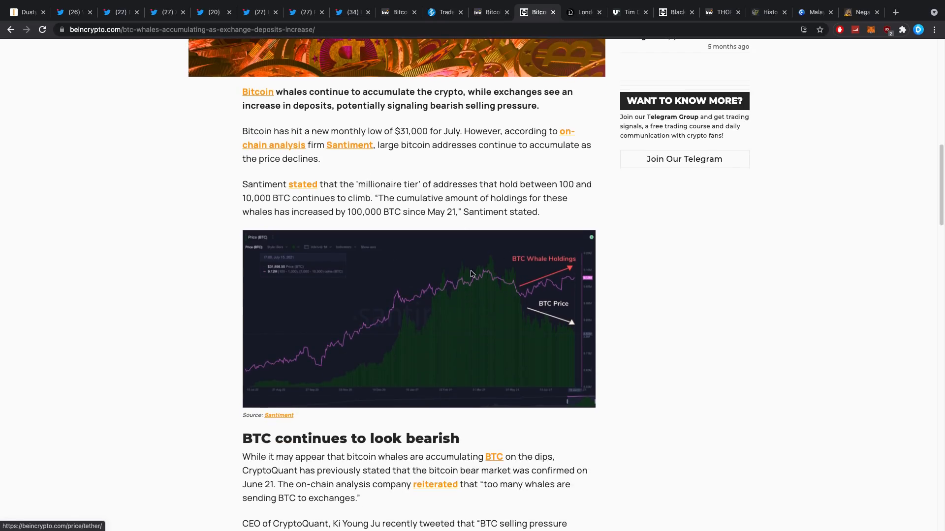
pyautogui.moveTo(604, 88)
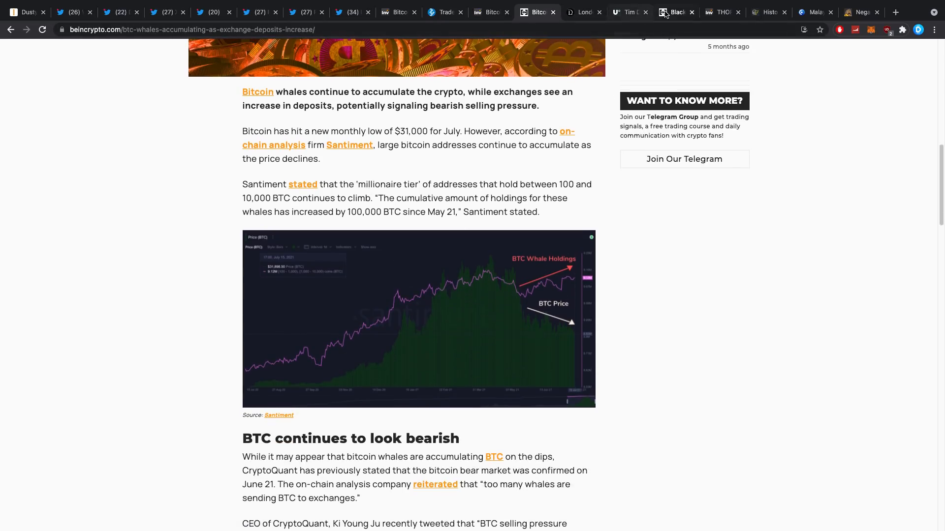
pyautogui.click(673, 12)
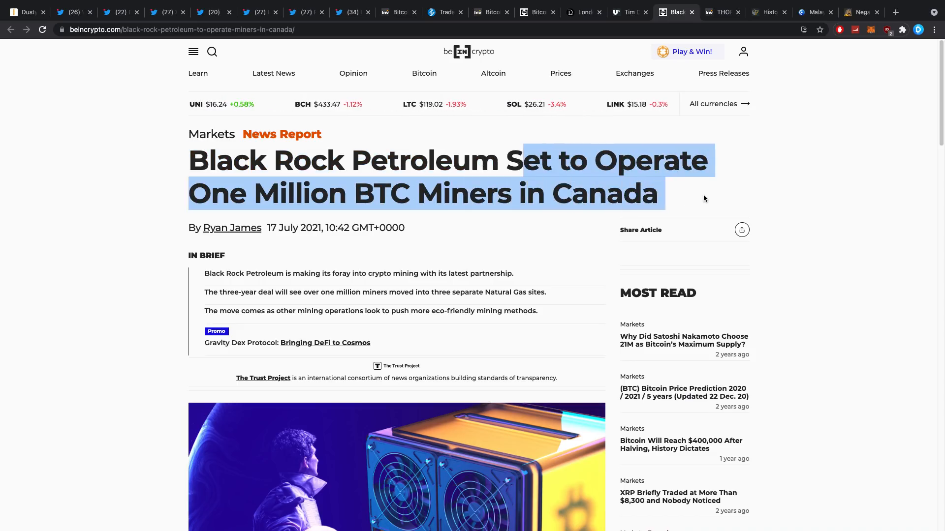
pyautogui.scroll(-3)
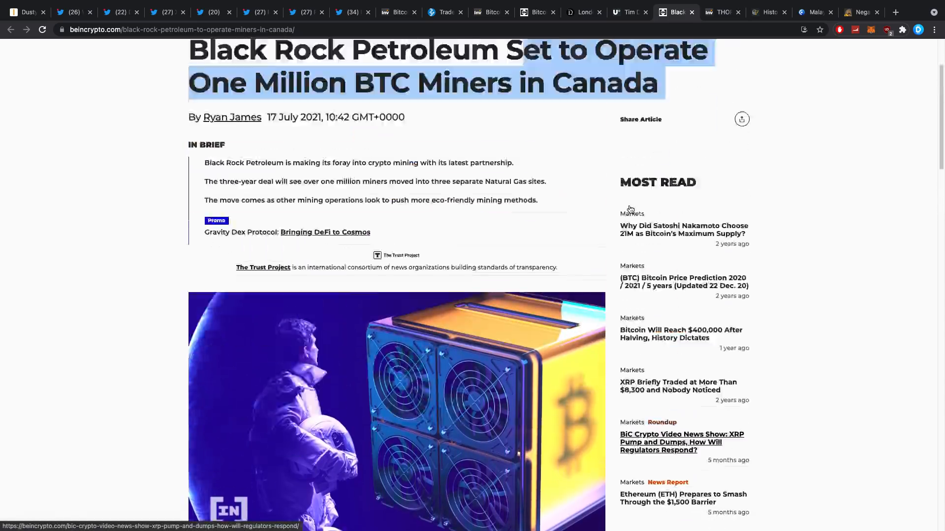
pyautogui.scroll(3)
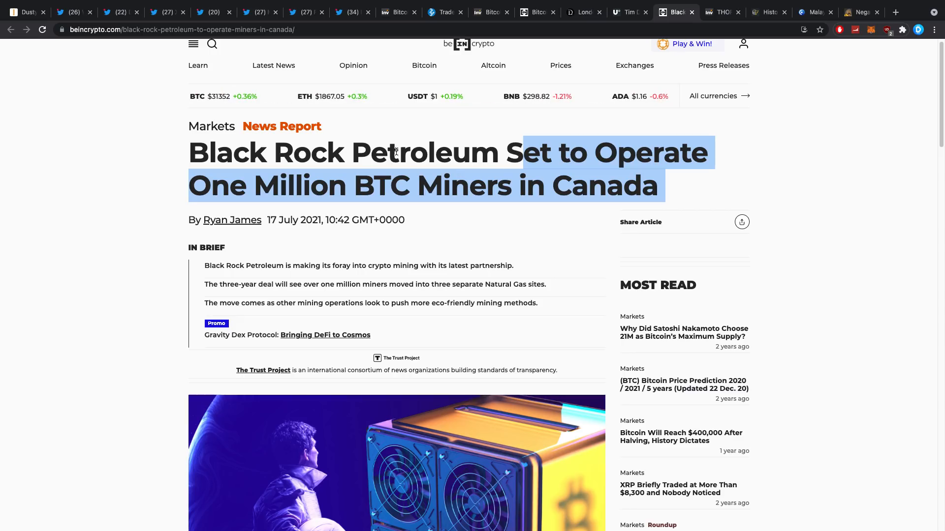
pyautogui.scroll(-3)
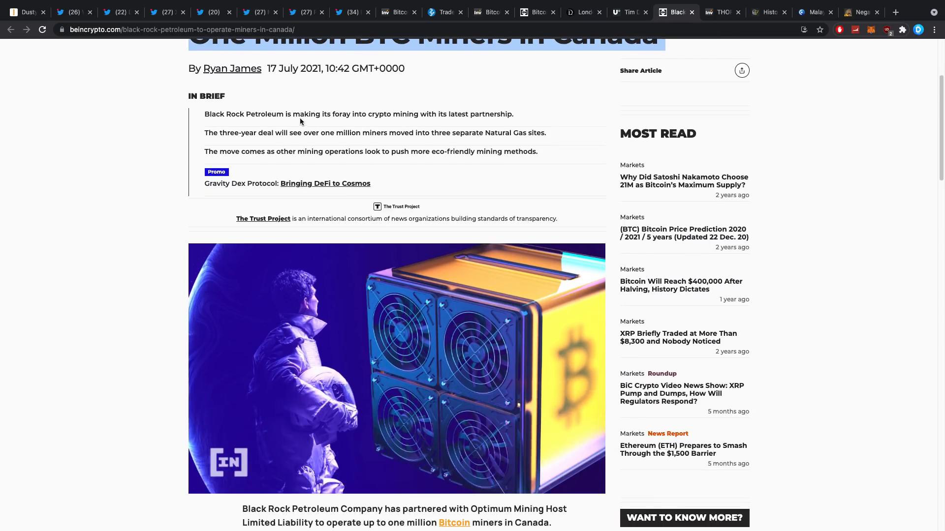
pyautogui.scroll(-3)
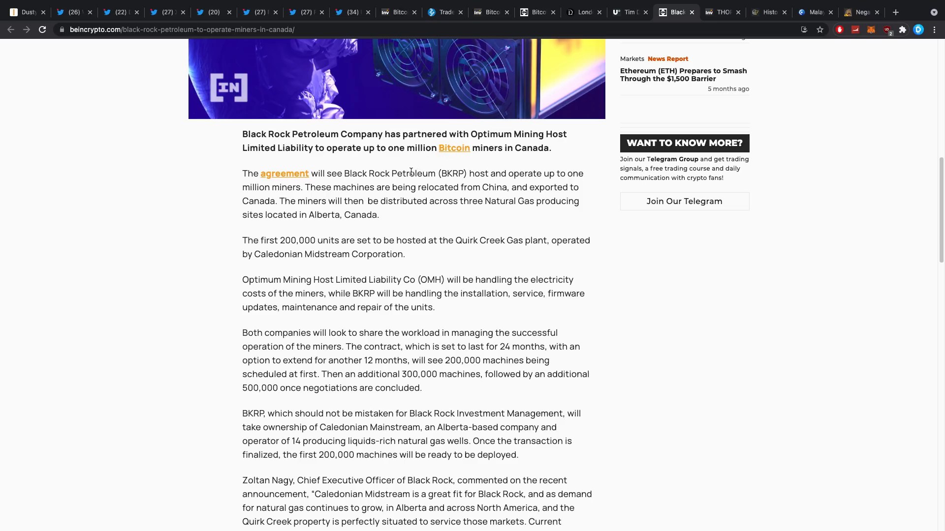
pyautogui.moveTo(582, 63)
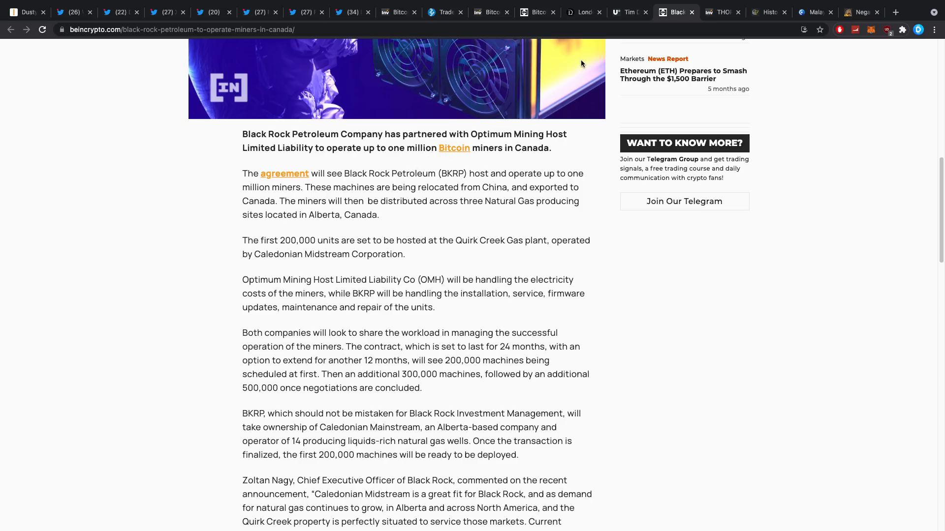
pyautogui.scroll(-3)
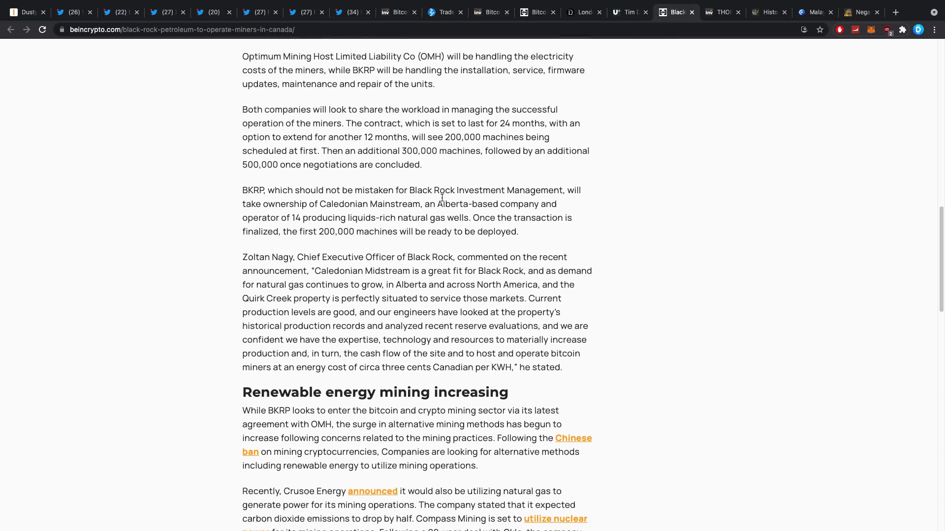
pyautogui.scroll(-3)
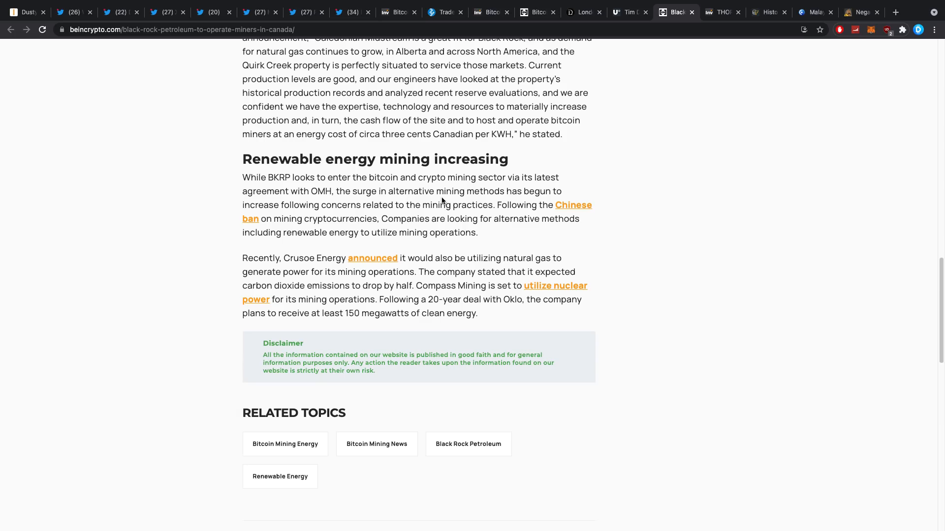
pyautogui.scroll(3)
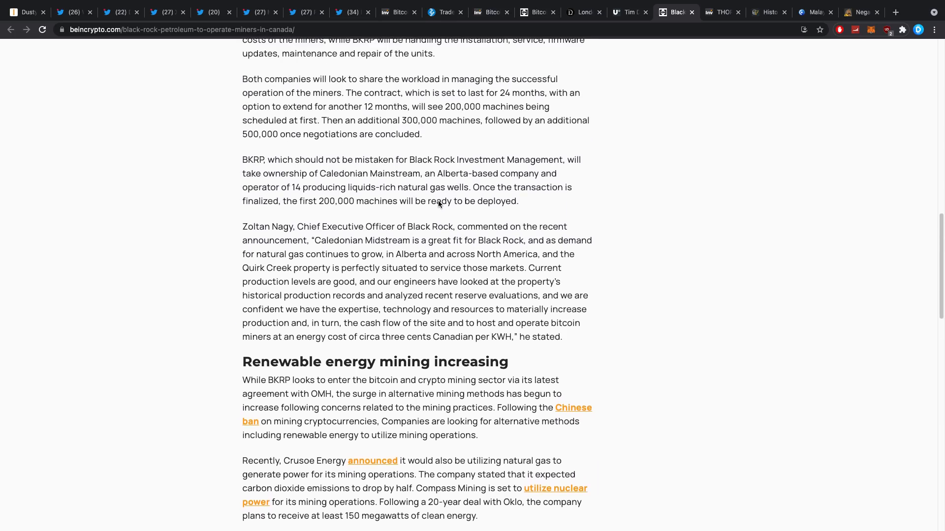
pyautogui.scroll(3)
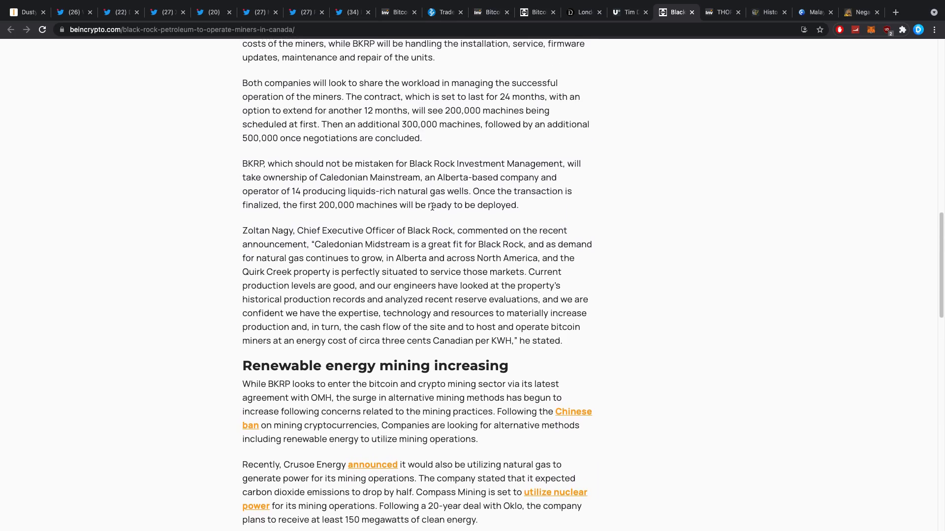
pyautogui.moveTo(460, 219)
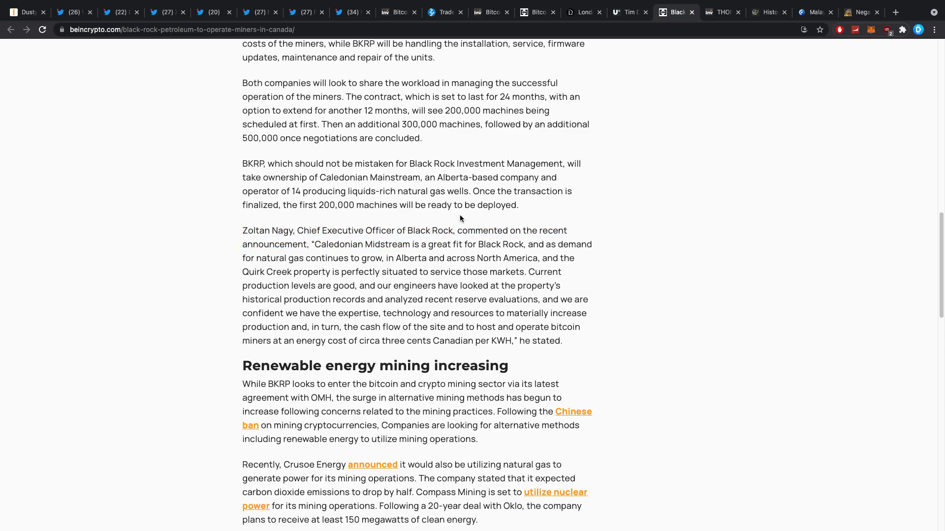
pyautogui.moveTo(287, 173)
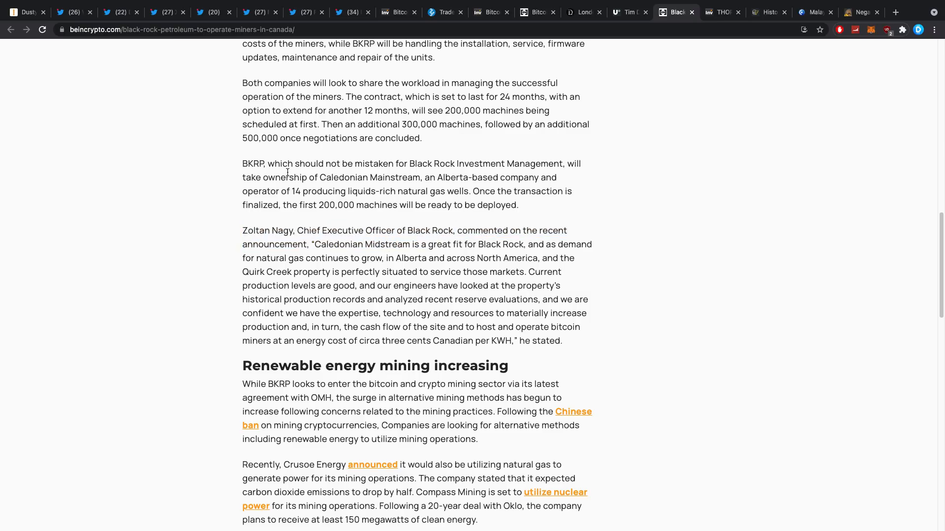
pyautogui.moveTo(242, 163); pyautogui.dragTo(423, 163)
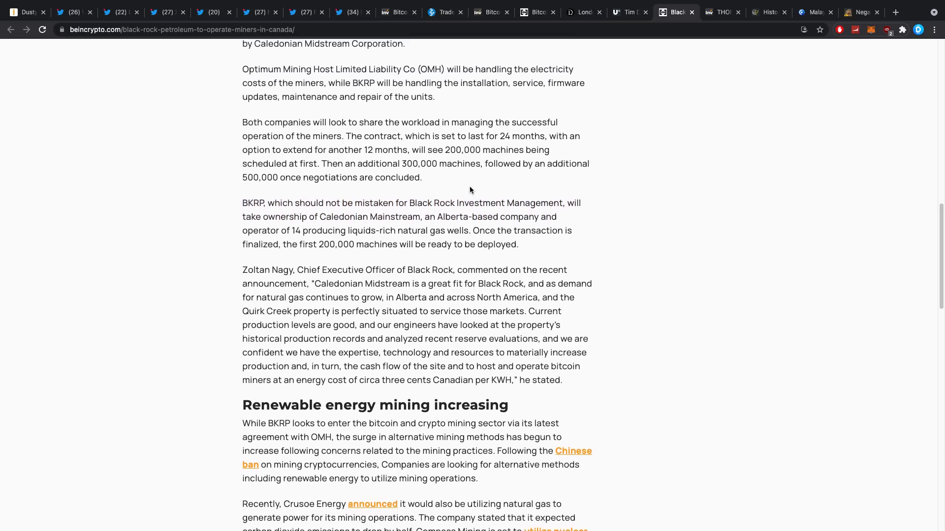
pyautogui.scroll(3)
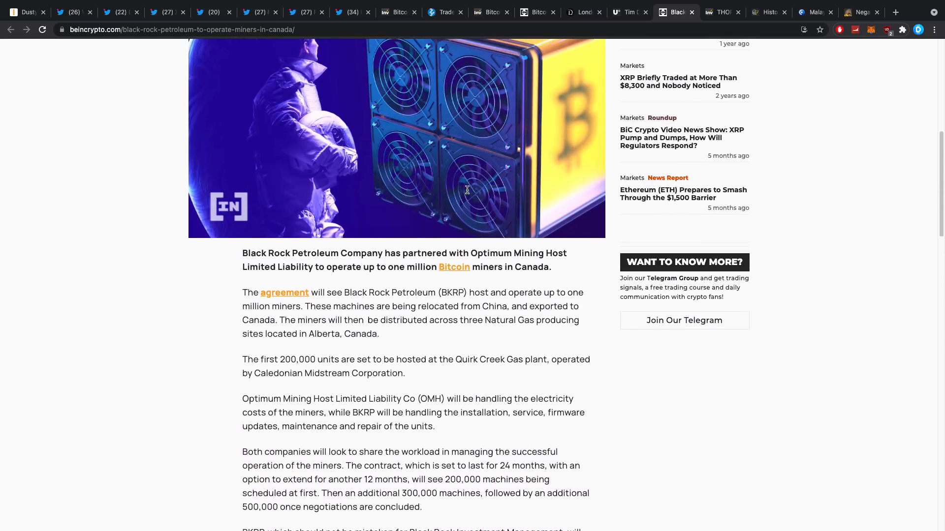
pyautogui.scroll(3)
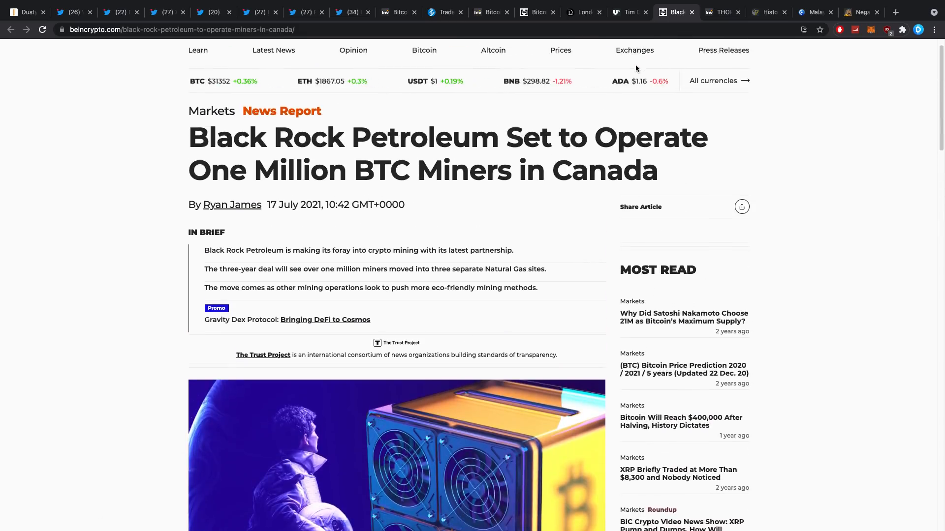
pyautogui.moveTo(629, 12)
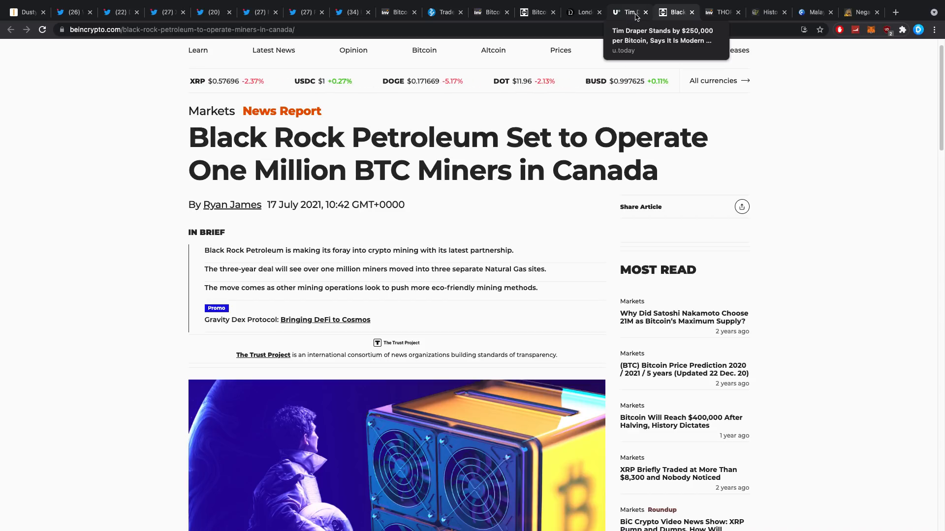
pyautogui.moveTo(632, 23)
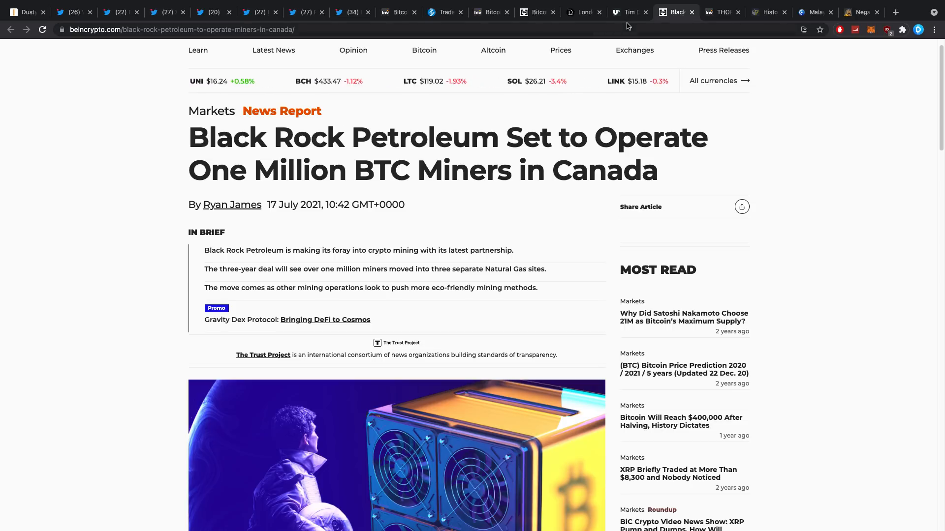
pyautogui.moveTo(627, 12)
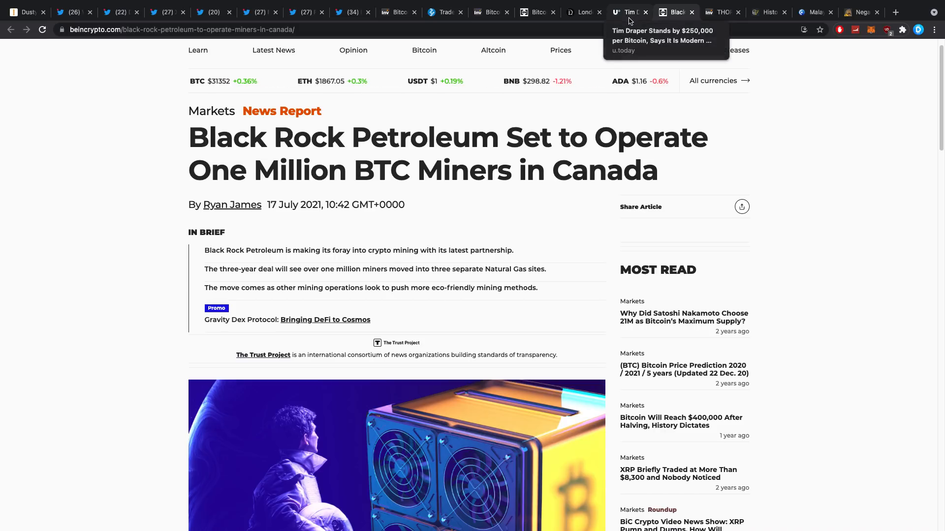
pyautogui.click(627, 11)
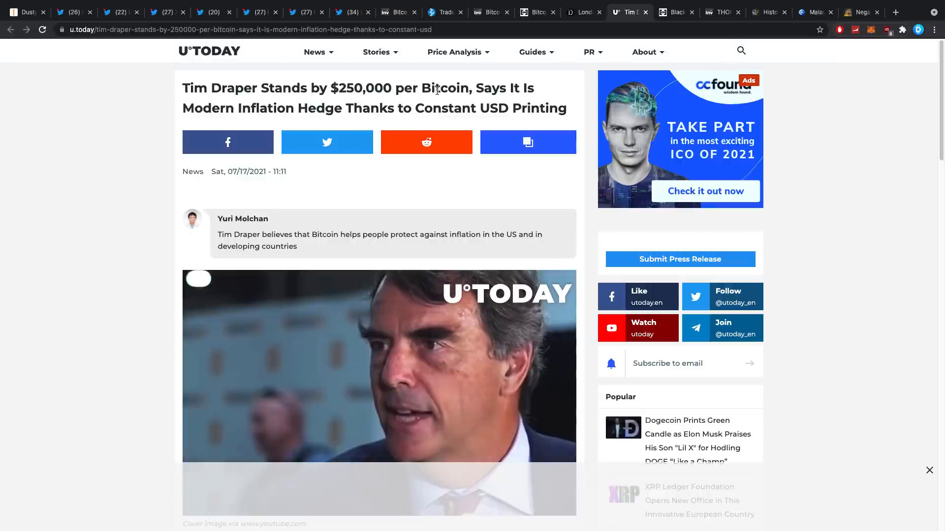
# Step: Skim the Tim Draper $250,000 Bitcoin article, then move to the THORChain $5 million exploit article
pyautogui.scroll(-3)
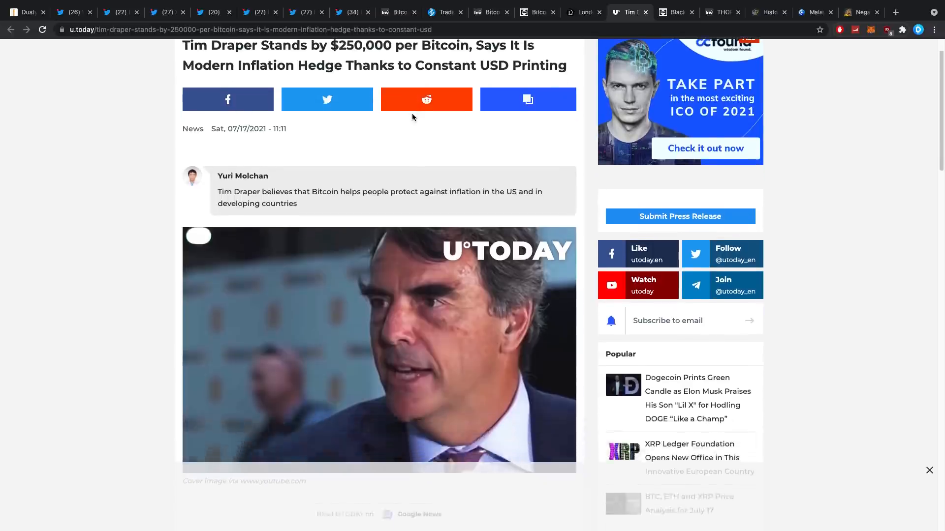
pyautogui.scroll(-3)
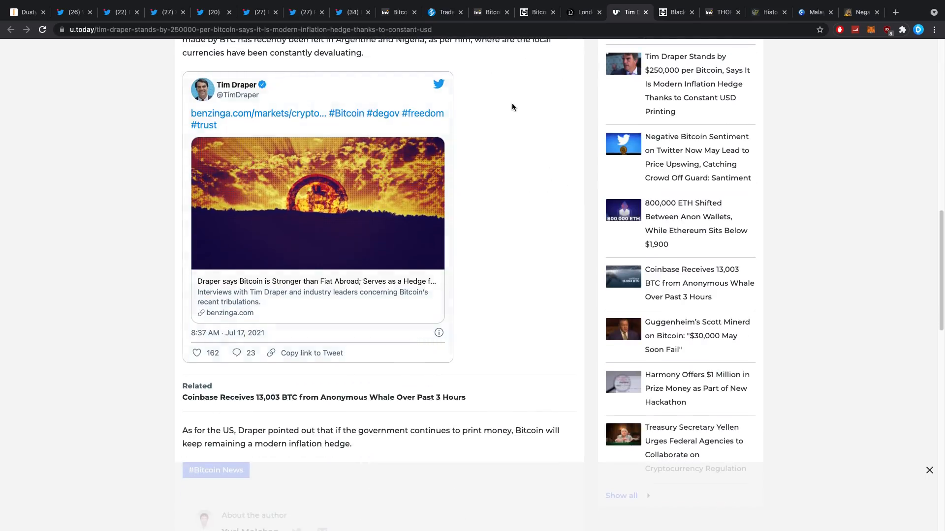
pyautogui.moveTo(423, 113)
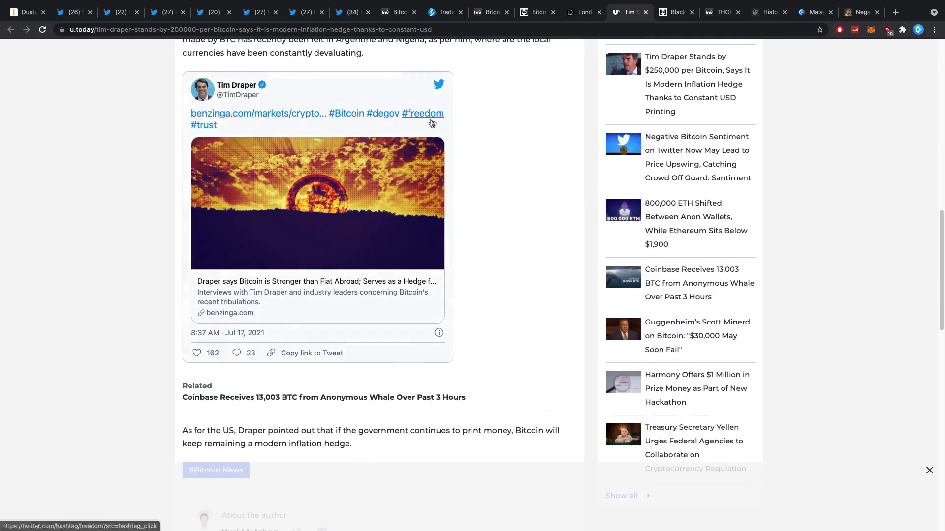
pyautogui.scroll(3)
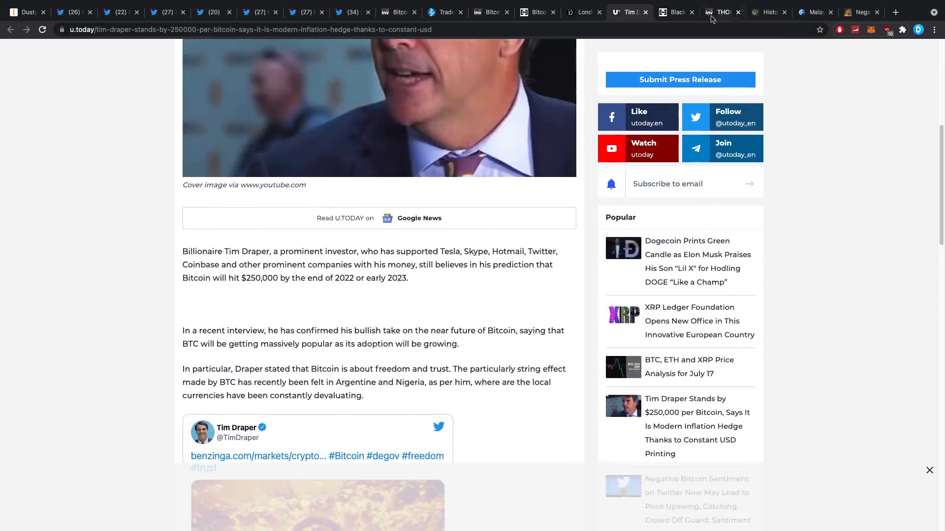
pyautogui.click(721, 12)
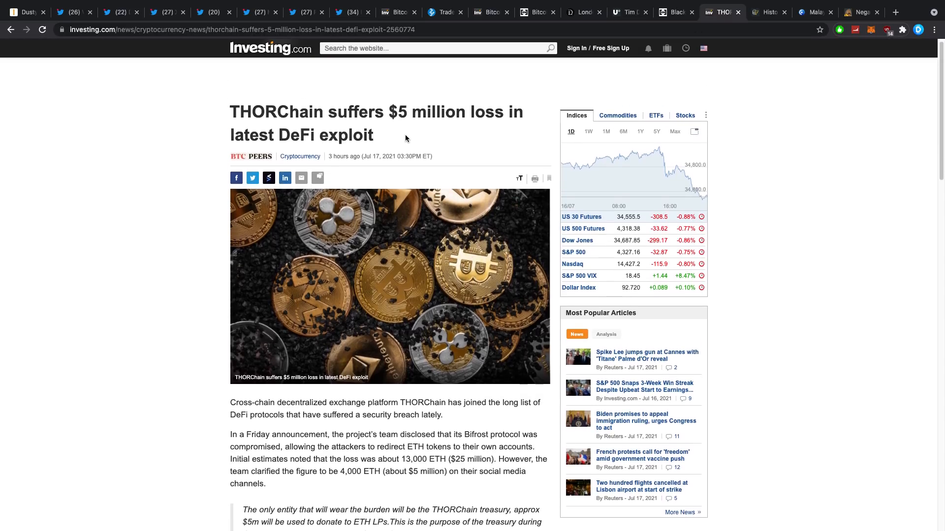
# Step: Read through the THORChain $5 million loss story, then bring up Cointelegraph's low spot volumes Bitcoin article
pyautogui.scroll(-3)
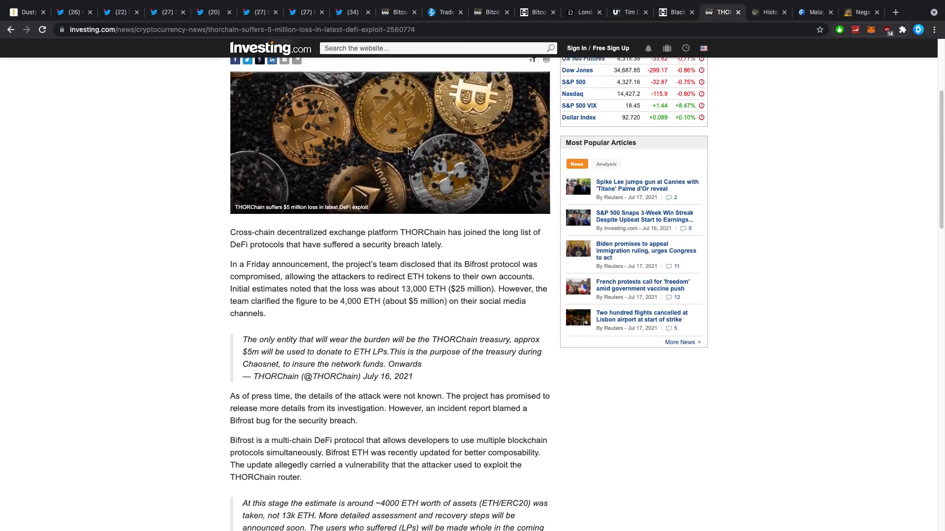
pyautogui.scroll(-3)
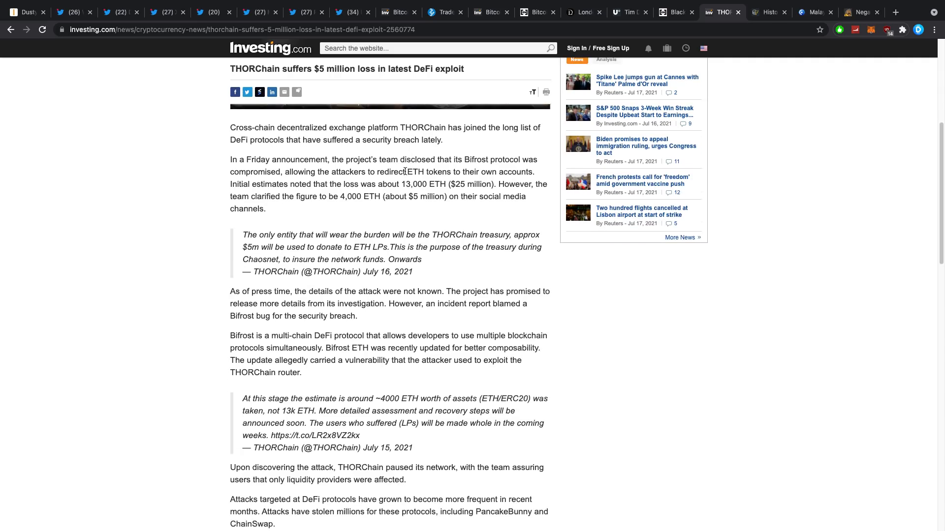
pyautogui.scroll(3)
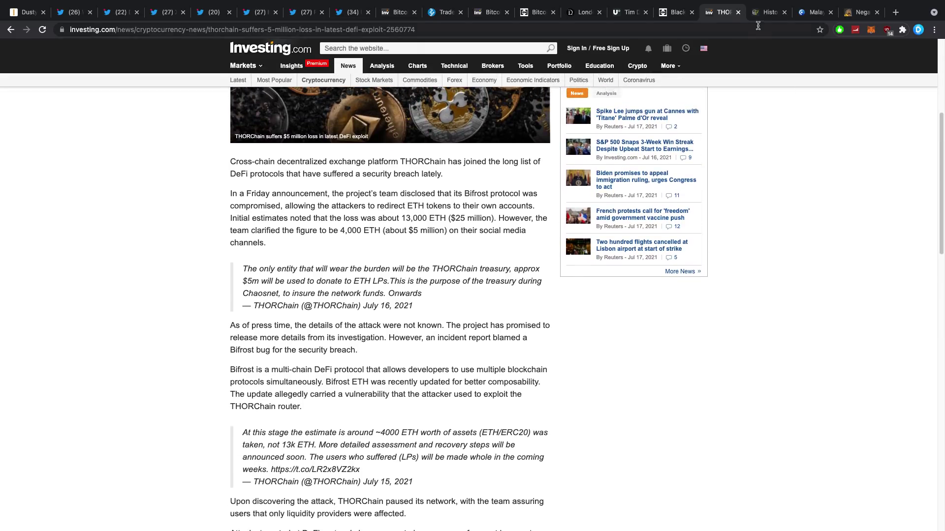
pyautogui.click(765, 12)
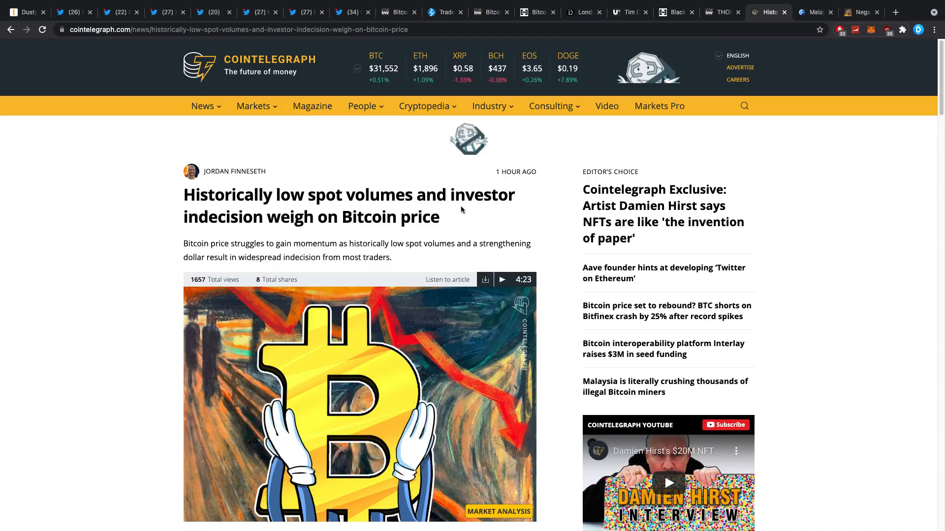
pyautogui.scroll(-3)
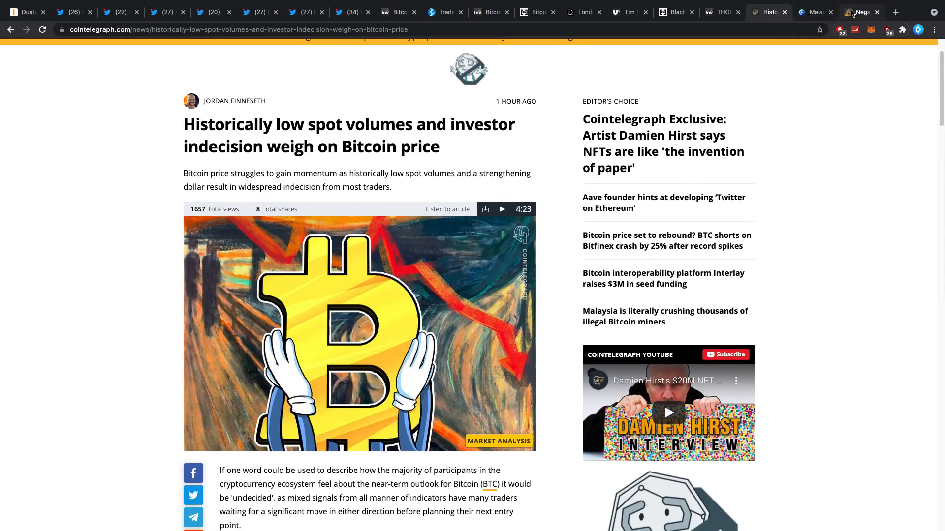
# Step: Show CryptoPotato's 'Negative Sentiment on Crypto Twitter Peaks Again' article at its headline
pyautogui.click(858, 11)
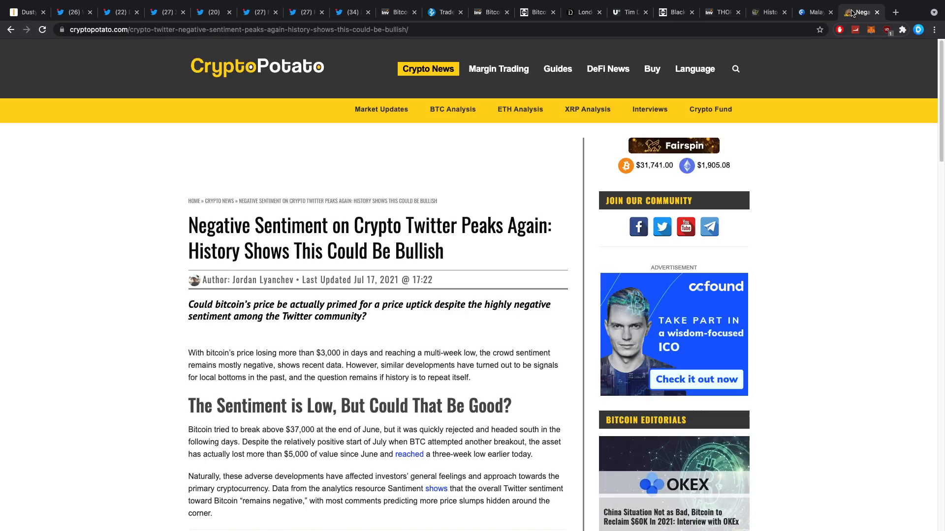
pyautogui.moveTo(401, 167)
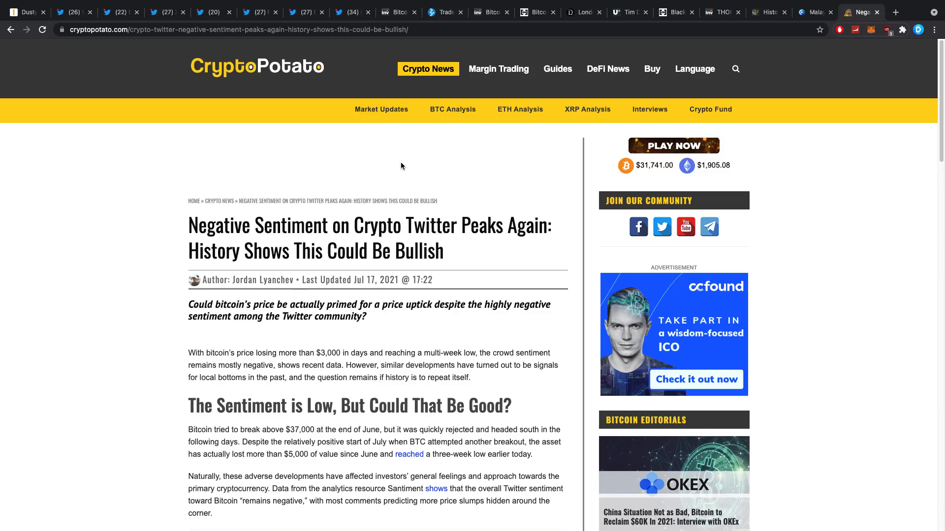
# Step: Return to the Cointelegraph article and reach its 'Spot volumes and open interest collapse' section and chart
pyautogui.click(766, 12)
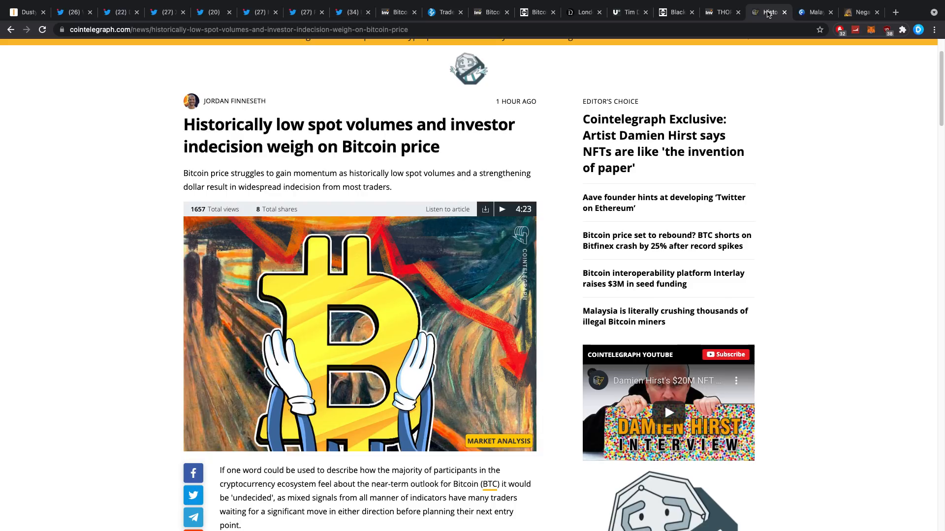
pyautogui.scroll(-3)
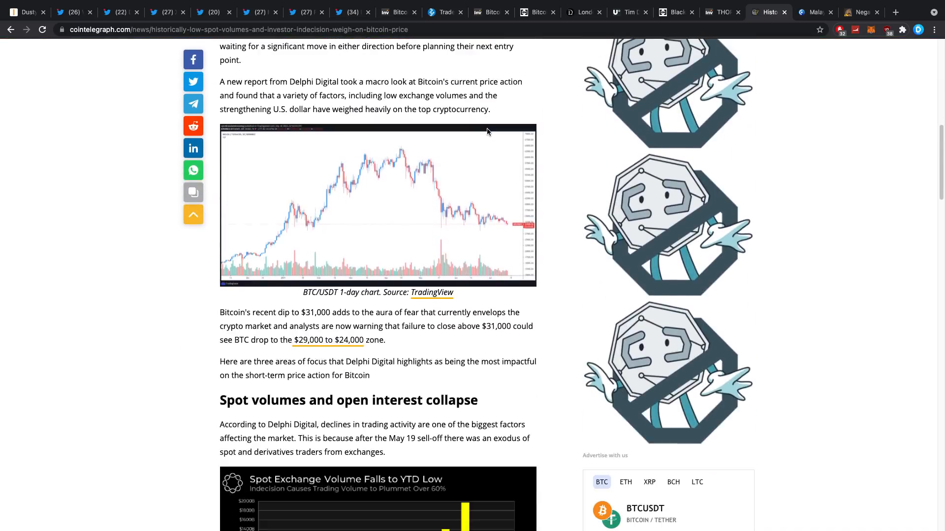
pyautogui.scroll(-3)
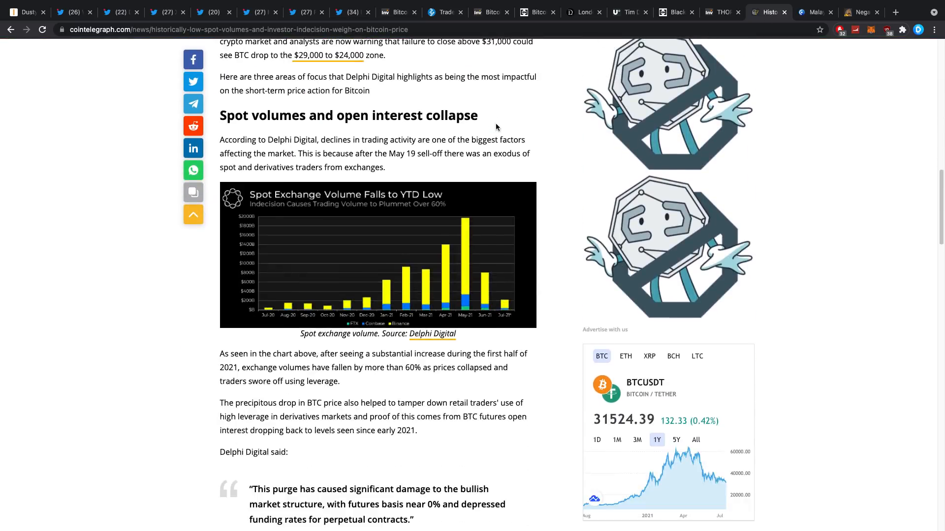
pyautogui.moveTo(315, 205)
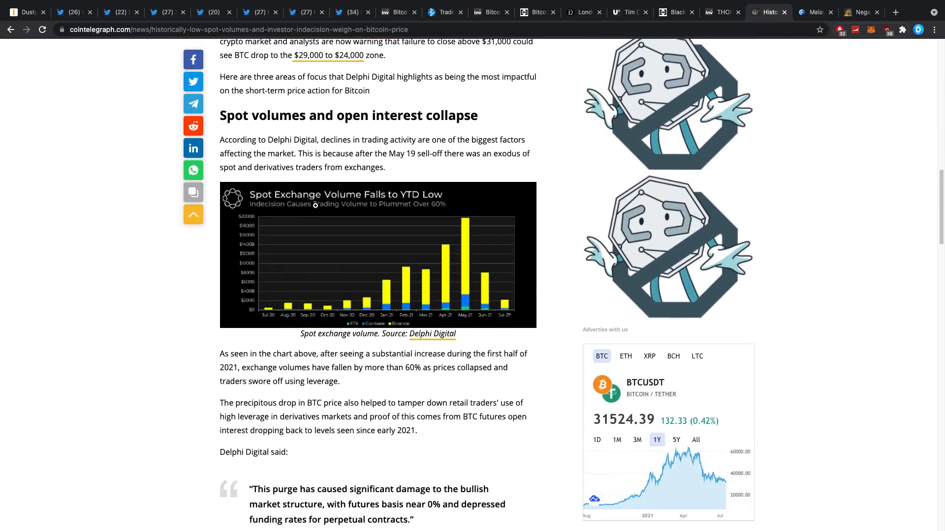
pyautogui.moveTo(380, 182)
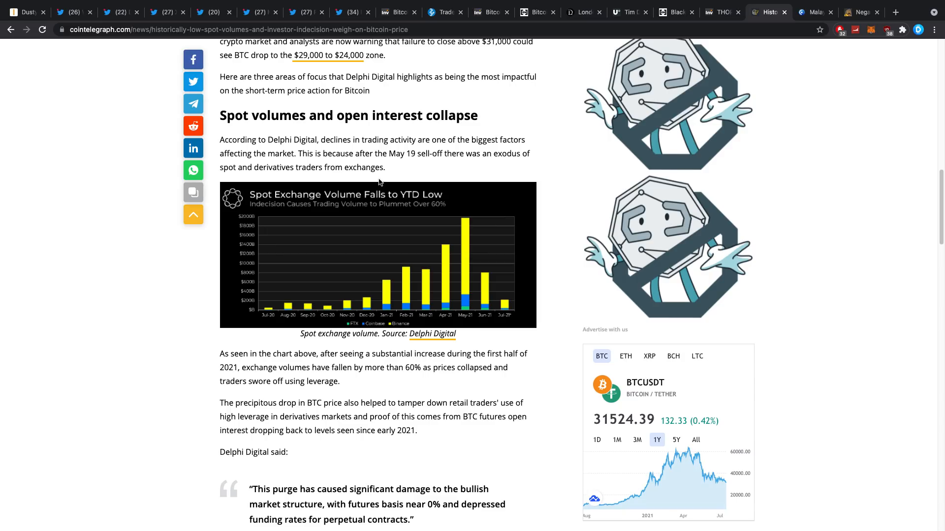
pyautogui.moveTo(377, 182)
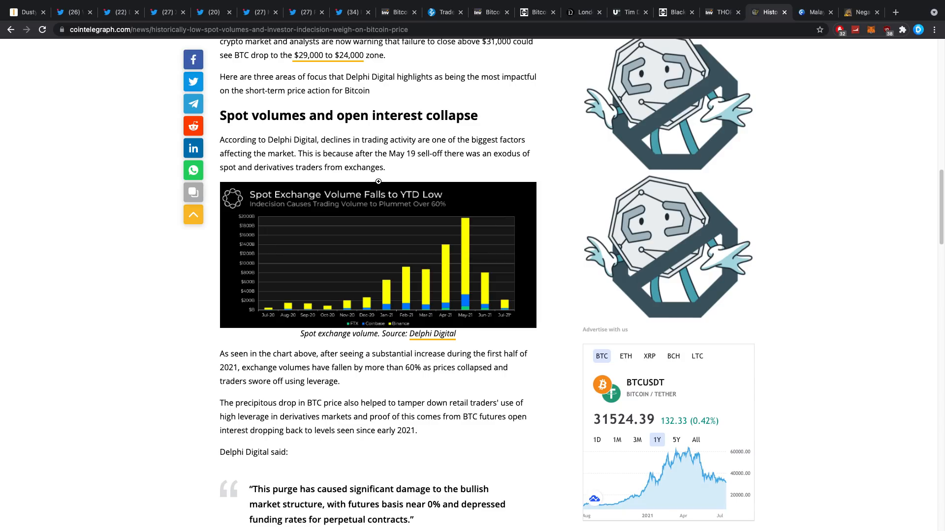
pyautogui.moveTo(376, 183)
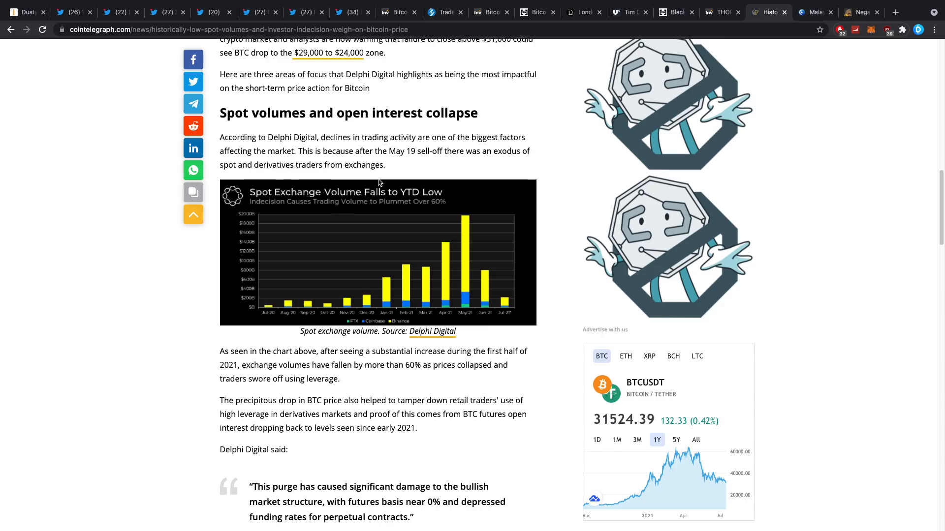
pyautogui.scroll(-3)
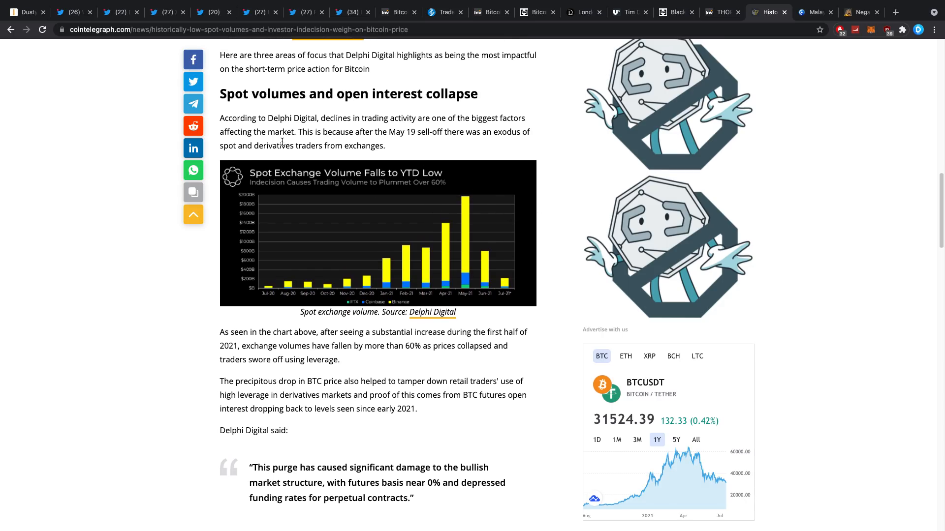
pyautogui.moveTo(473, 216)
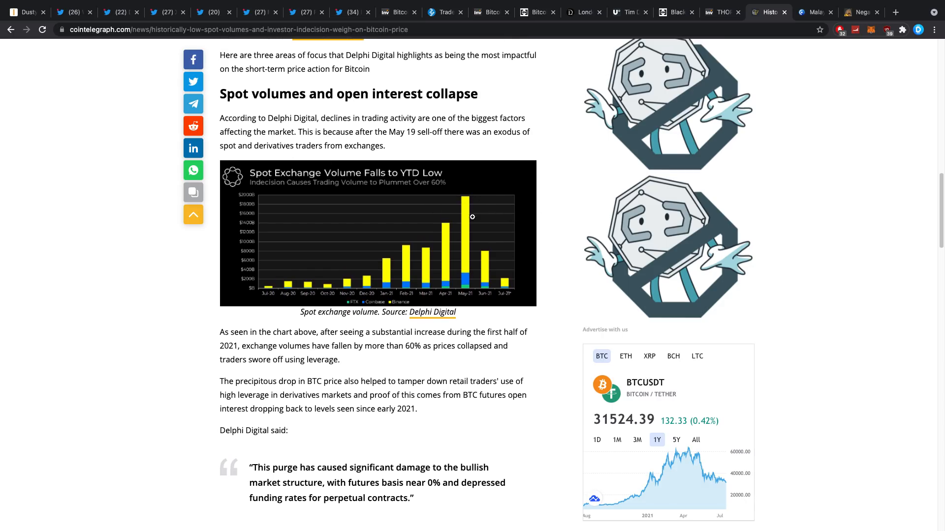
pyautogui.moveTo(420, 237)
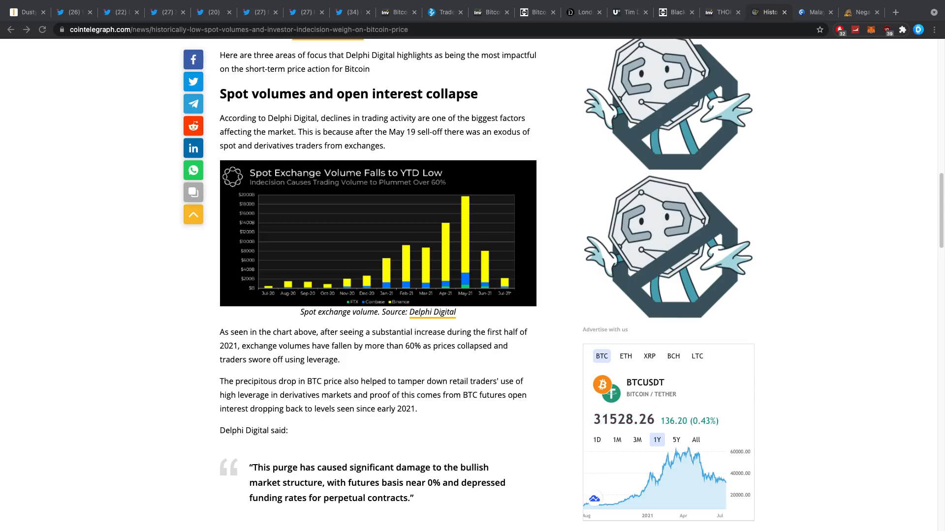
pyautogui.moveTo(537, 229)
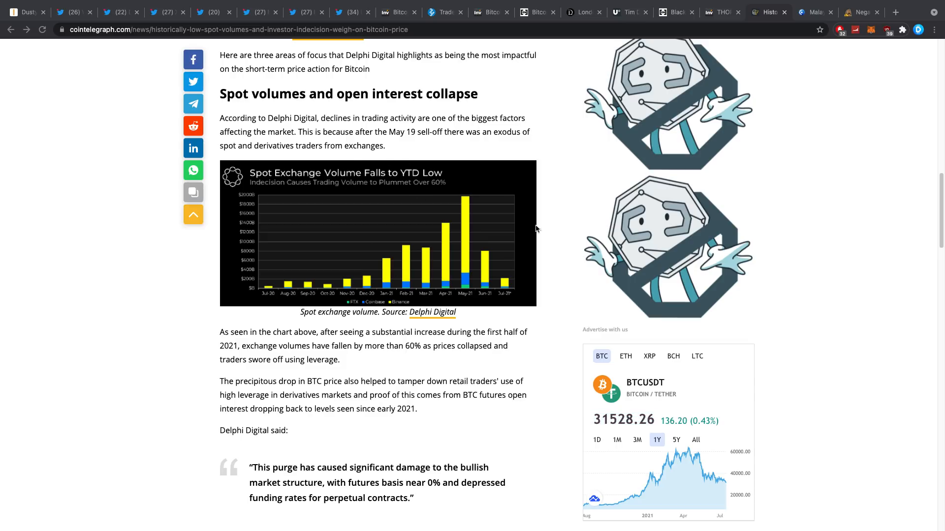
pyautogui.moveTo(426, 235)
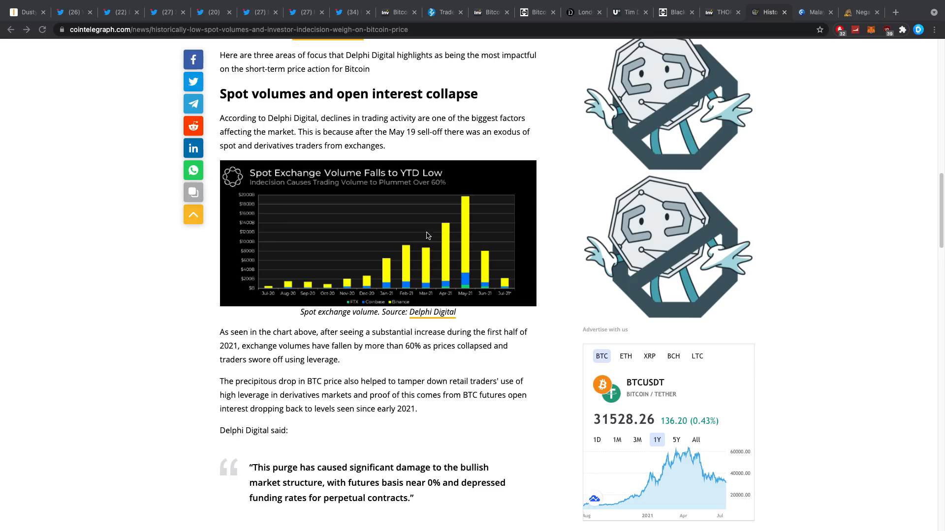
pyautogui.moveTo(558, 205)
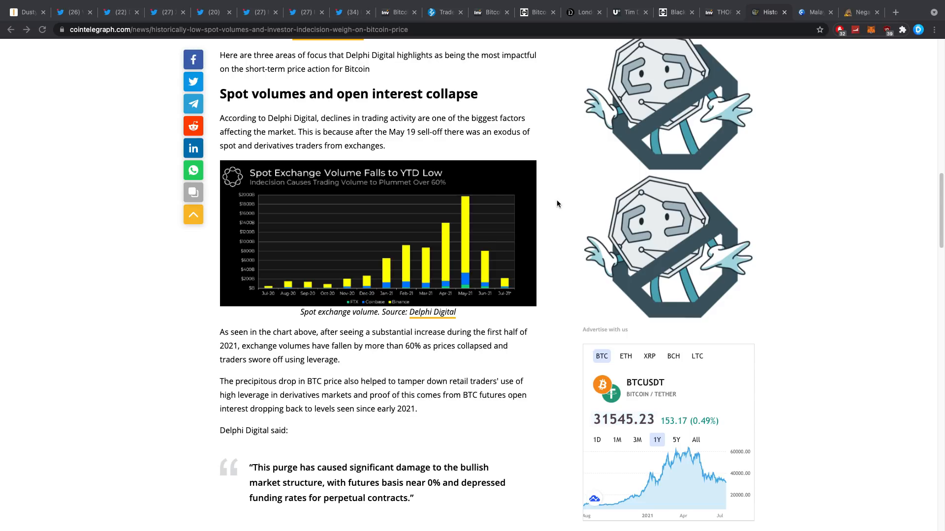
# Step: Read down through TechEBlog's Malaysia bitcoin-miner steamrolling story and its video
pyautogui.click(810, 12)
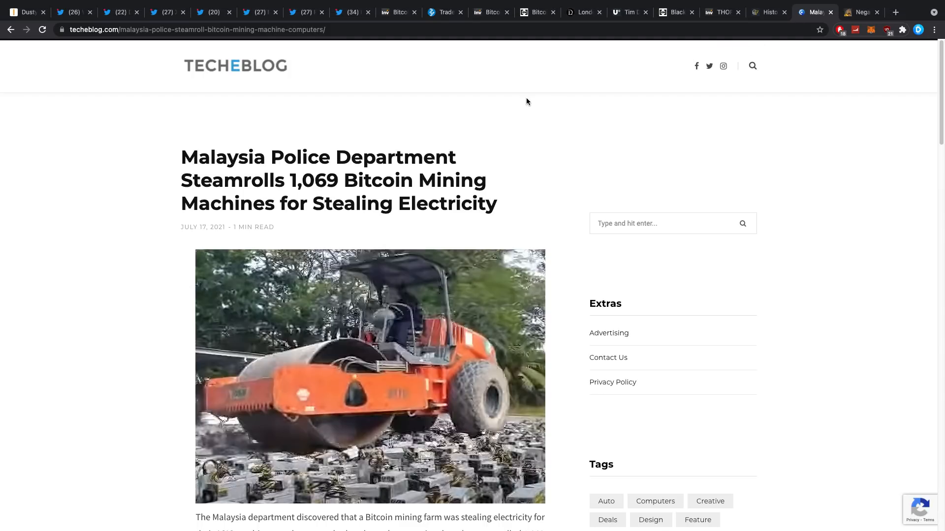
pyautogui.moveTo(520, 109)
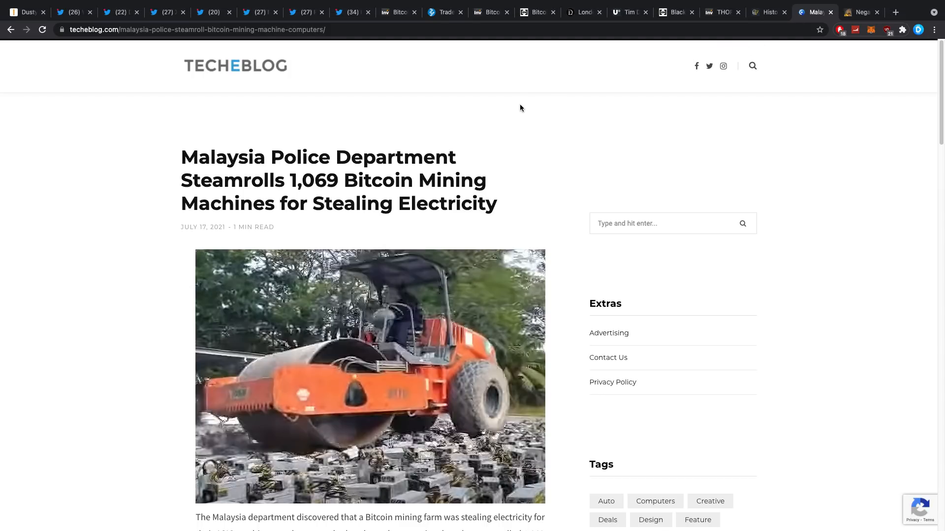
pyautogui.moveTo(514, 115)
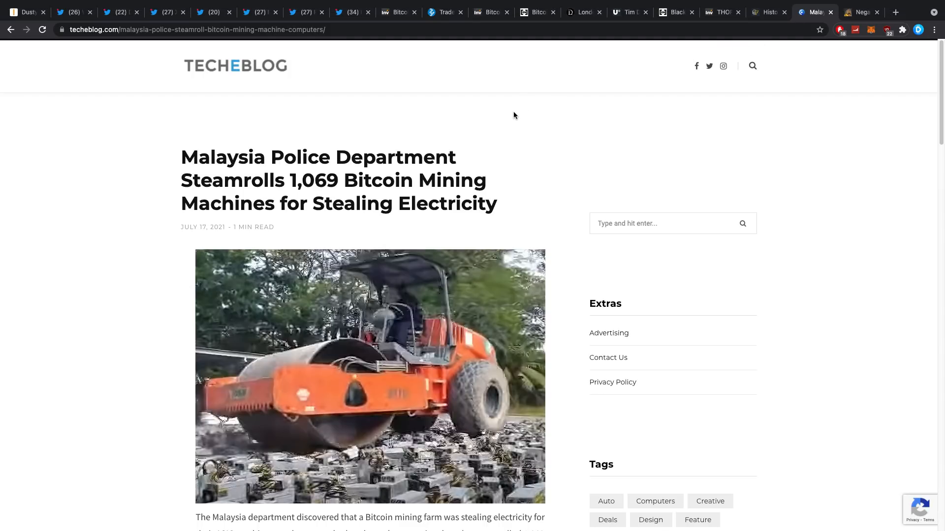
pyautogui.scroll(-3)
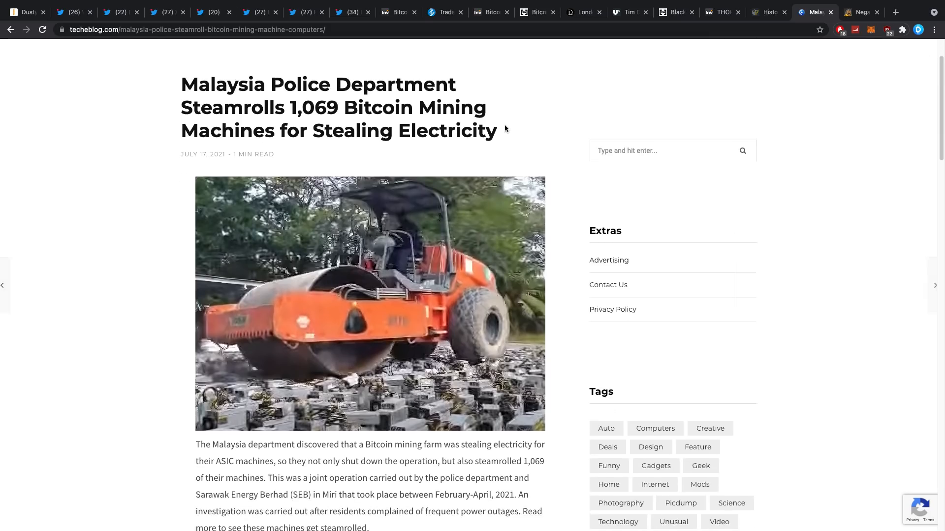
pyautogui.scroll(-3)
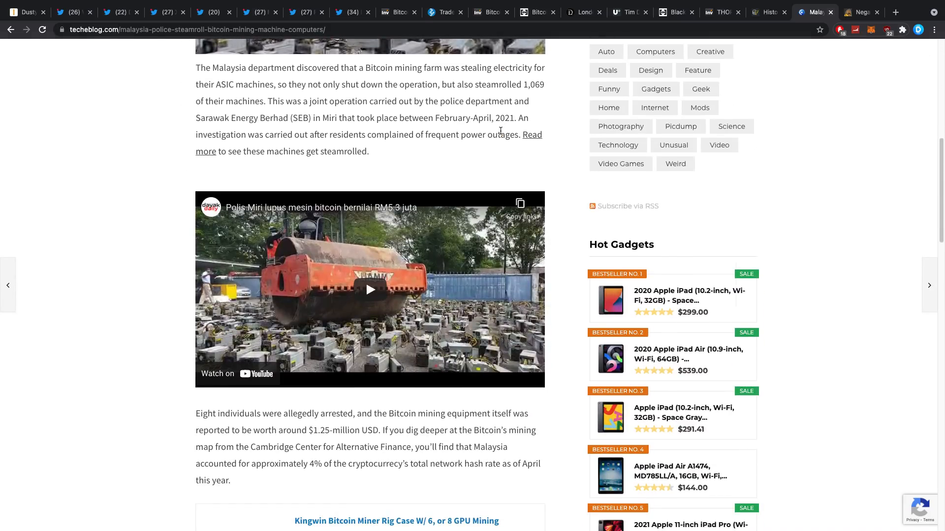
pyautogui.moveTo(422, 273)
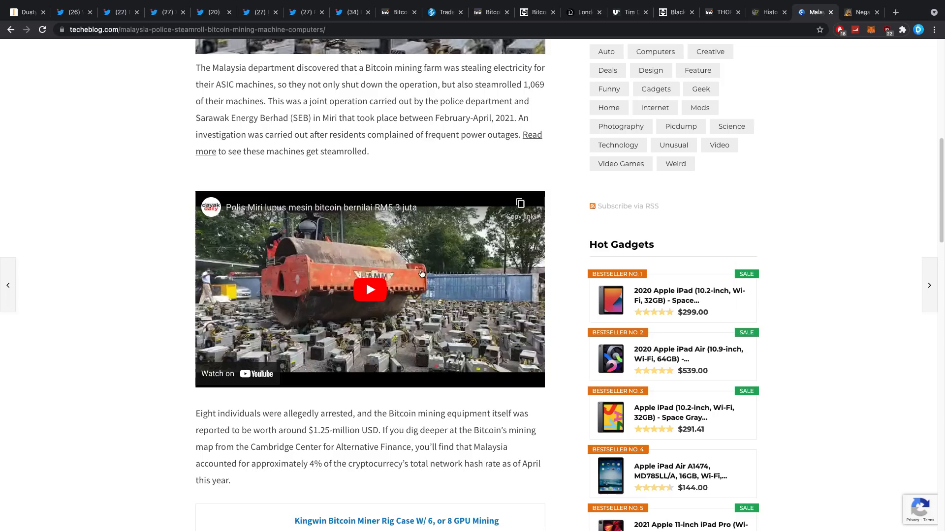
pyautogui.scroll(-3)
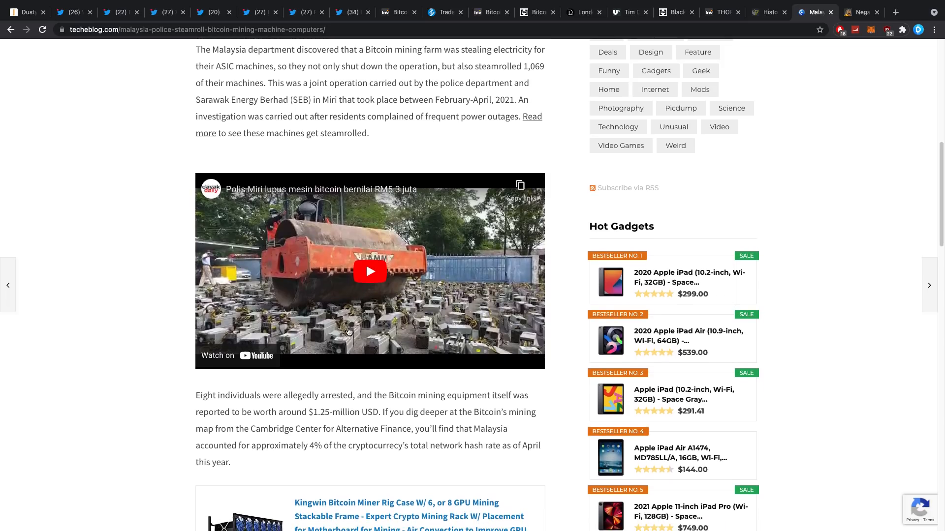
pyautogui.moveTo(154, 223)
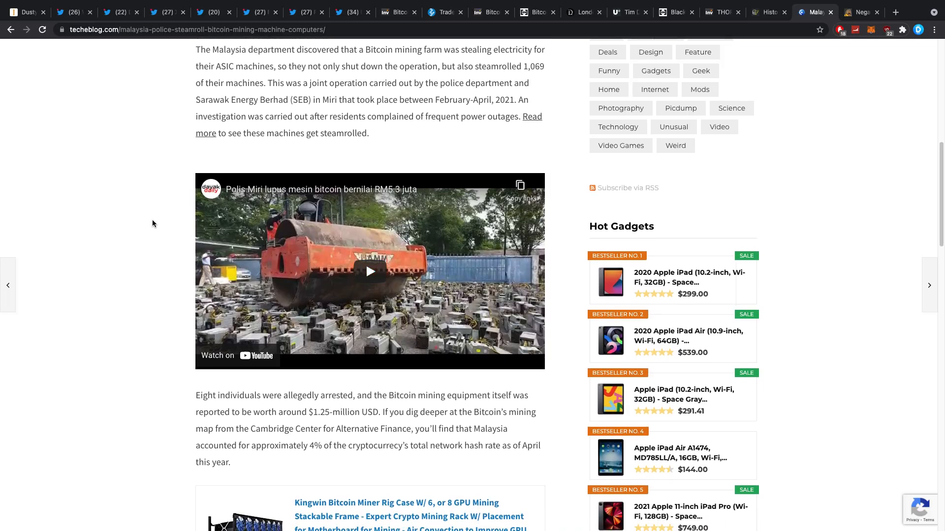
pyautogui.moveTo(152, 230)
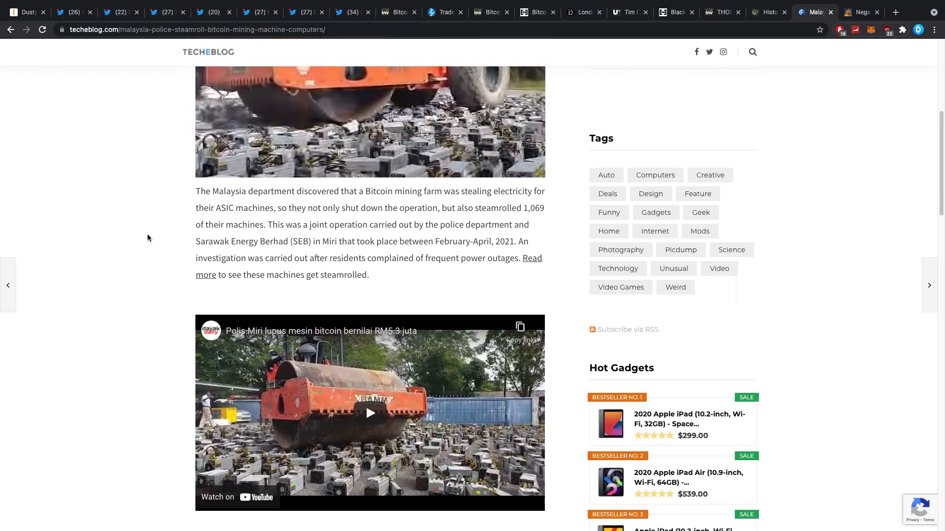
pyautogui.scroll(-3)
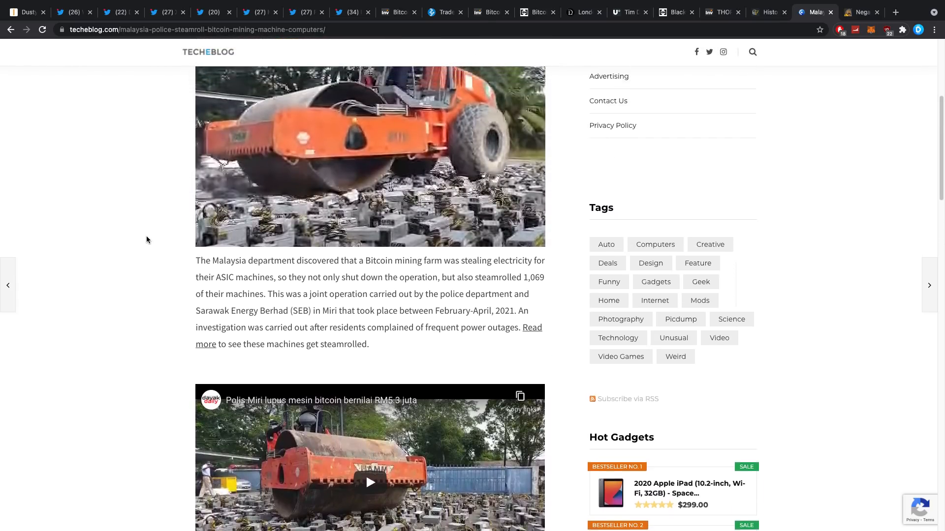
pyautogui.scroll(-3)
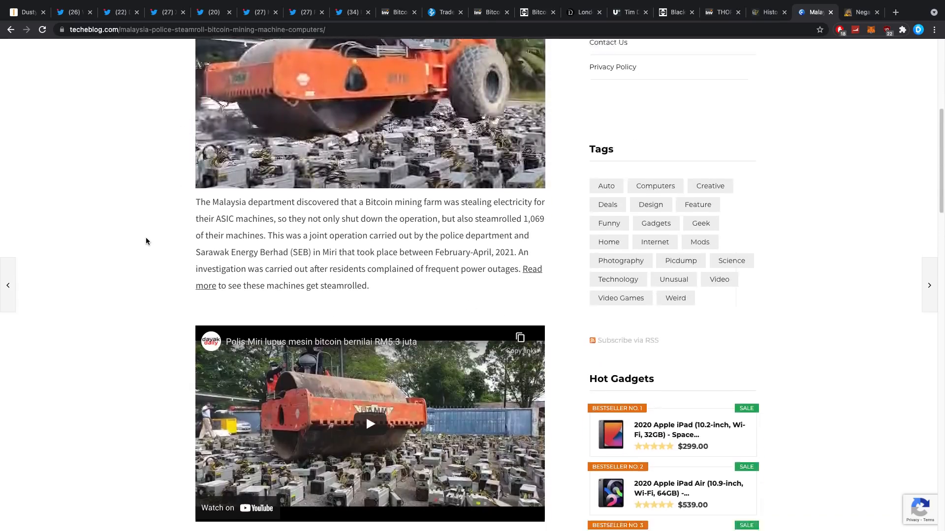
pyautogui.scroll(-3)
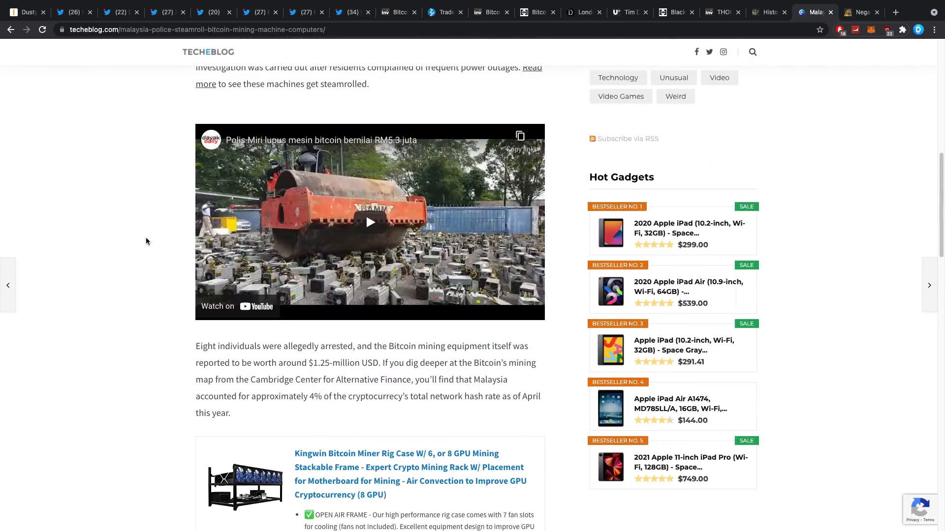
# Step: Revisit parts of the steamroller story, then bring up Investing.com's 'Bitcoin Could See Q4 Rebound' article
pyautogui.scroll(3)
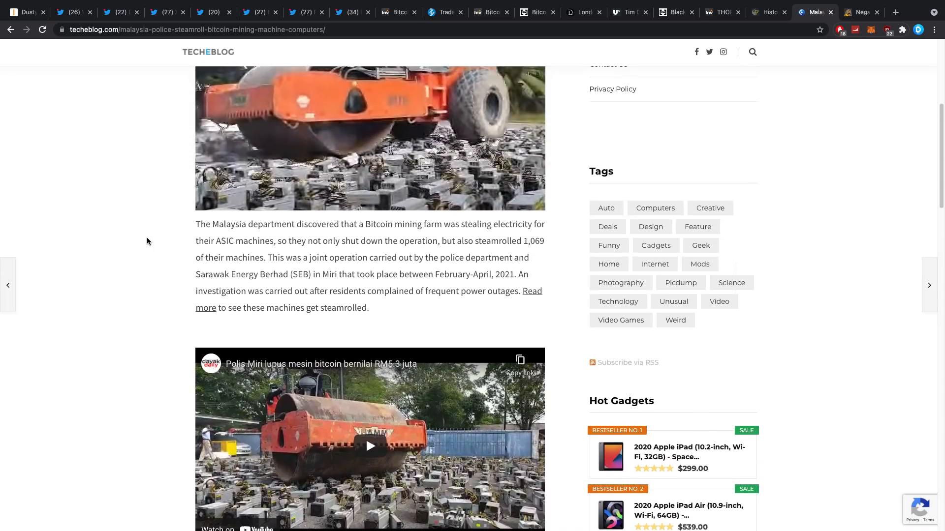
pyautogui.scroll(3)
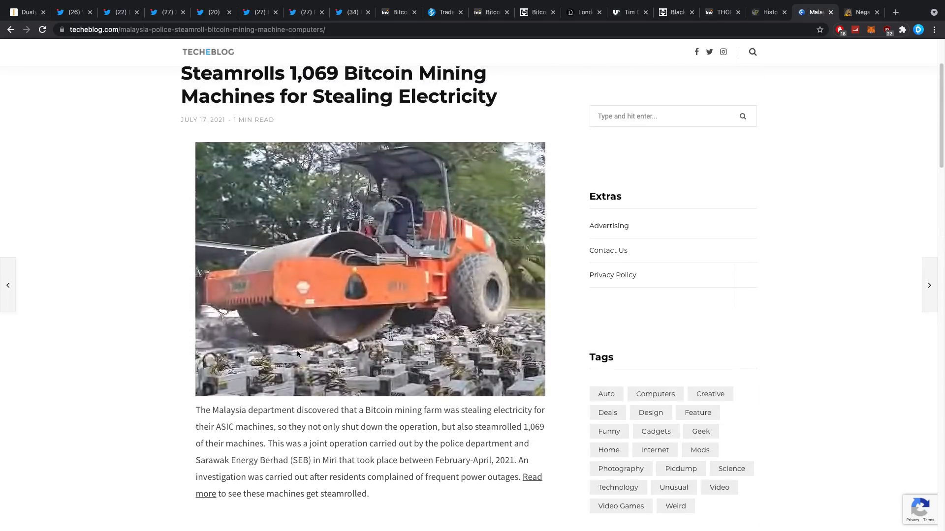
pyautogui.scroll(-3)
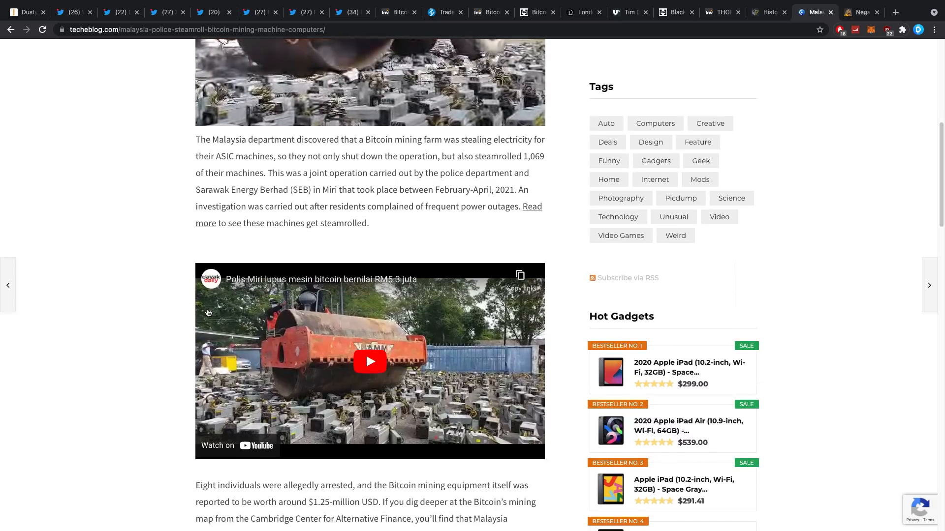
pyautogui.scroll(-3)
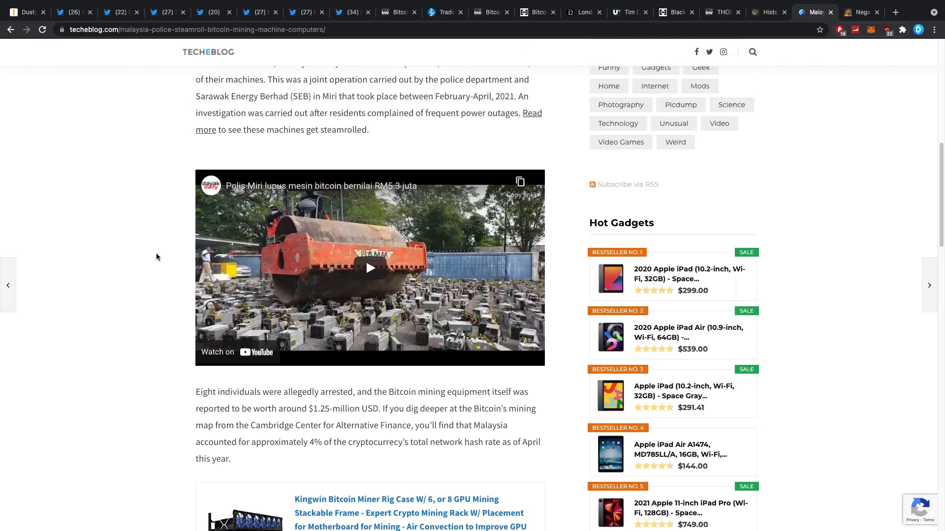
pyautogui.scroll(3)
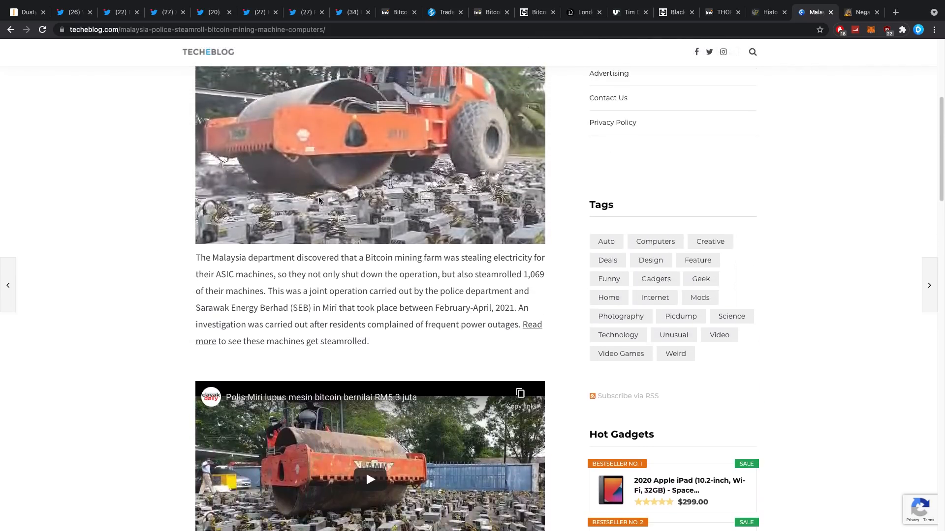
pyautogui.scroll(3)
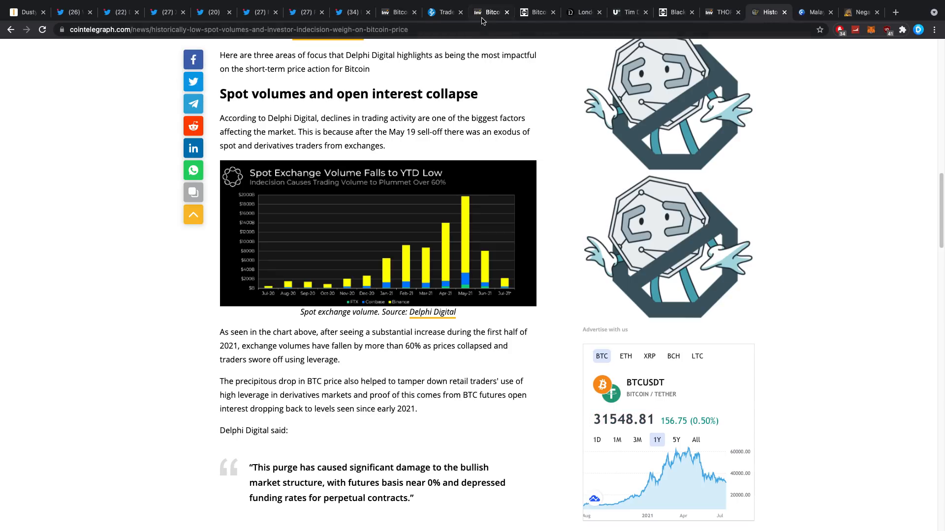
pyautogui.click(398, 12)
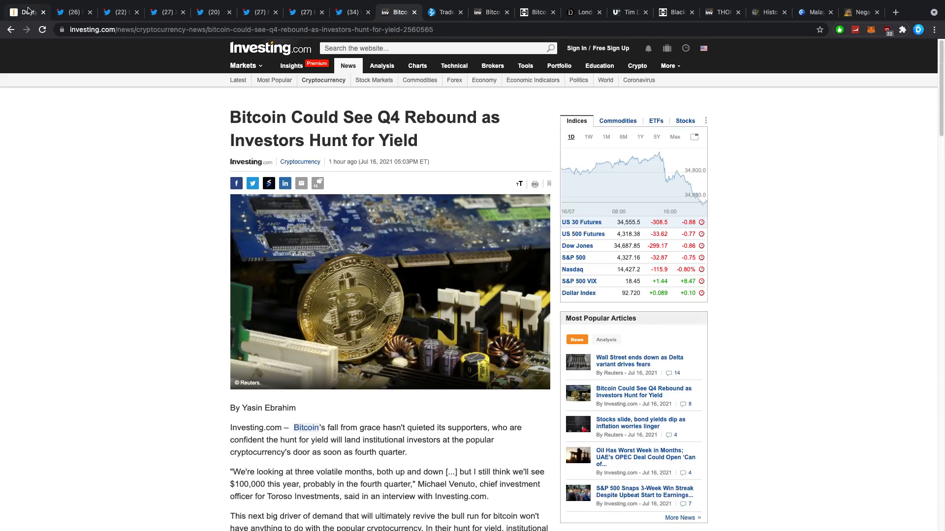
# Step: Show Bybit's DustyBC XRP competition prize pool, then DustyBC's #XRP 'My bank account' meme tweet
pyautogui.click(23, 12)
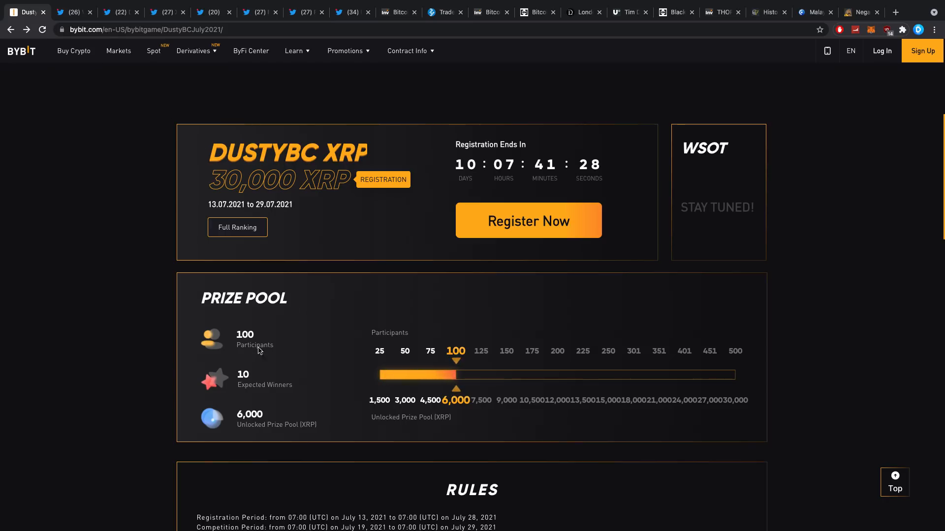
pyautogui.moveTo(734, 330)
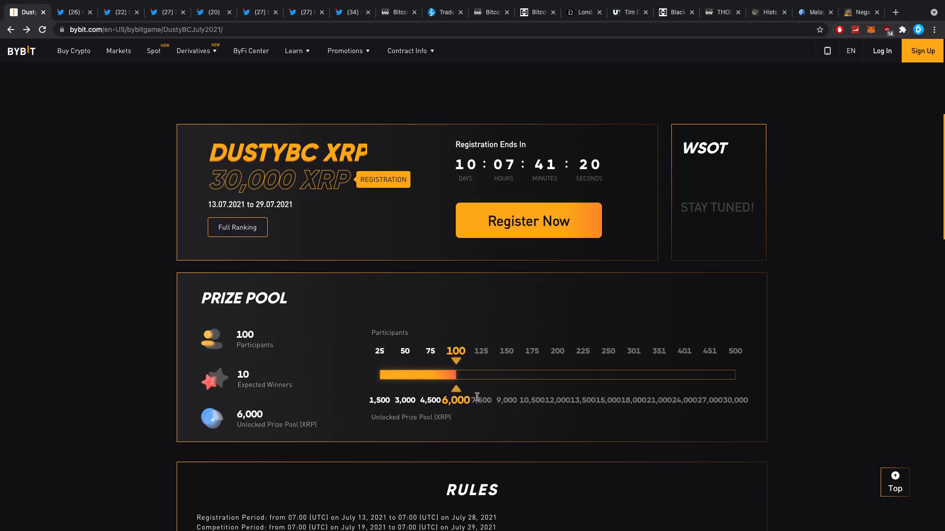
pyautogui.moveTo(740, 367)
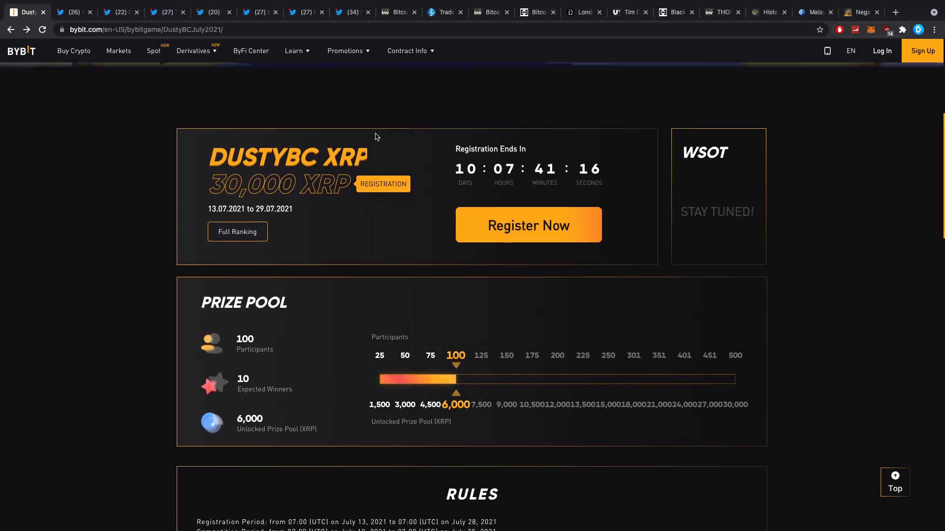
pyautogui.click(120, 11)
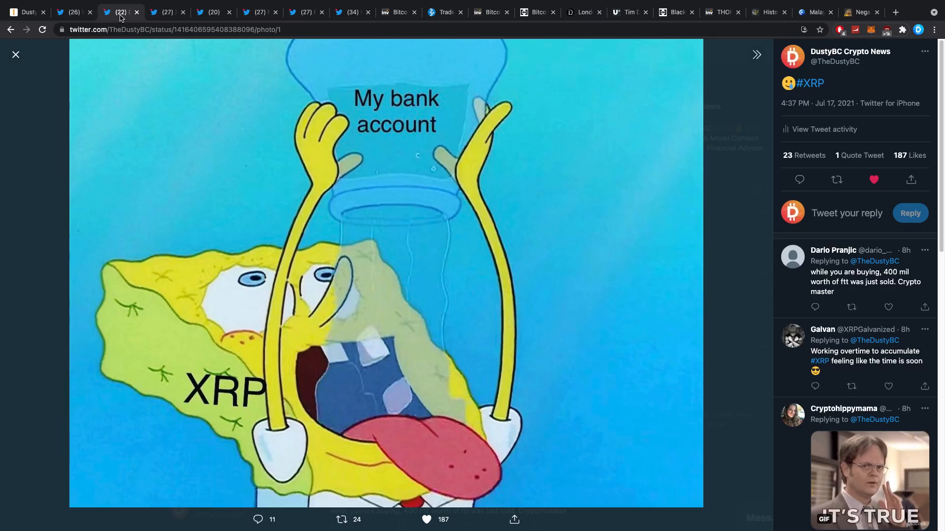